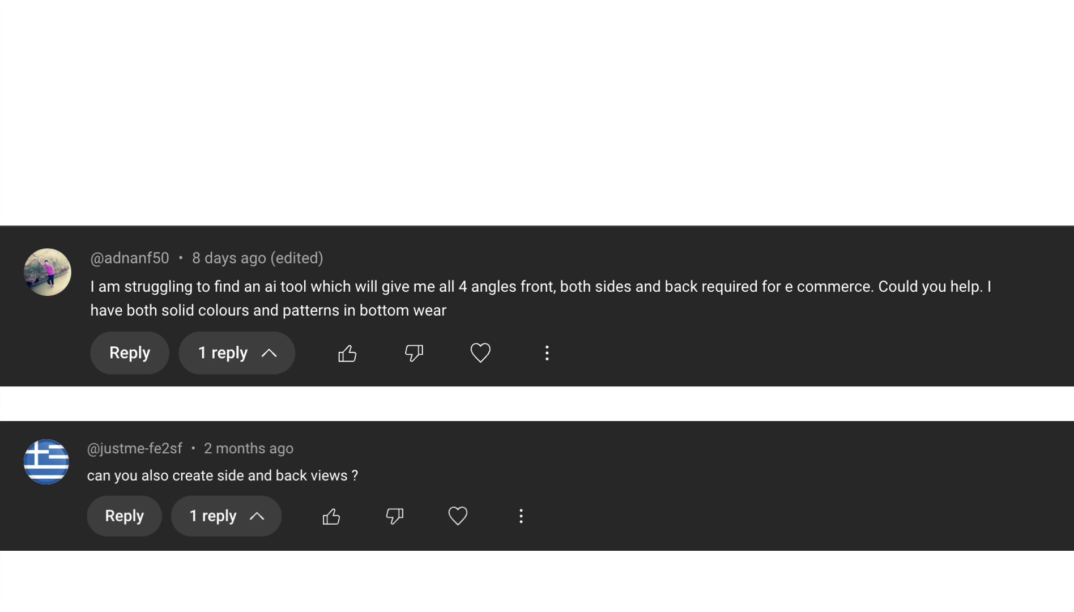
Step: Launch the Virtual Try on (mask) tool from the homepage's 'Get started For Free' button
{"action": "scroll", "scroll_direction": "up", "scroll_amount": 3}
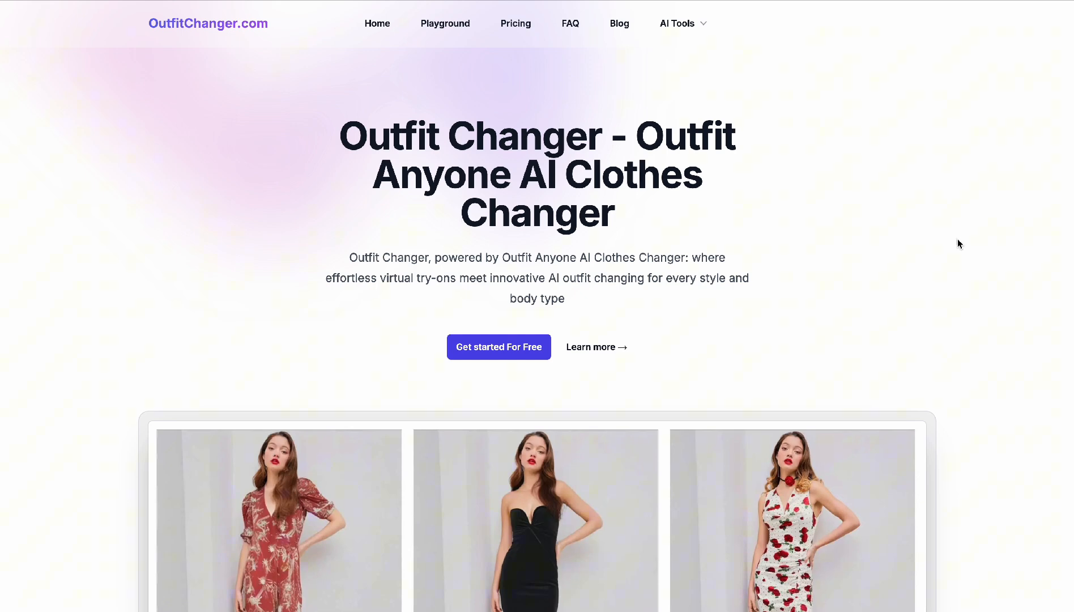
{"action": "mouse_move", "coordinate": [666, 101]}
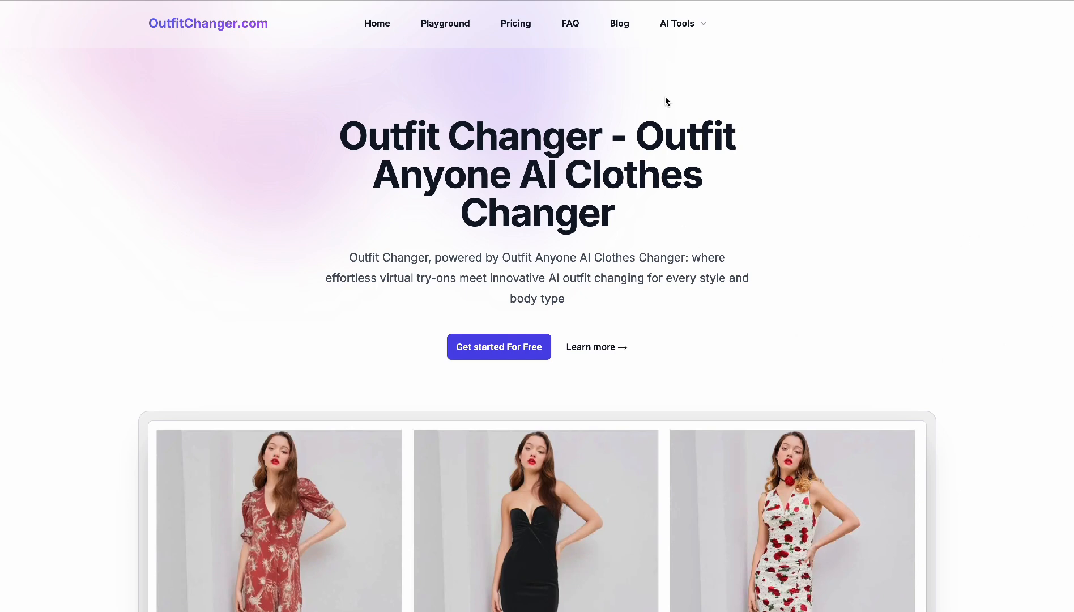
{"action": "mouse_move", "coordinate": [499, 347]}
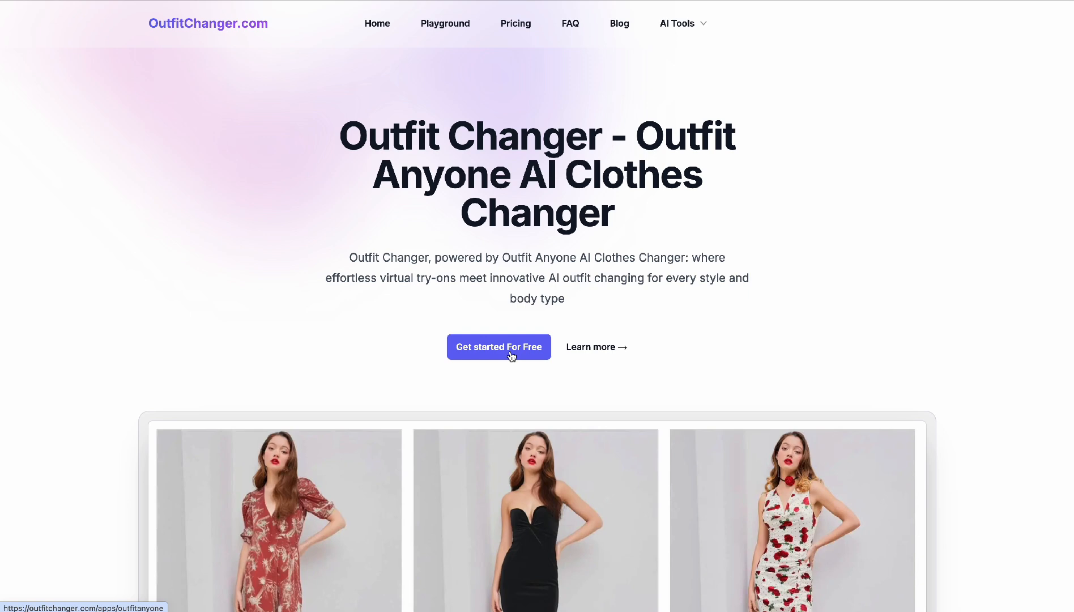
{"action": "left_click", "coordinate": [498, 347]}
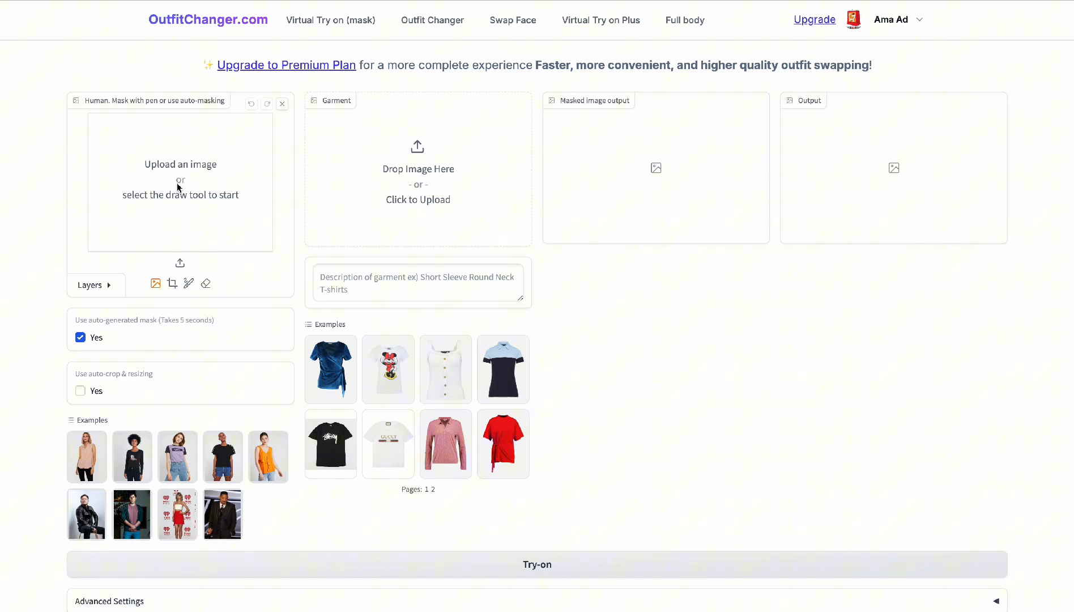
{"action": "mouse_move", "coordinate": [183, 182]}
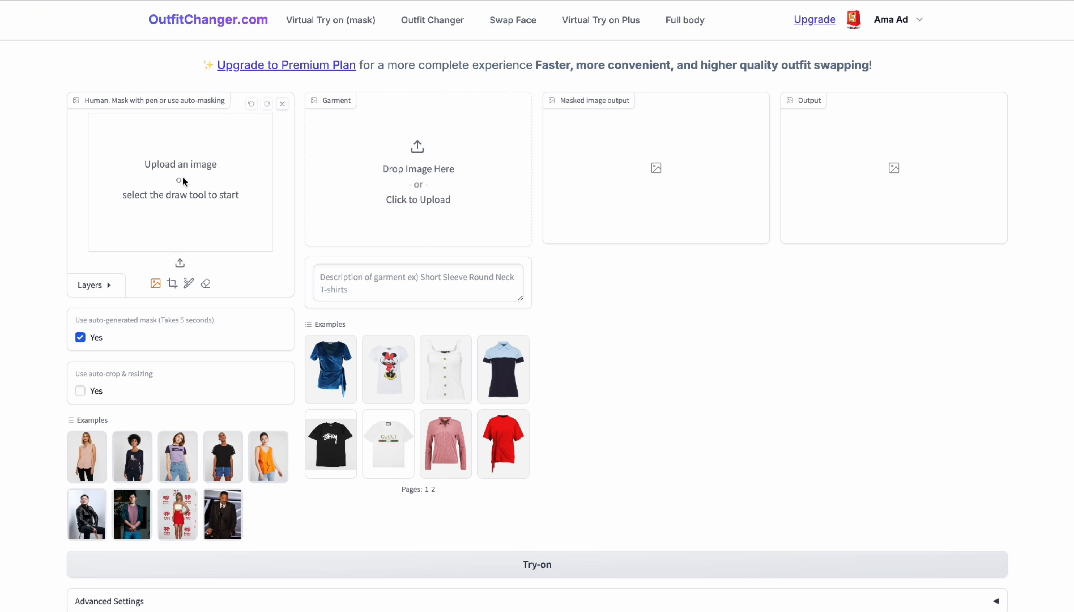
{"action": "mouse_move", "coordinate": [474, 198]}
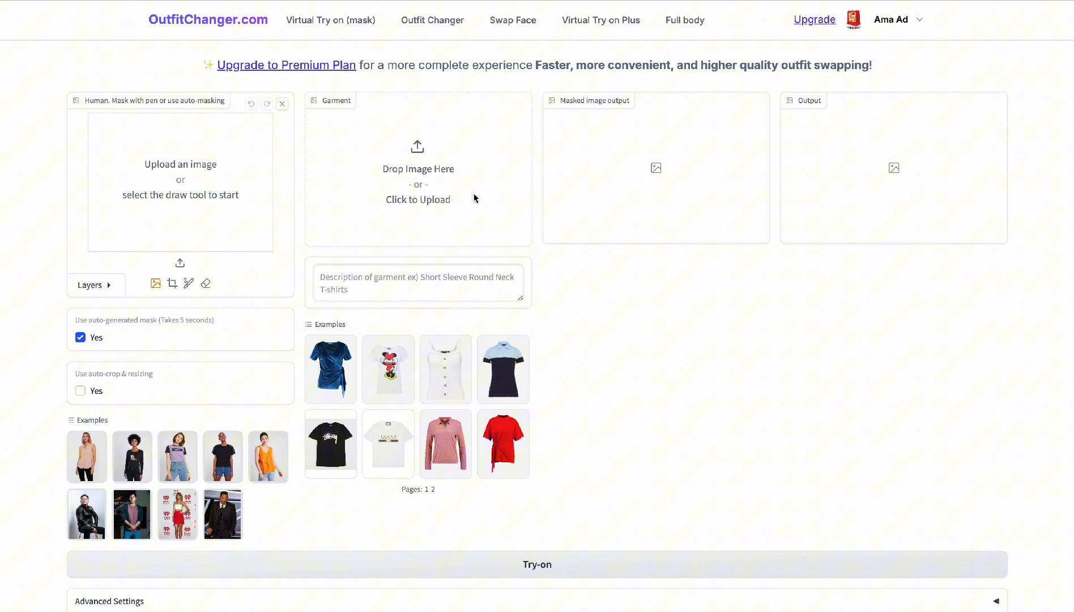
{"action": "mouse_move", "coordinate": [693, 278]}
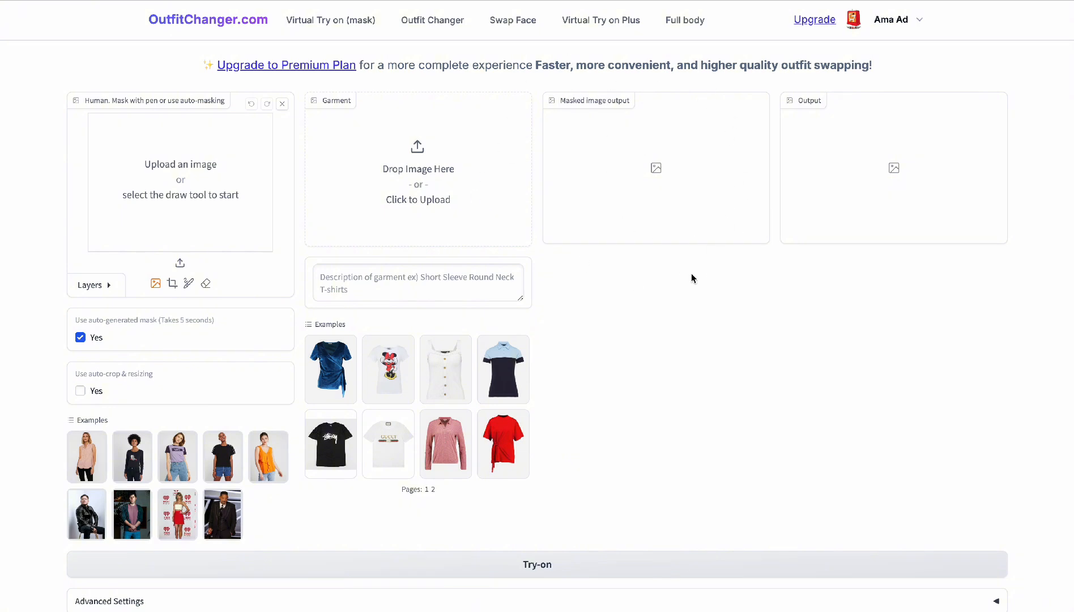
{"action": "mouse_move", "coordinate": [1016, 238]}
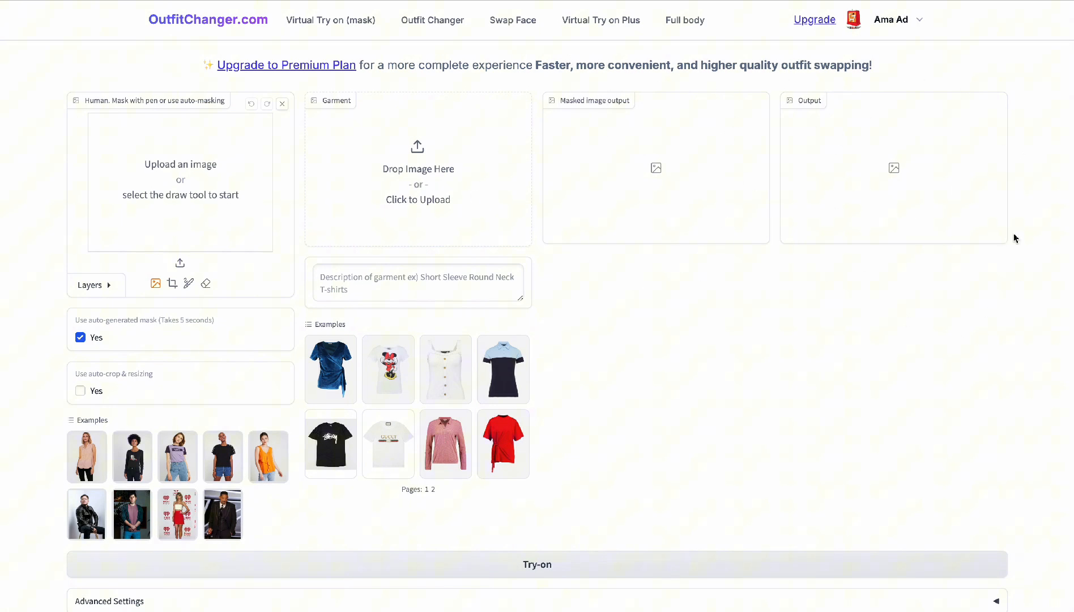
Step: Upload DML426Q8356-BW.jpg, the back-view woman in a cream shirt, as the human photo
{"action": "left_click", "coordinate": [416, 168]}
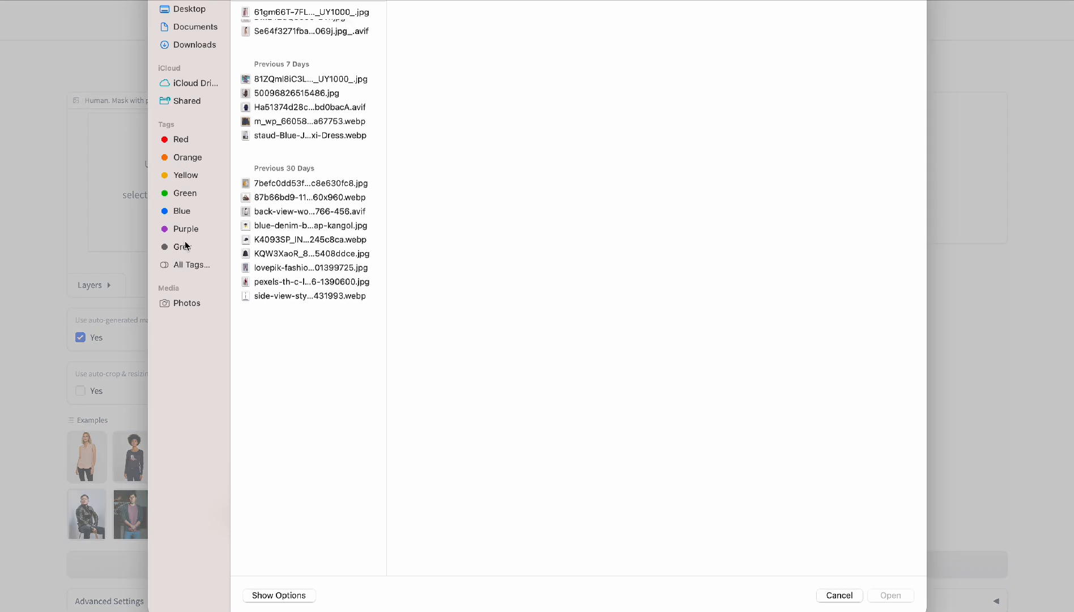
{"action": "scroll", "scroll_direction": "up", "scroll_amount": 3}
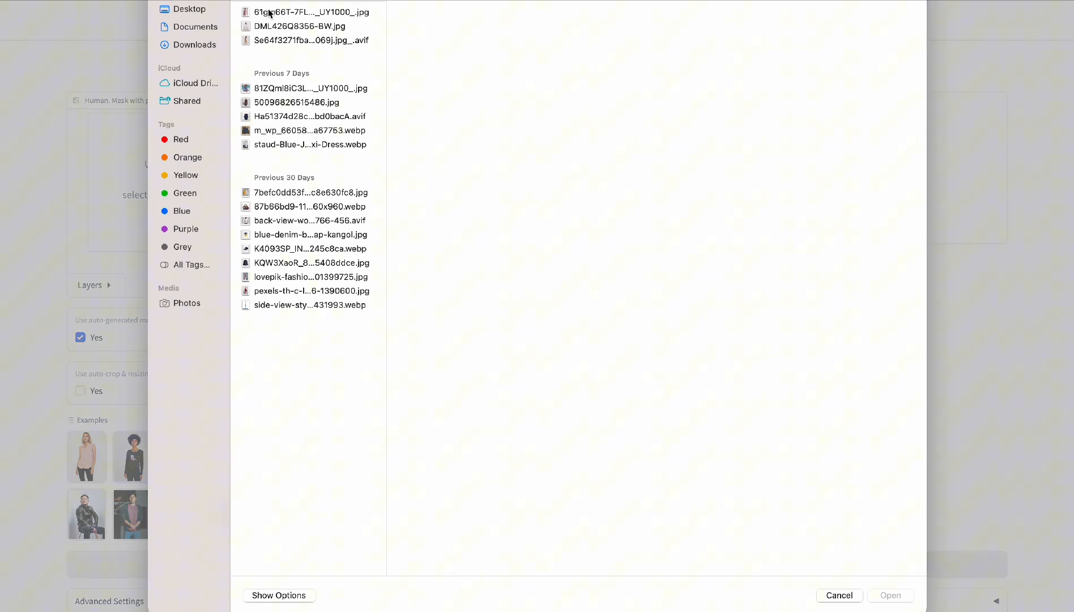
{"action": "left_click", "coordinate": [298, 26]}
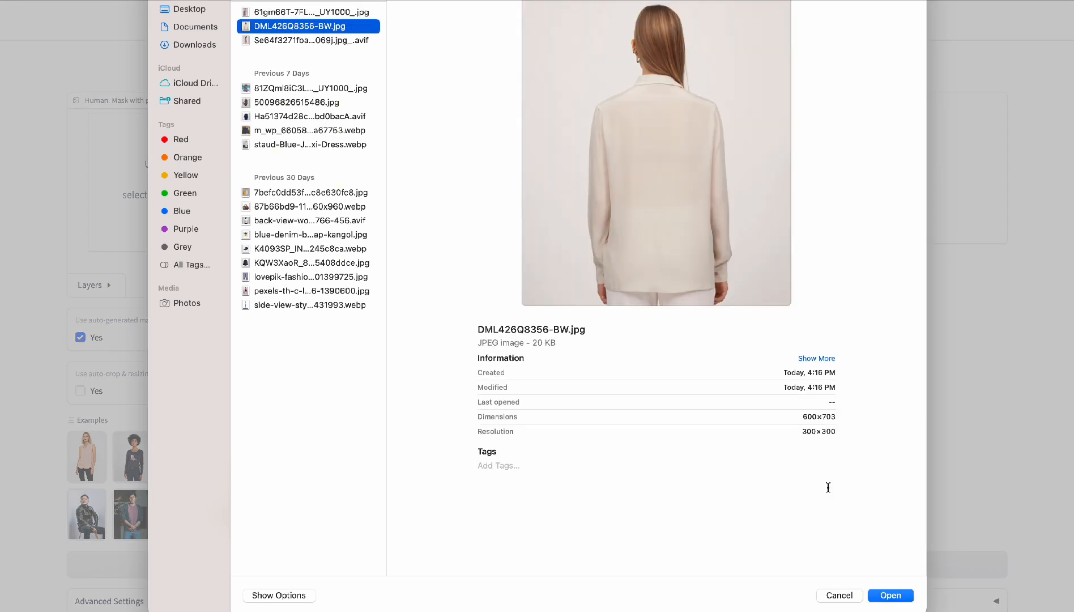
{"action": "left_click", "coordinate": [889, 594]}
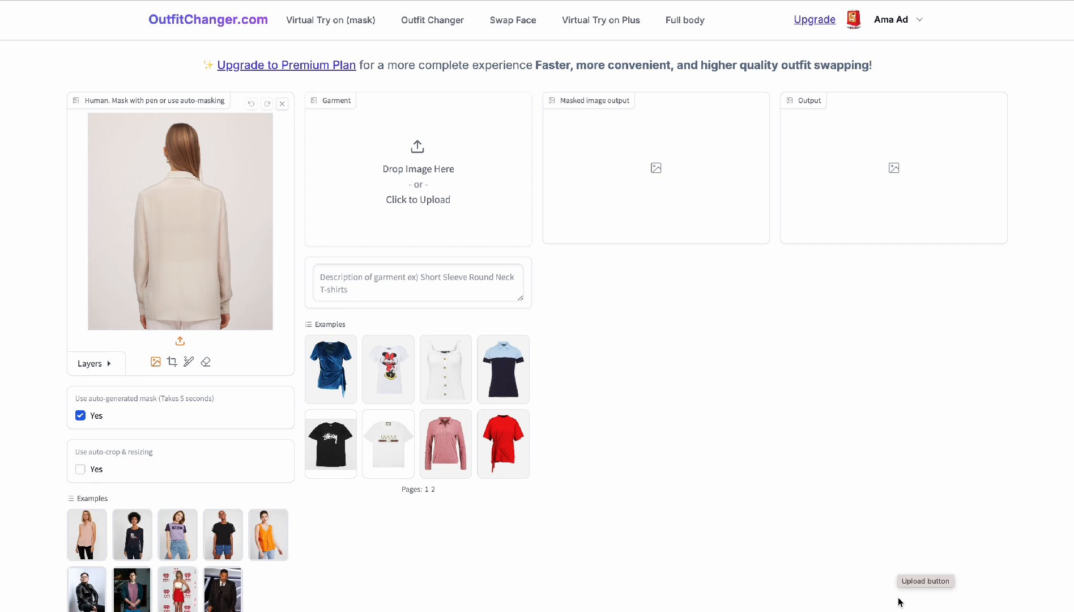
{"action": "mouse_move", "coordinate": [865, 417]}
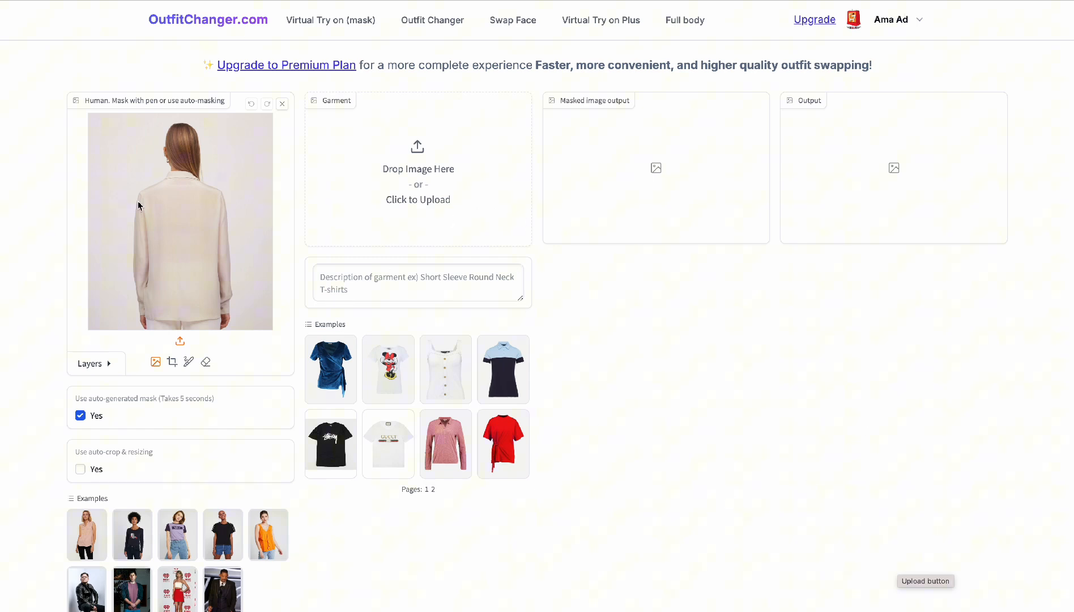
Step: Browse the recent garment photos and upload the KQW3XaoR dark navy button-up shirt as the garment
{"action": "left_click", "coordinate": [417, 167]}
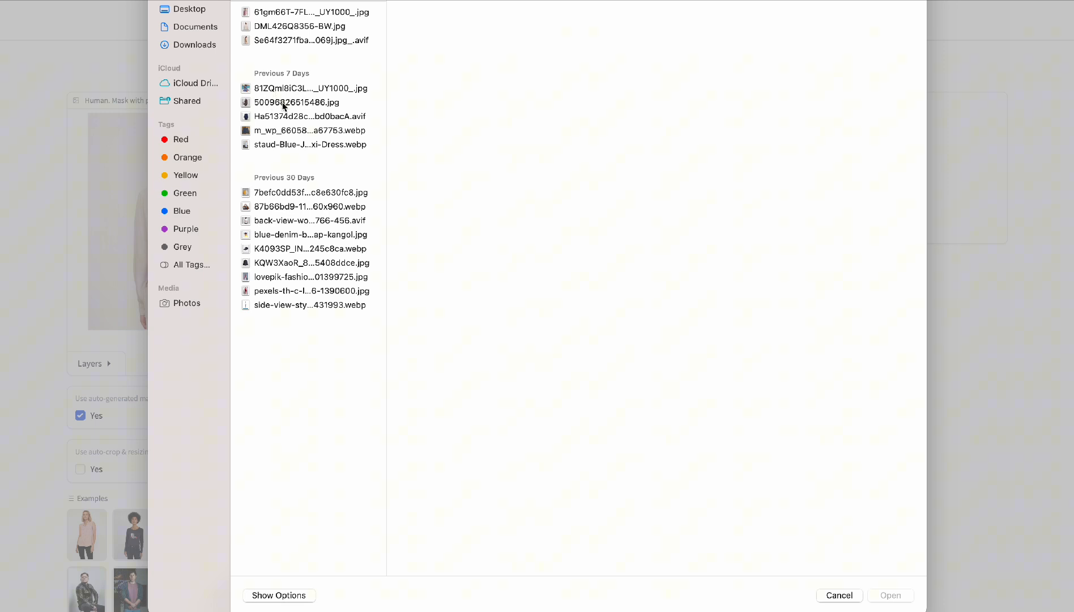
{"action": "left_click", "coordinate": [306, 116]}
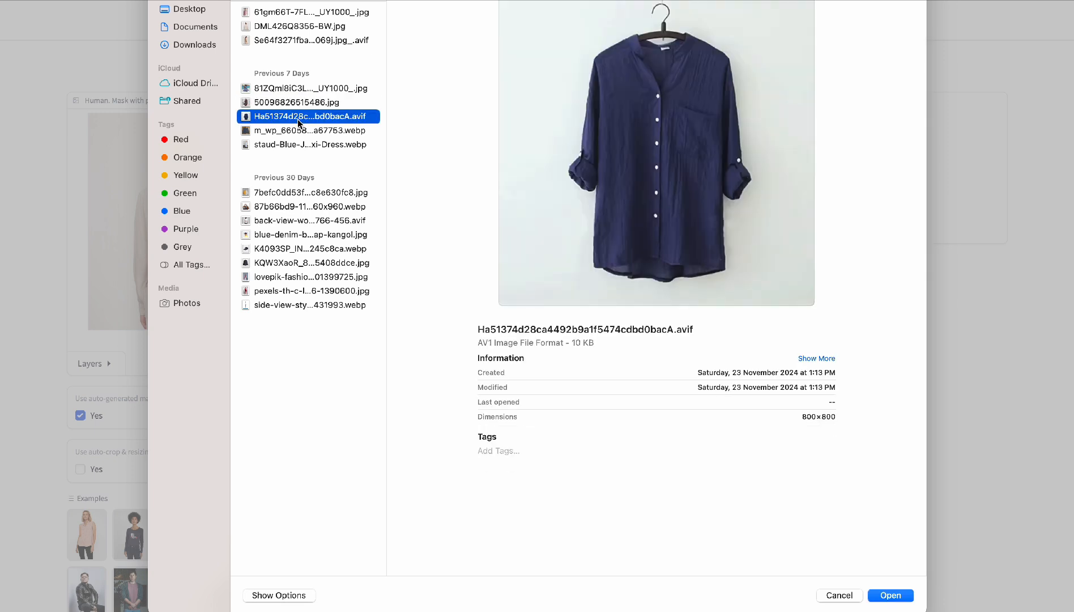
{"action": "left_click", "coordinate": [308, 130]}
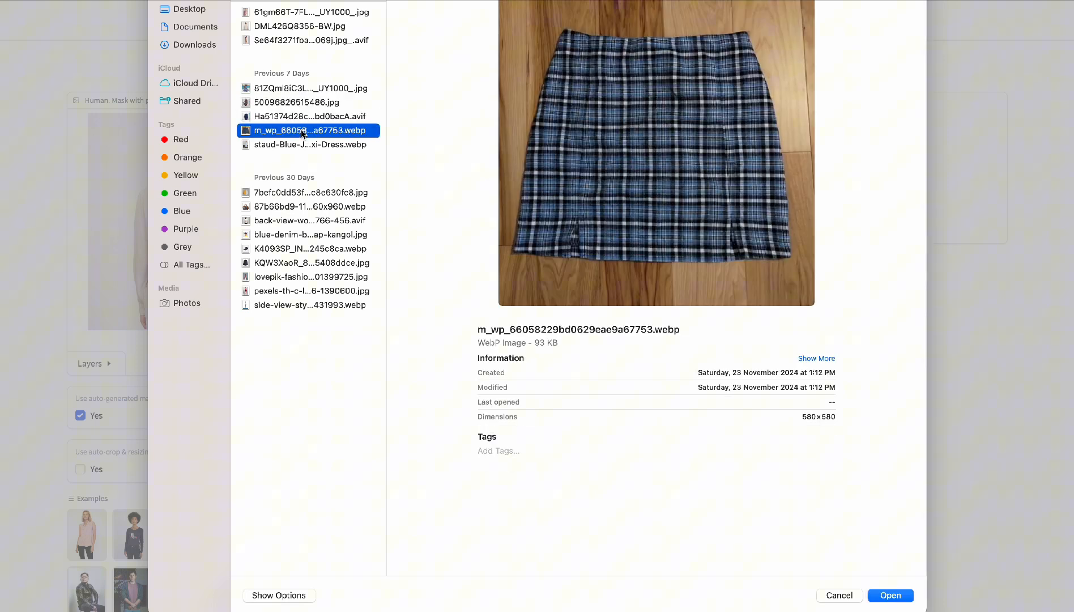
{"action": "left_click", "coordinate": [309, 145]}
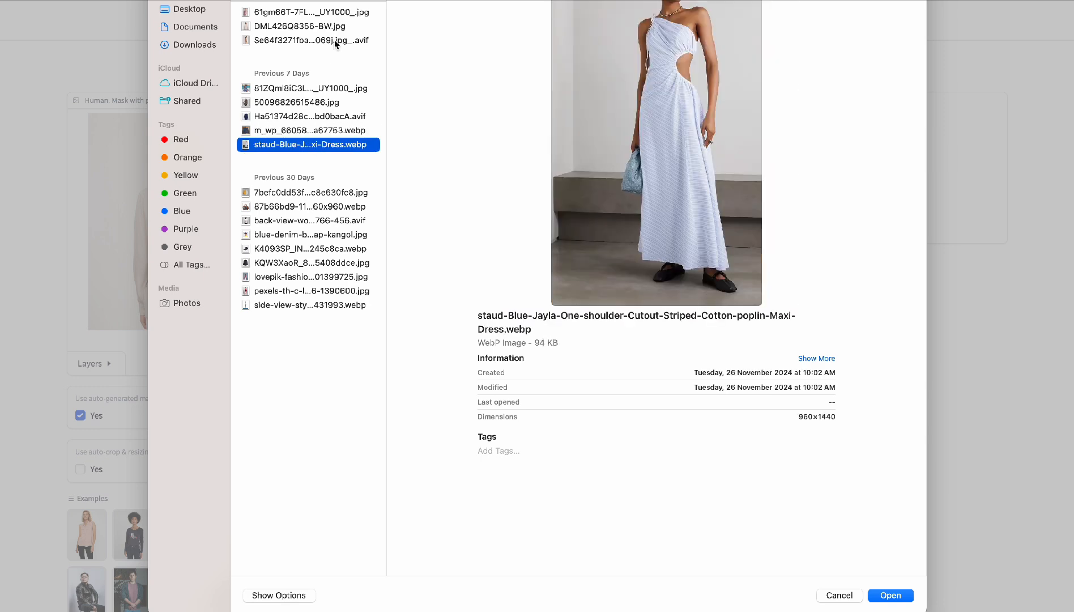
{"action": "left_click", "coordinate": [309, 263]}
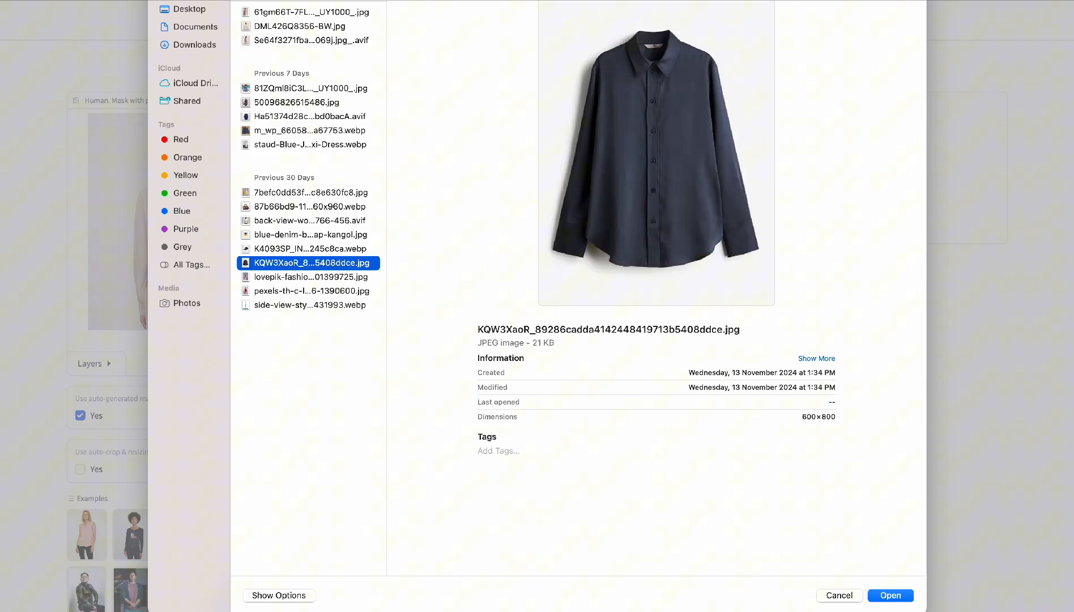
{"action": "left_click", "coordinate": [889, 595]}
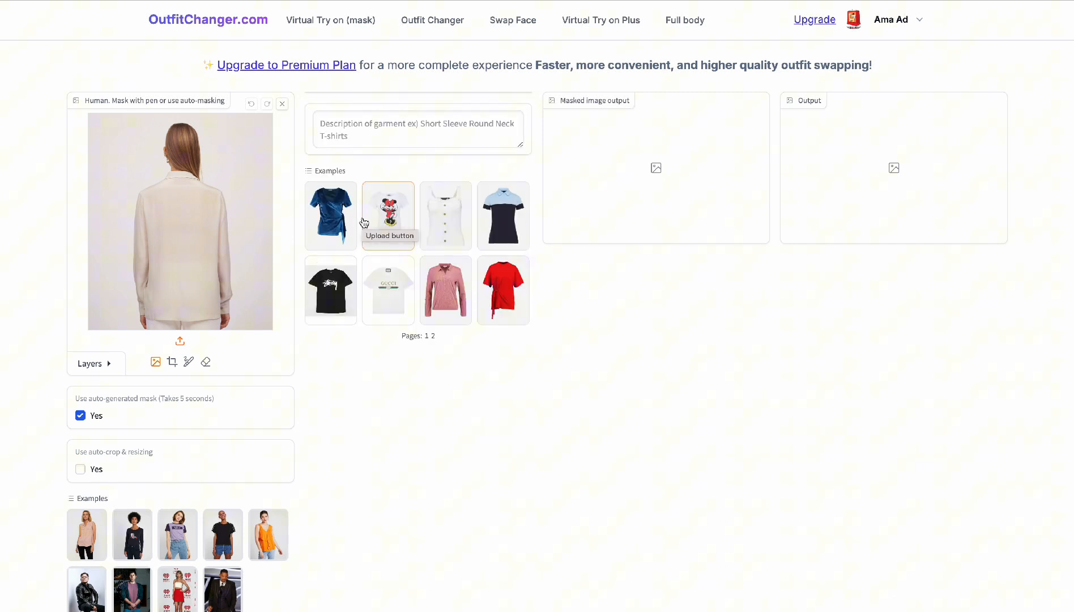
{"action": "left_click", "coordinate": [503, 215]}
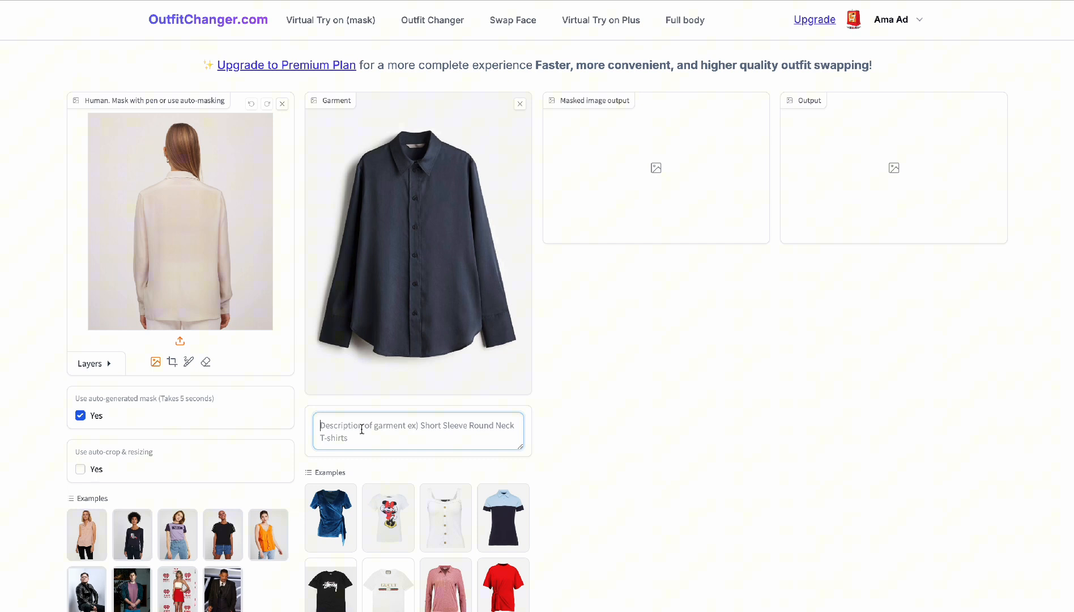
Step: Enter the garment description 'back view of navy blue women's shirt'
{"action": "type", "text": "back vie"}
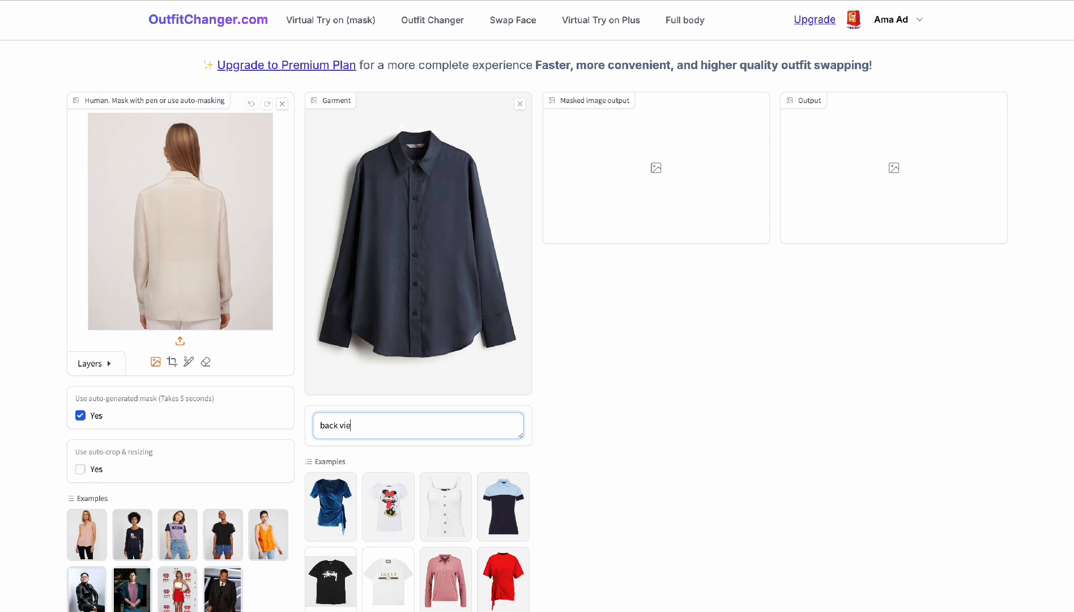
{"action": "type", "text": "w of"}
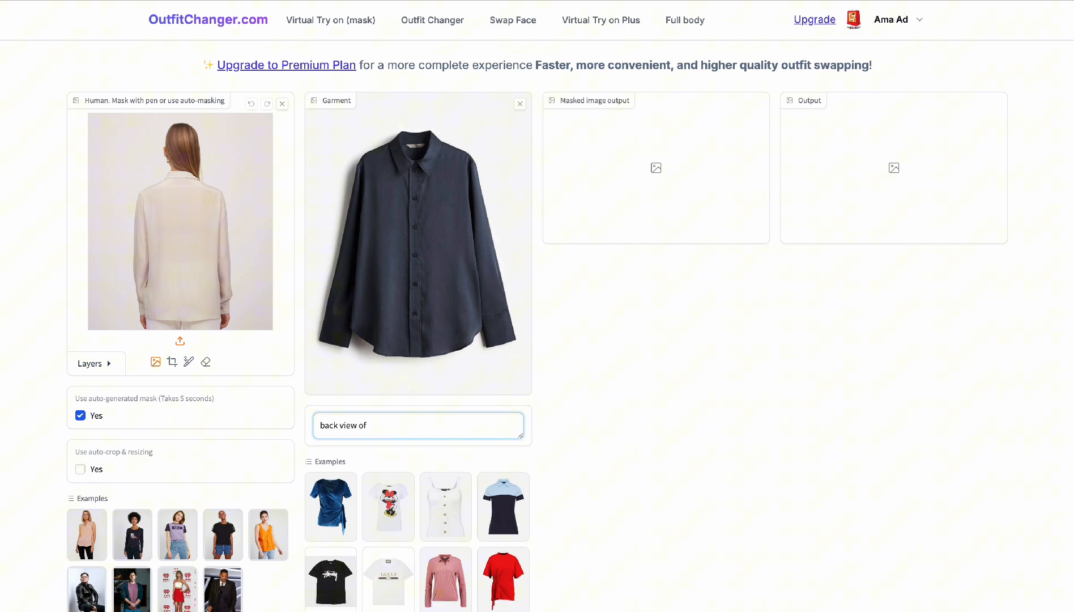
{"action": "type", "text": "navy bl"}
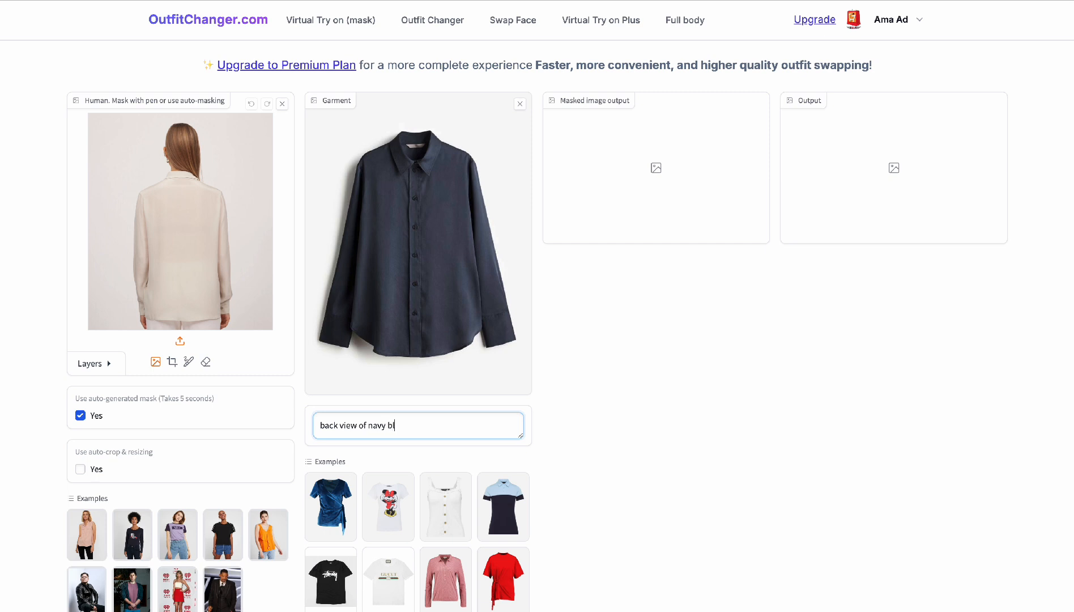
{"action": "type", "text": "ue shirt"}
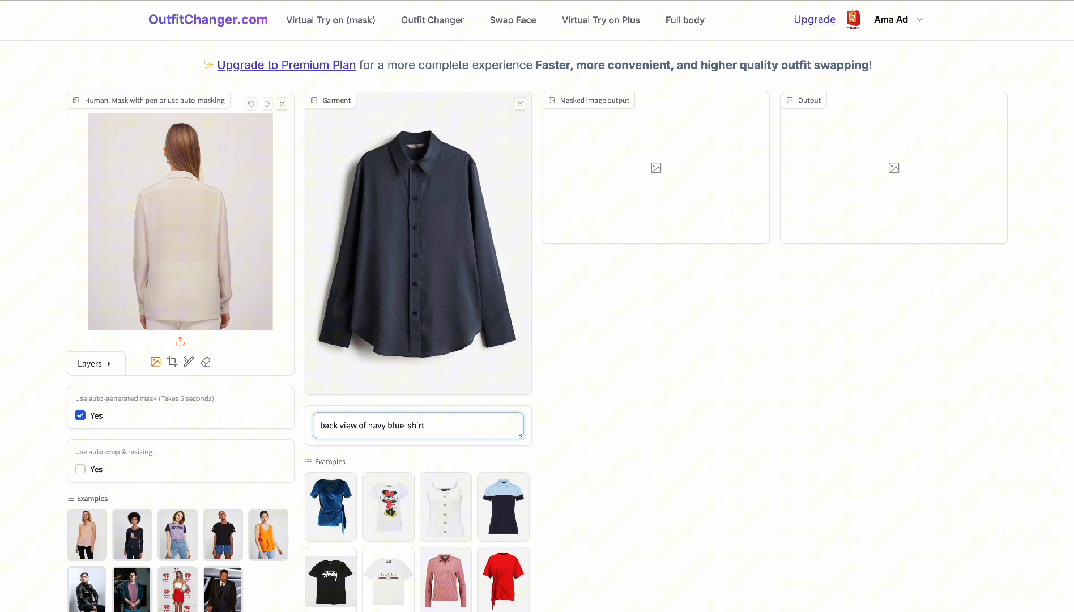
{"action": "type", "text": "women's"}
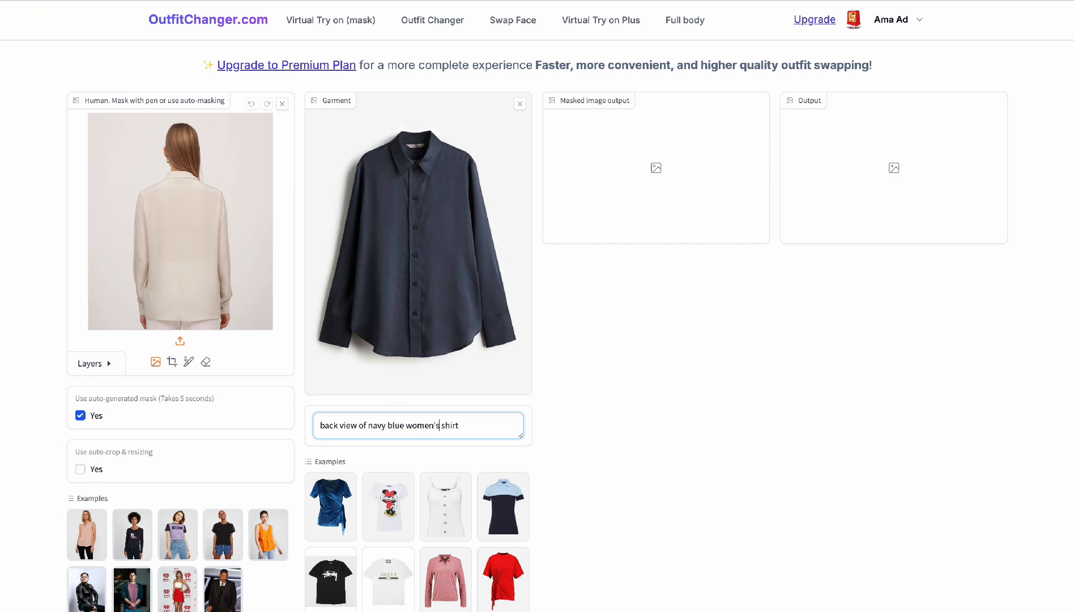
{"action": "scroll", "scroll_direction": "down", "scroll_amount": 3}
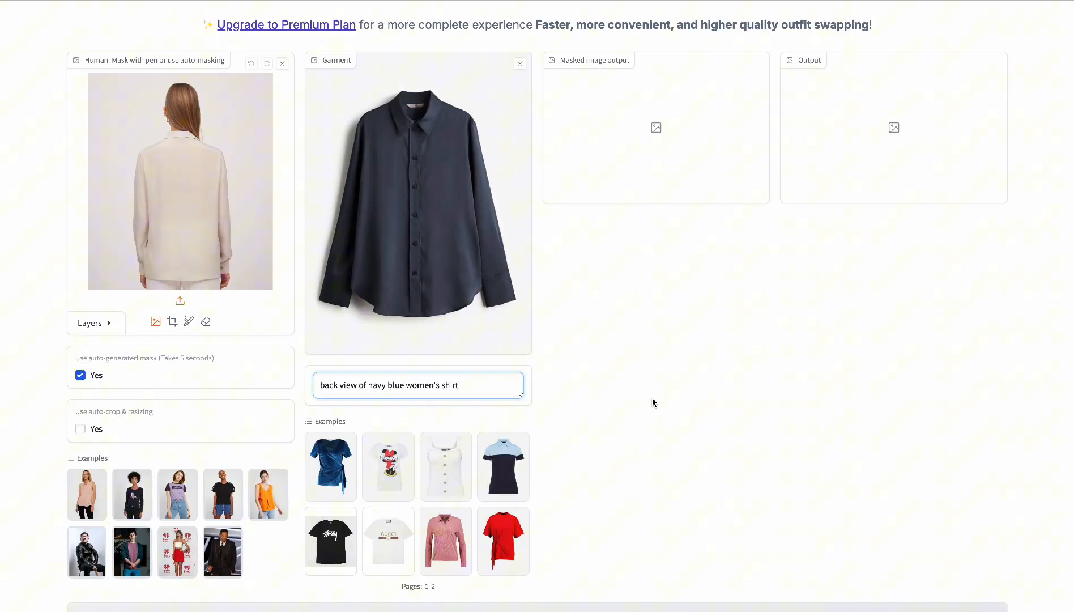
{"action": "scroll", "scroll_direction": "down", "scroll_amount": 3}
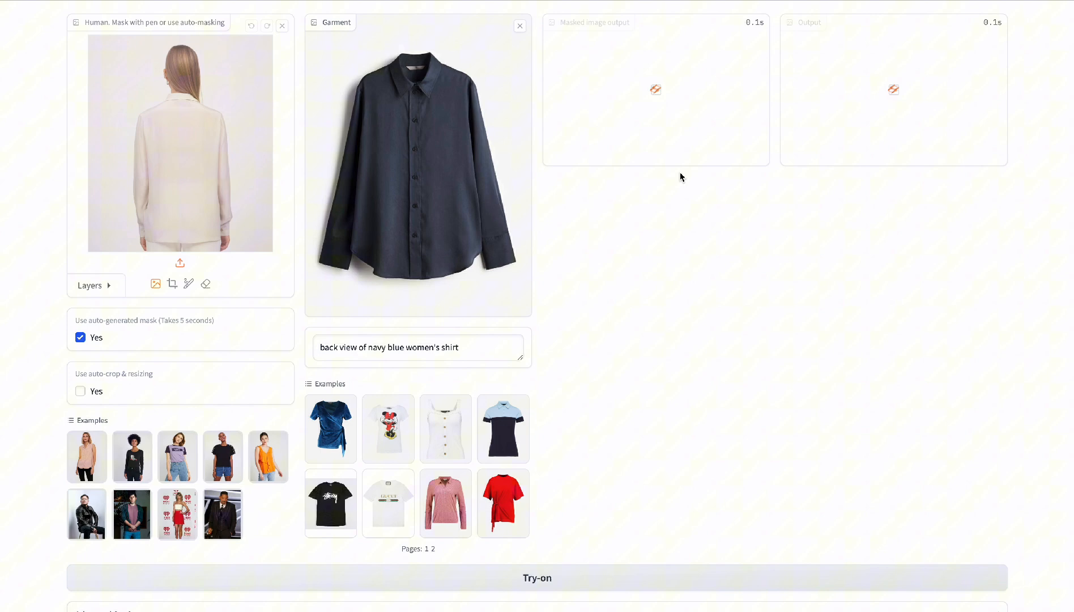
Step: Wait for the try-on run to finish and review the masked image and navy-shirt output
{"action": "left_click", "coordinate": [537, 578]}
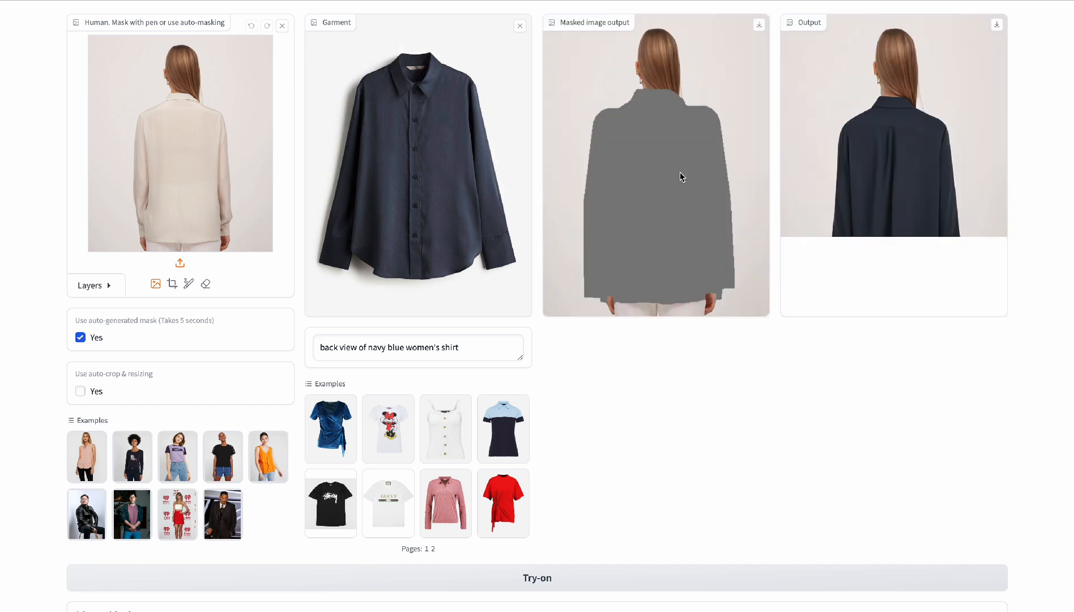
{"action": "left_click", "coordinate": [537, 578]}
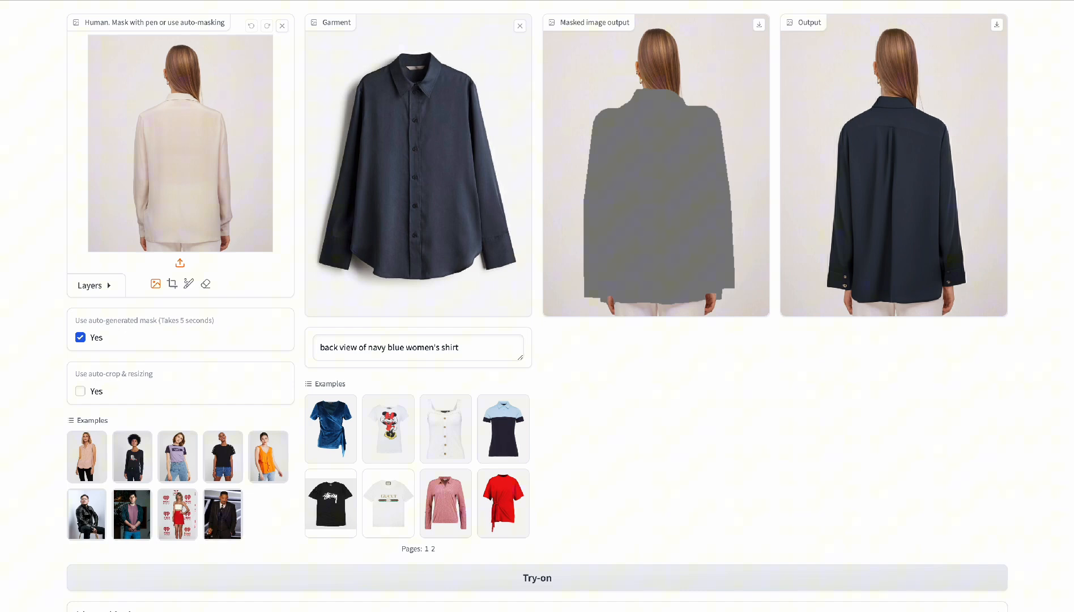
{"action": "mouse_move", "coordinate": [921, 319]}
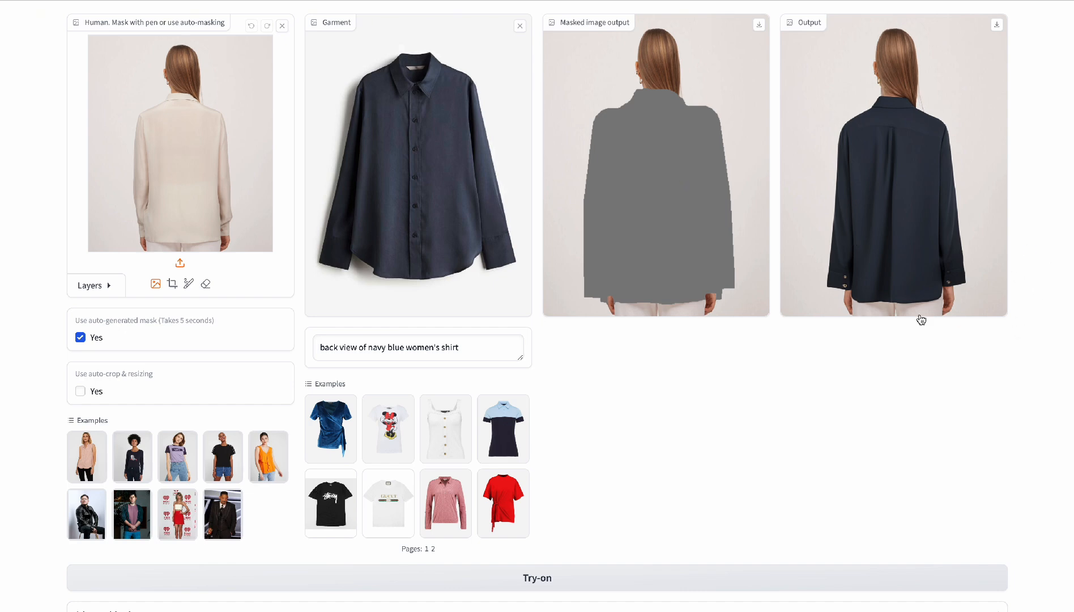
{"action": "mouse_move", "coordinate": [834, 125]}
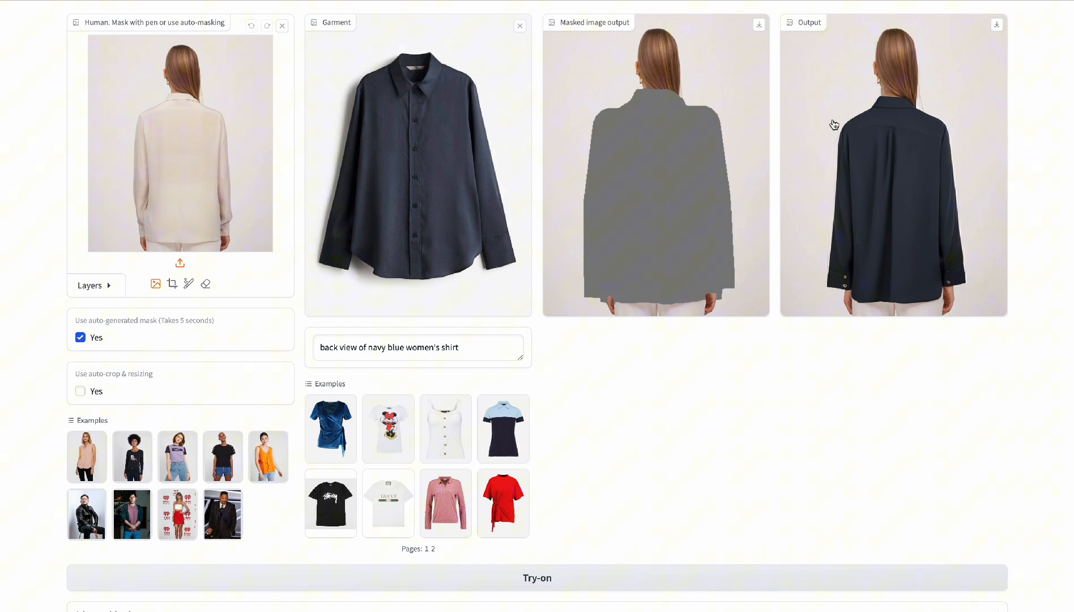
{"action": "mouse_move", "coordinate": [895, 132]}
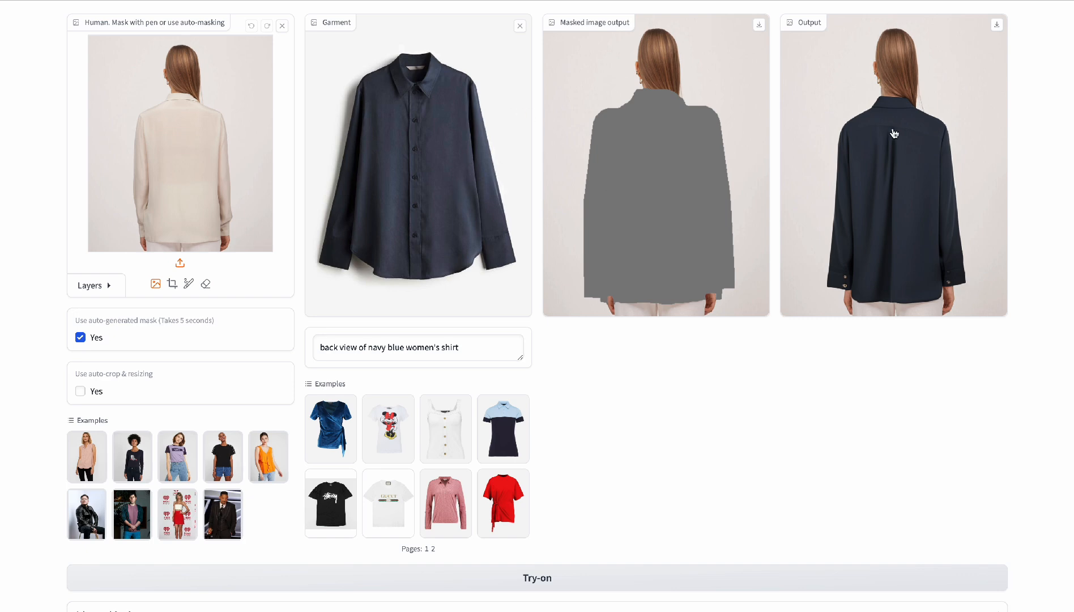
{"action": "mouse_move", "coordinate": [929, 215]}
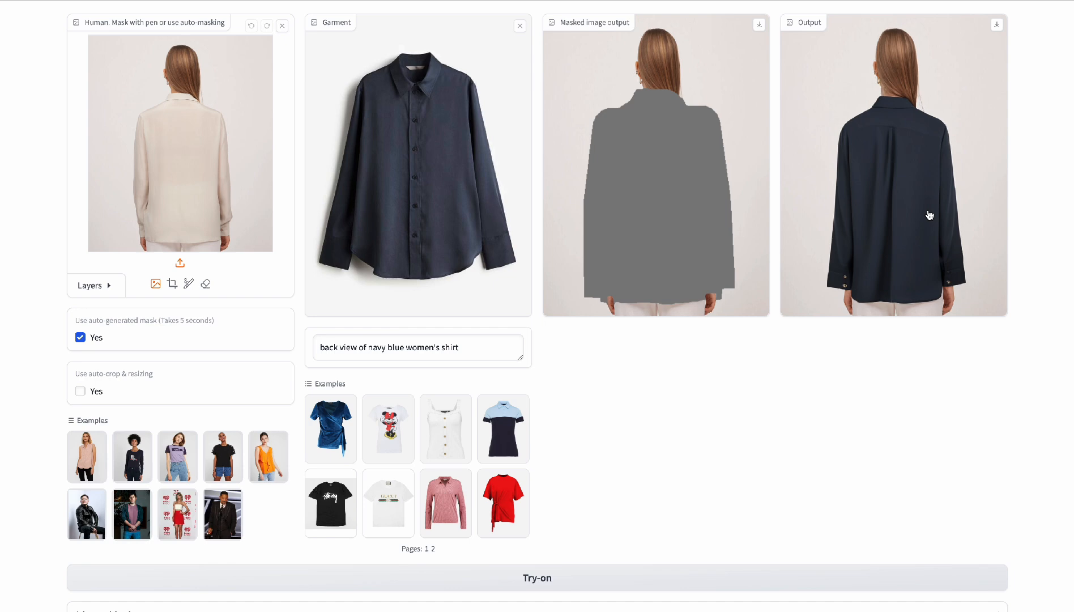
{"action": "mouse_move", "coordinate": [962, 212]}
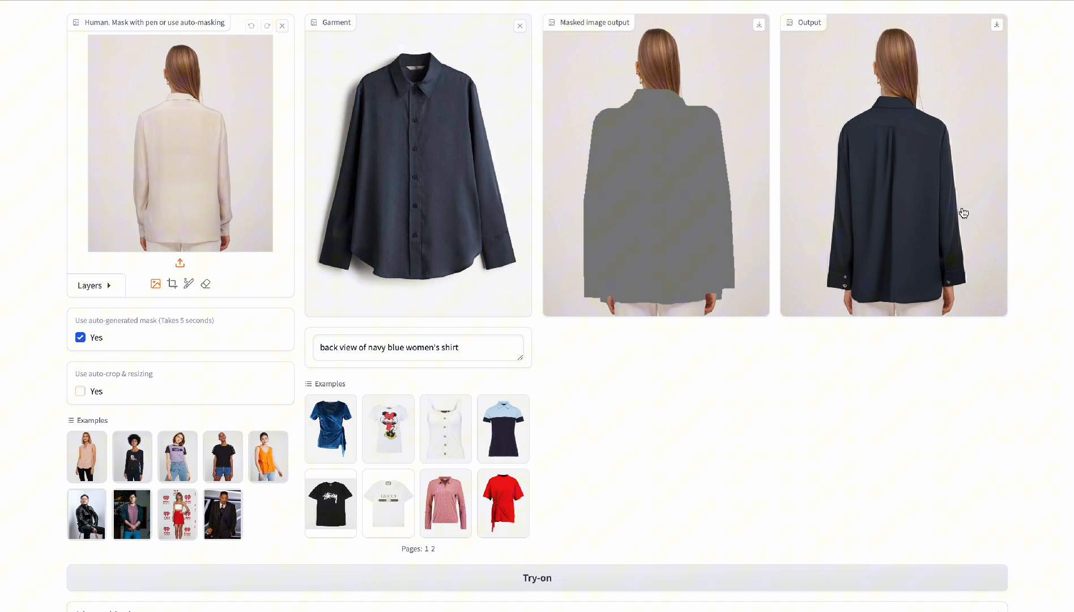
{"action": "mouse_move", "coordinate": [715, 337]}
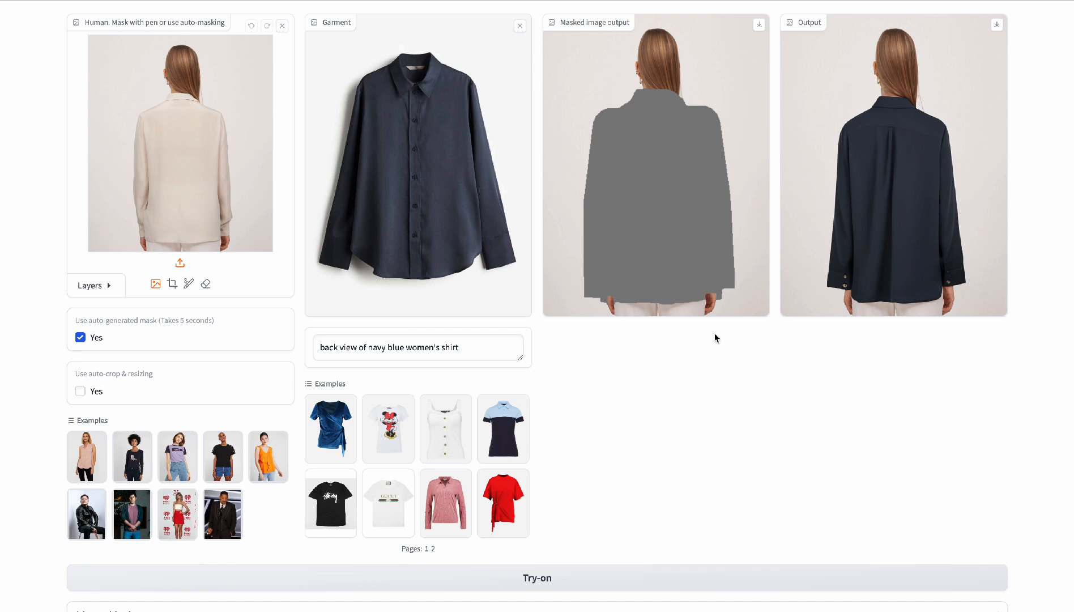
Step: Upload the side-view-stylish-young-woman webp as the new human photo
{"action": "left_click", "coordinate": [180, 261]}
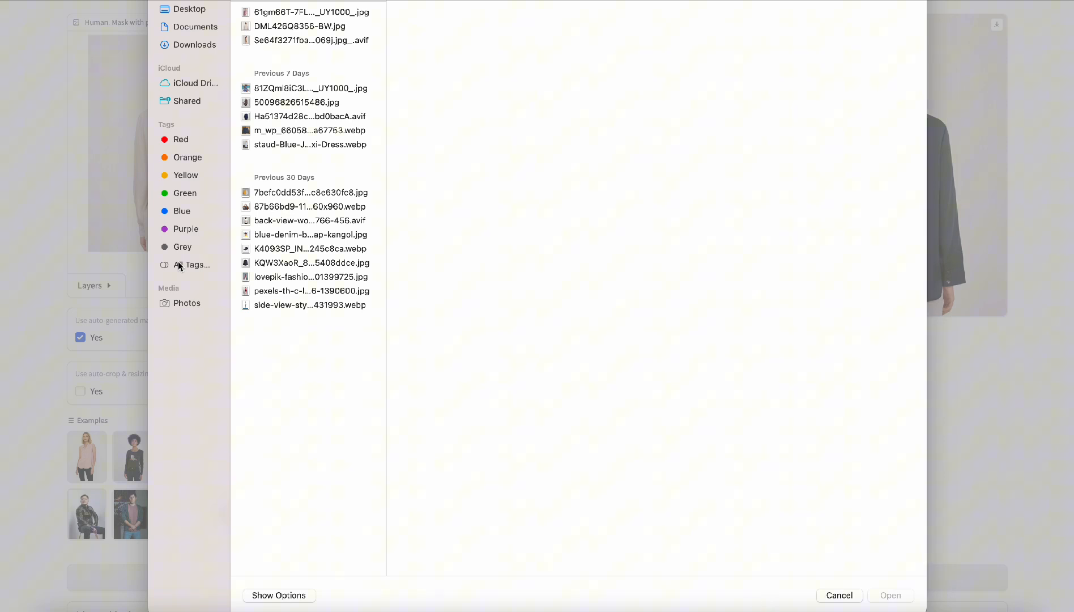
{"action": "left_click", "coordinate": [308, 11]}
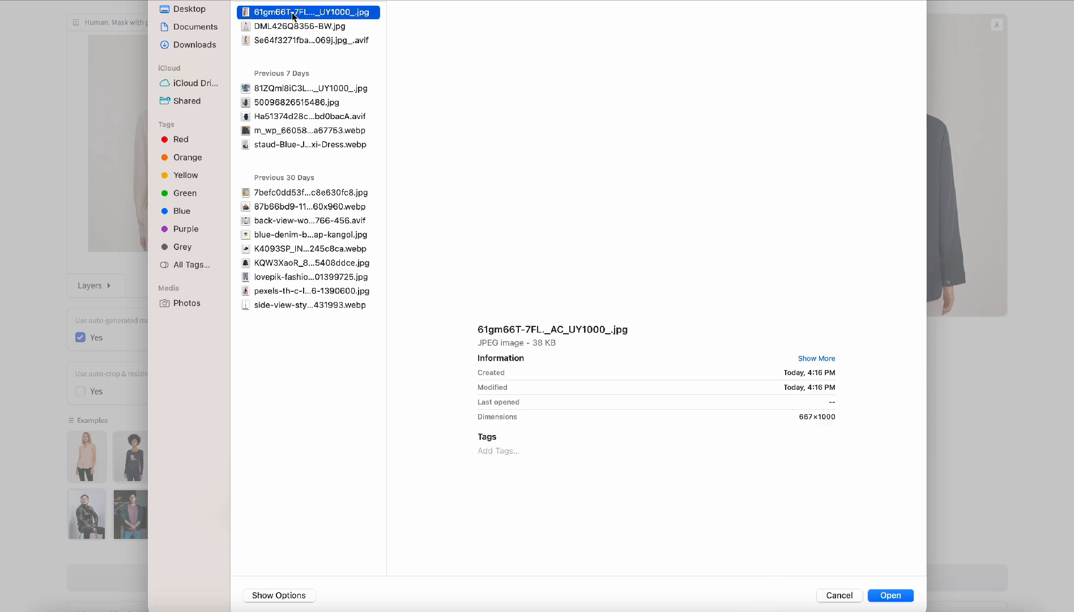
{"action": "left_click", "coordinate": [306, 305]}
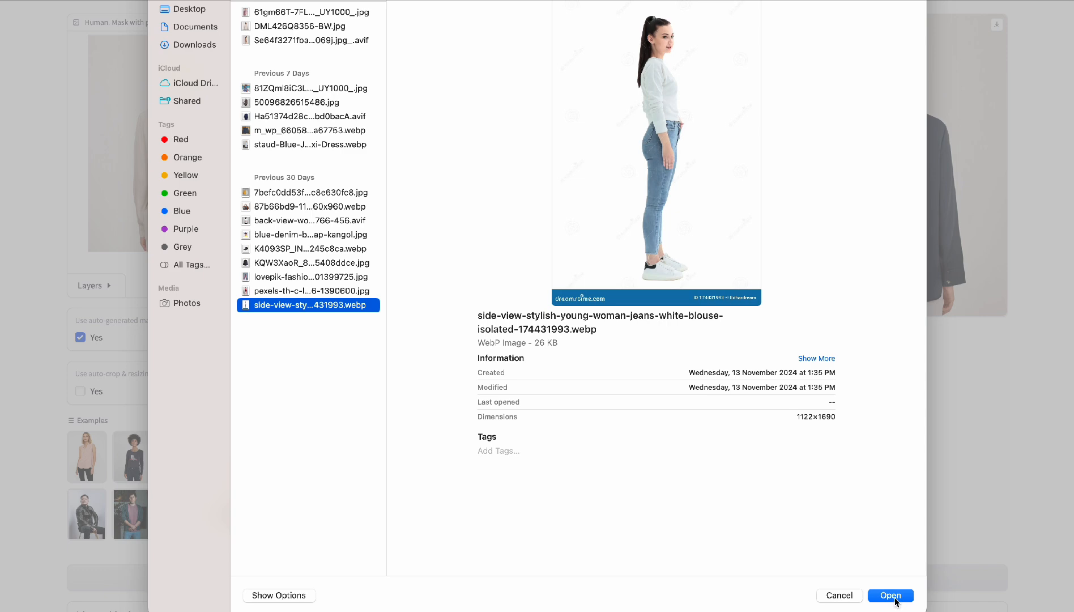
{"action": "left_click", "coordinate": [889, 595]}
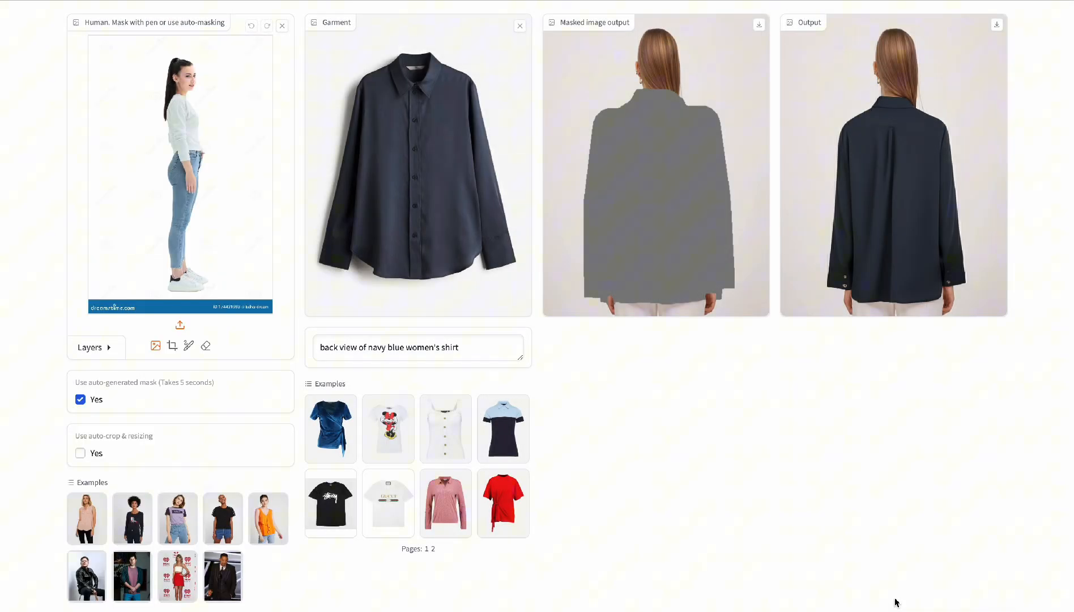
{"action": "mouse_move", "coordinate": [110, 302]}
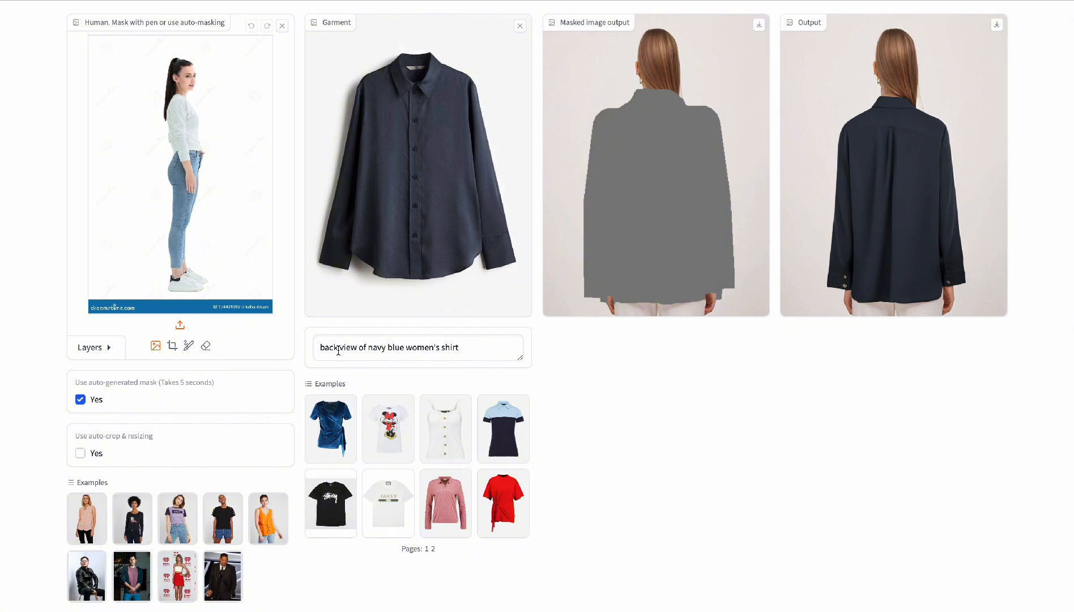
Step: Change 'back' to 'side' in the garment description and run the try-on
{"action": "double_click", "coordinate": [328, 348]}
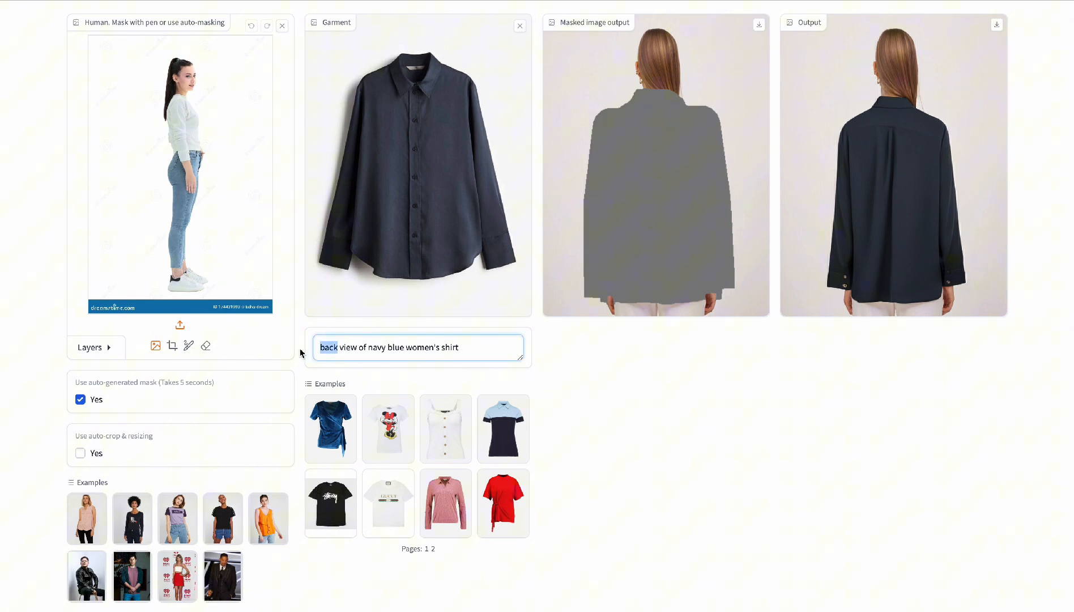
{"action": "type", "text": "side"}
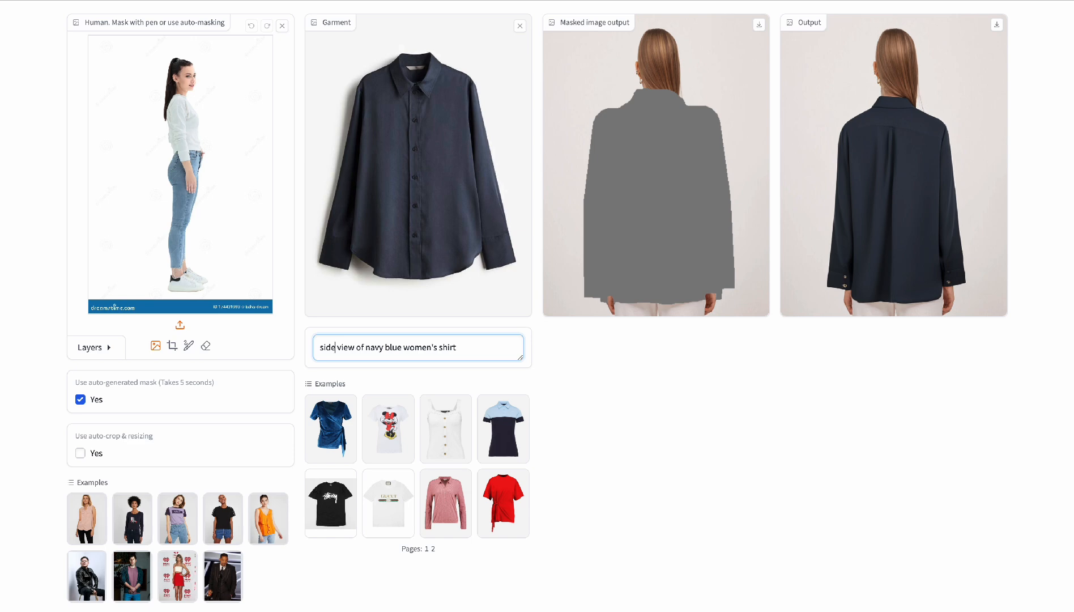
{"action": "mouse_move", "coordinate": [466, 351]}
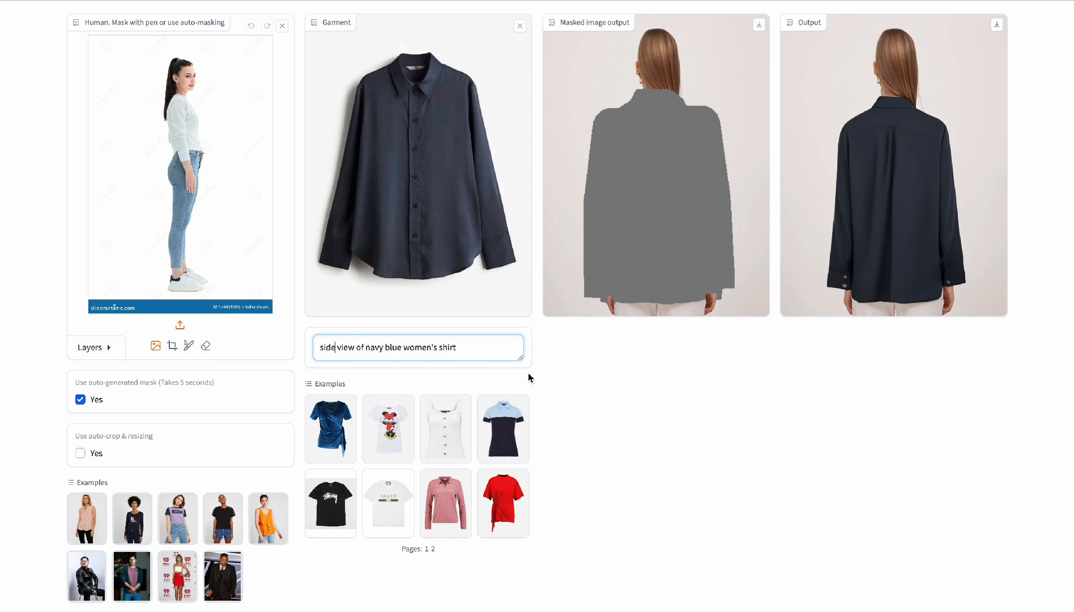
{"action": "scroll", "scroll_direction": "down", "scroll_amount": 3}
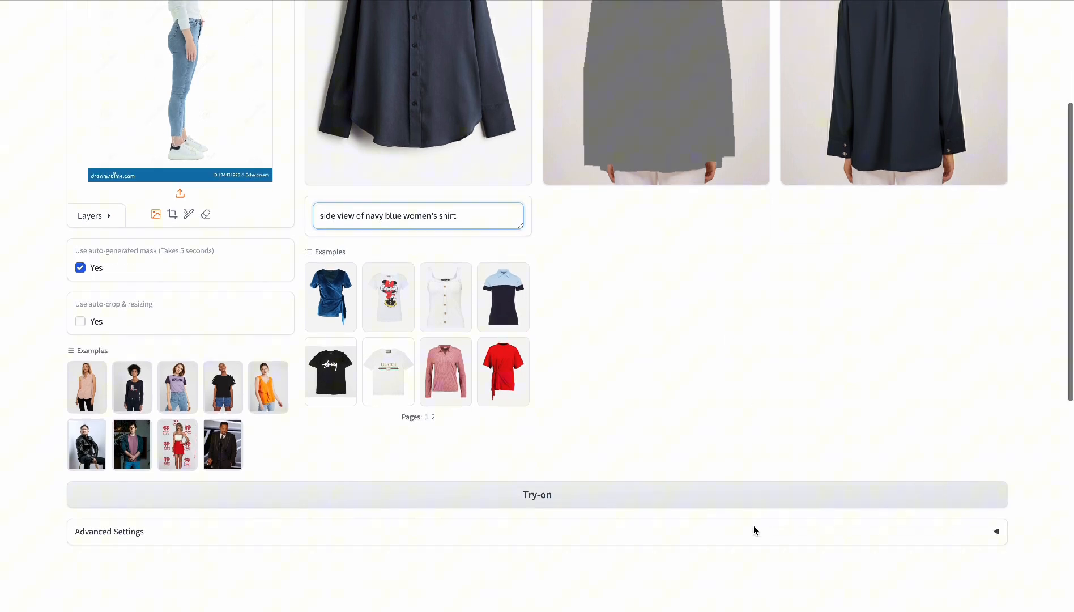
{"action": "mouse_move", "coordinate": [572, 495]}
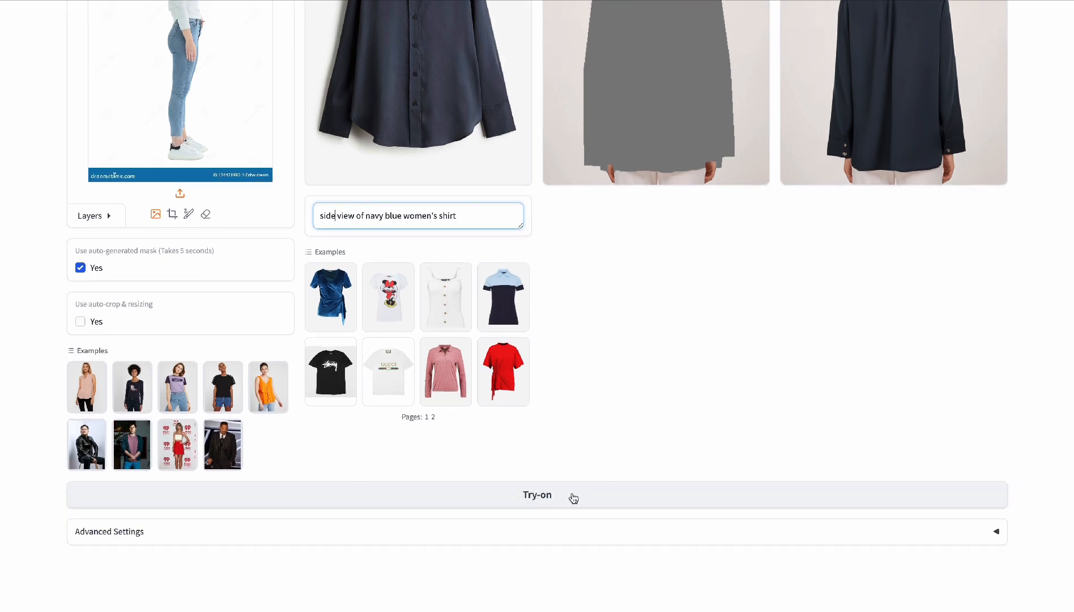
{"action": "left_click", "coordinate": [537, 495]}
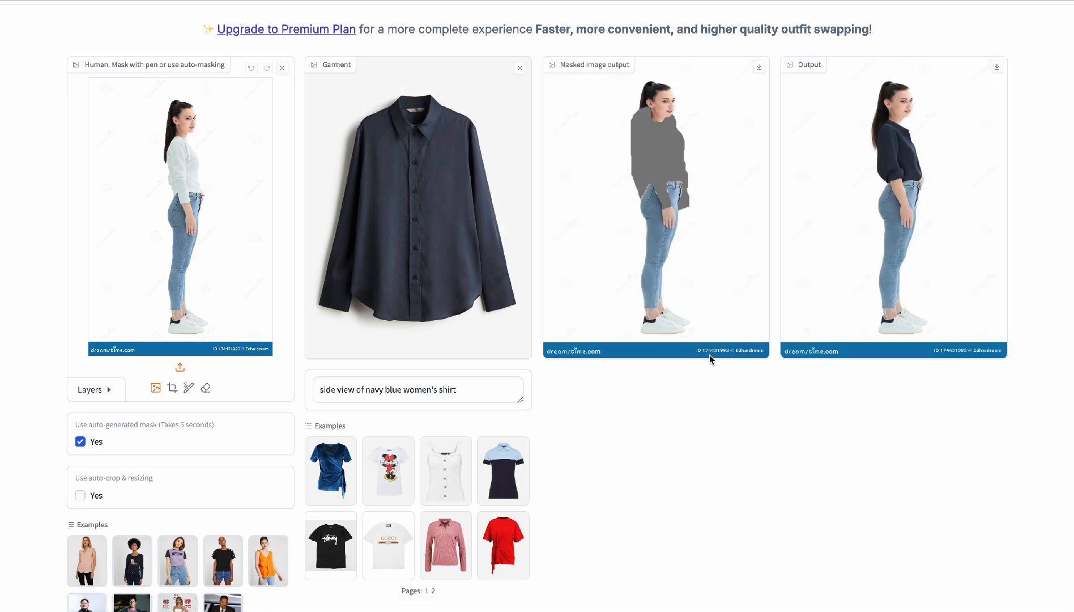
{"action": "mouse_move", "coordinate": [903, 179]}
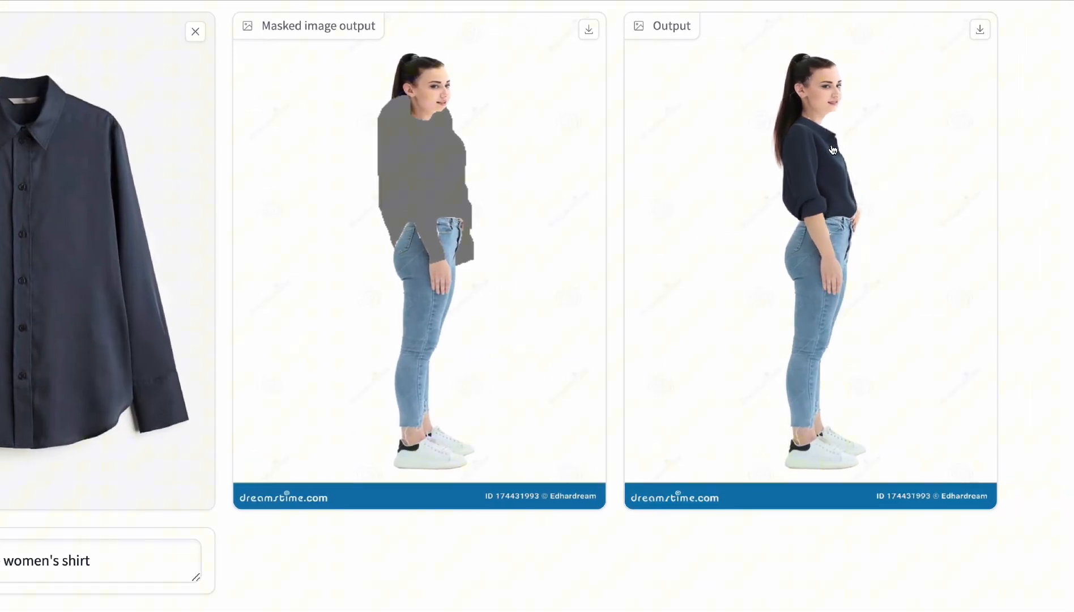
{"action": "mouse_move", "coordinate": [834, 285]}
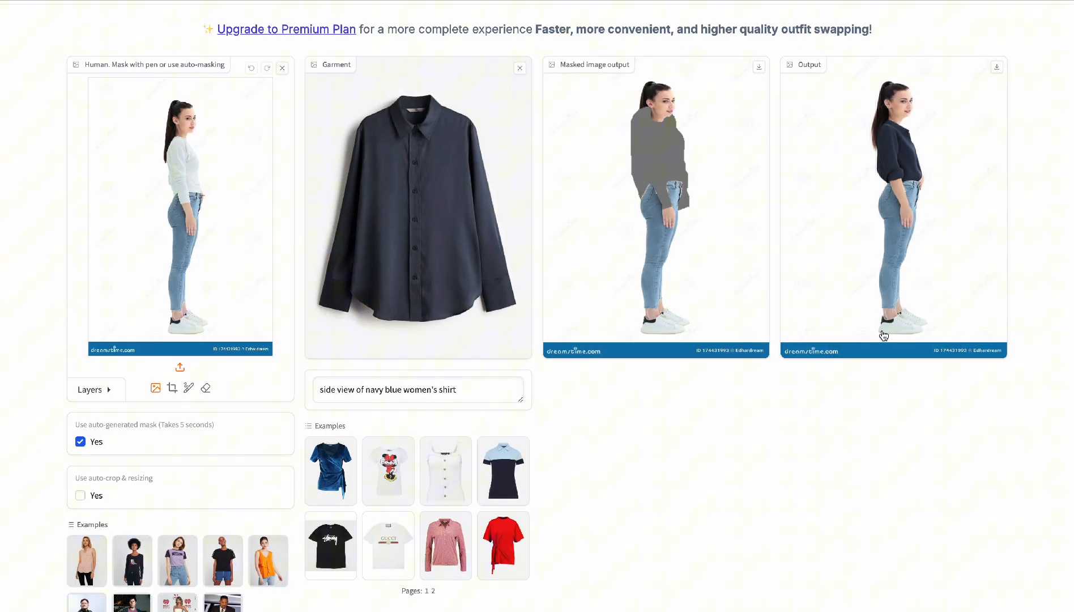
{"action": "mouse_move", "coordinate": [879, 206]}
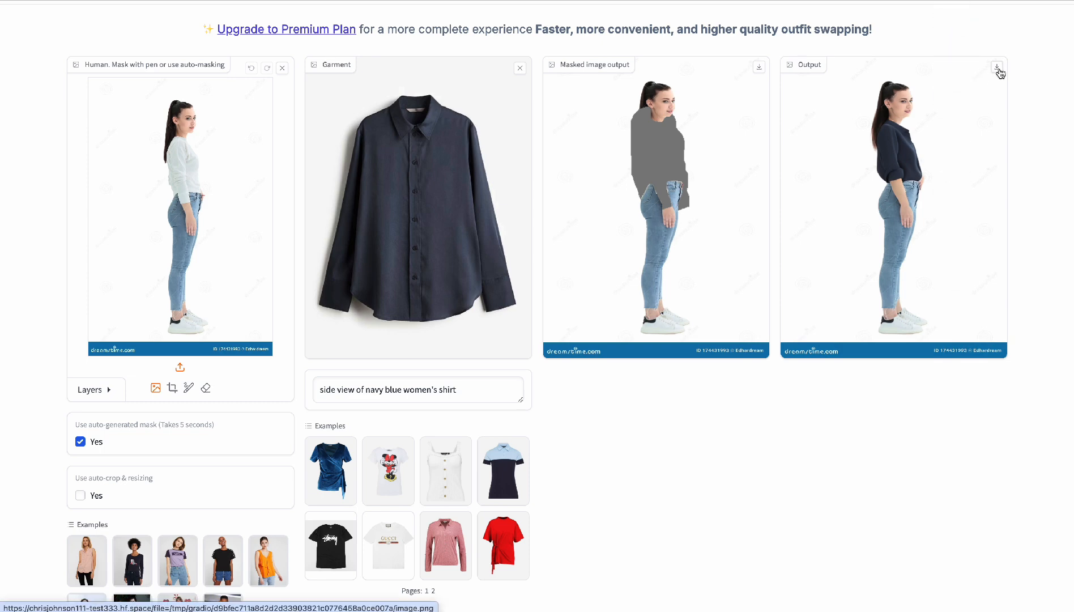
{"action": "mouse_move", "coordinate": [1007, 438]}
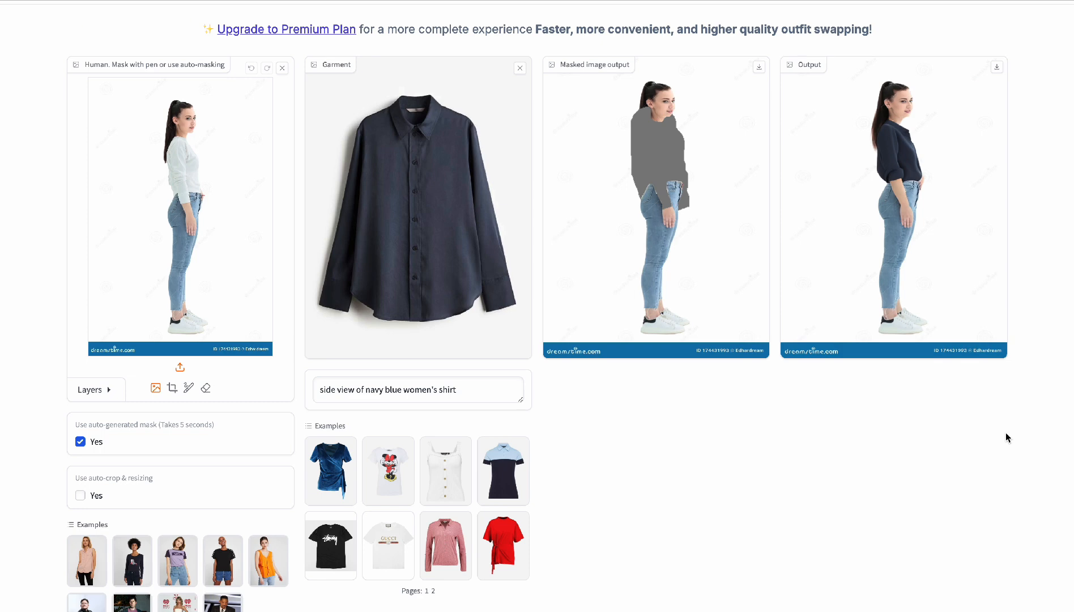
Step: Switch to the Uwear.ai browser tab showing its Home dashboard
{"action": "left_click", "coordinate": [18, 47]}
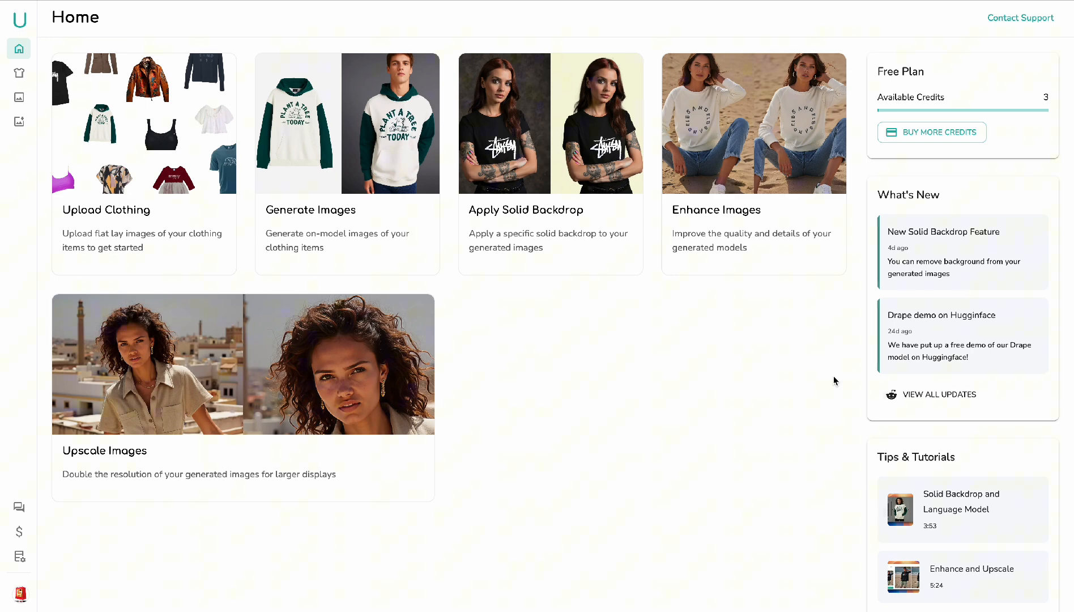
{"action": "mouse_move", "coordinate": [1005, 148]}
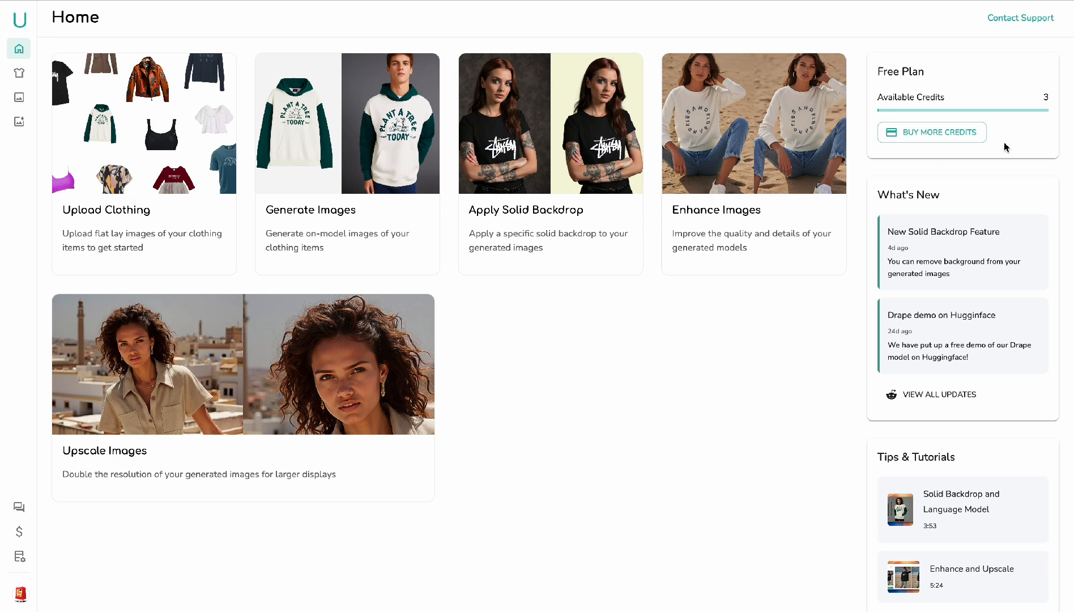
{"action": "mouse_move", "coordinate": [295, 398]}
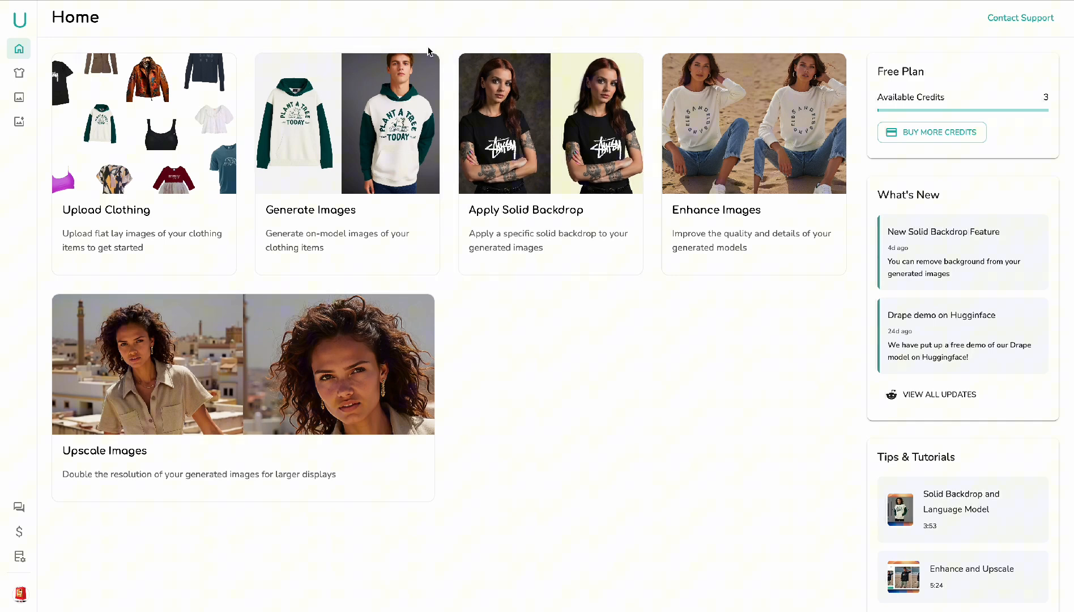
Step: Start a new item and upload the floral blouse photo from Downloads as its Front Image
{"action": "left_click", "coordinate": [18, 72]}
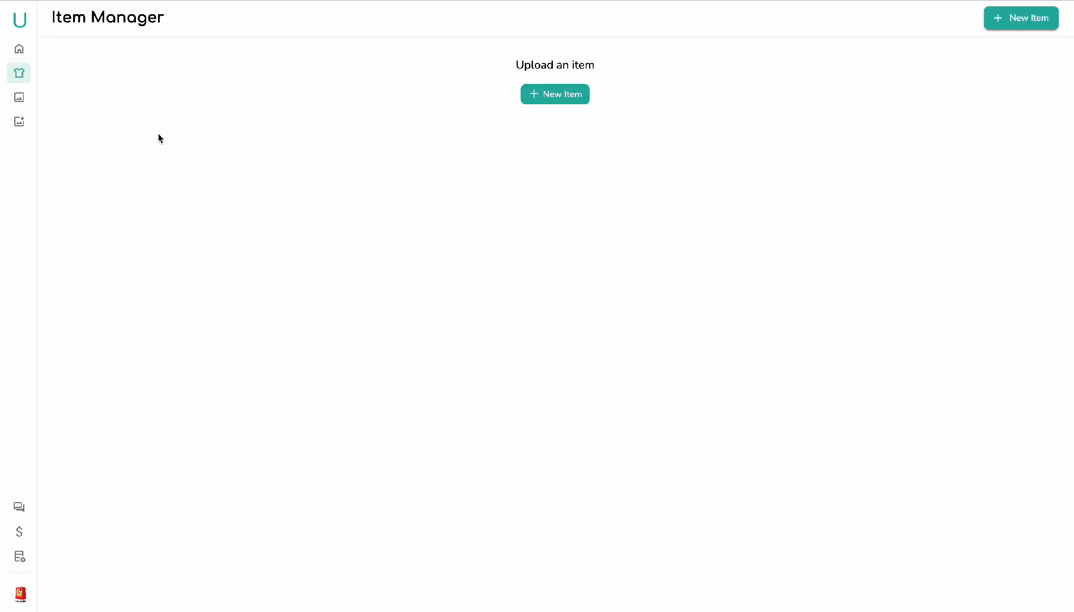
{"action": "mouse_move", "coordinate": [306, 153]}
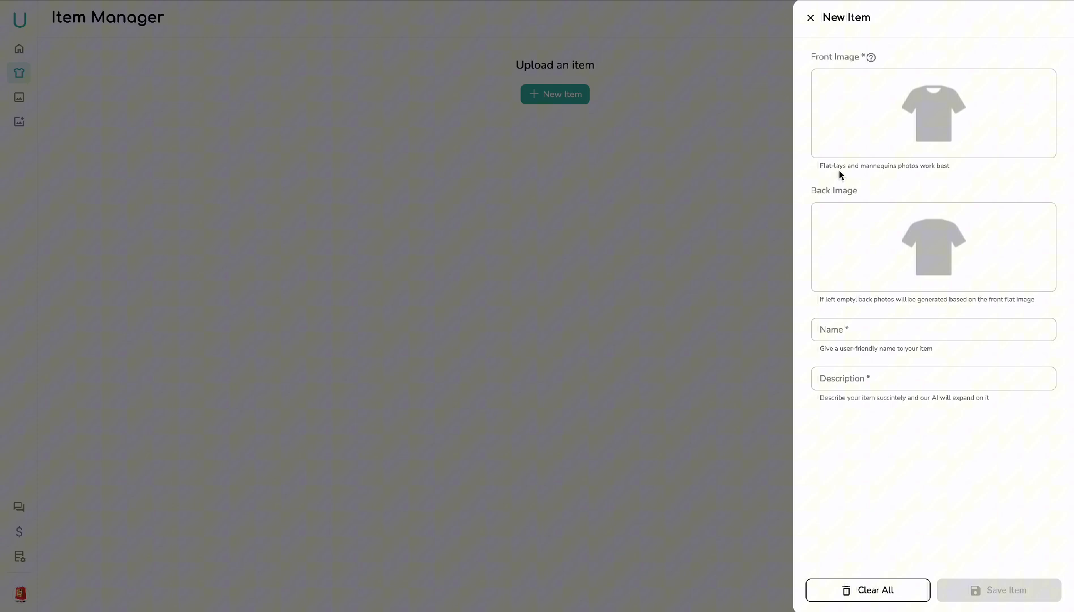
{"action": "mouse_move", "coordinate": [947, 268]}
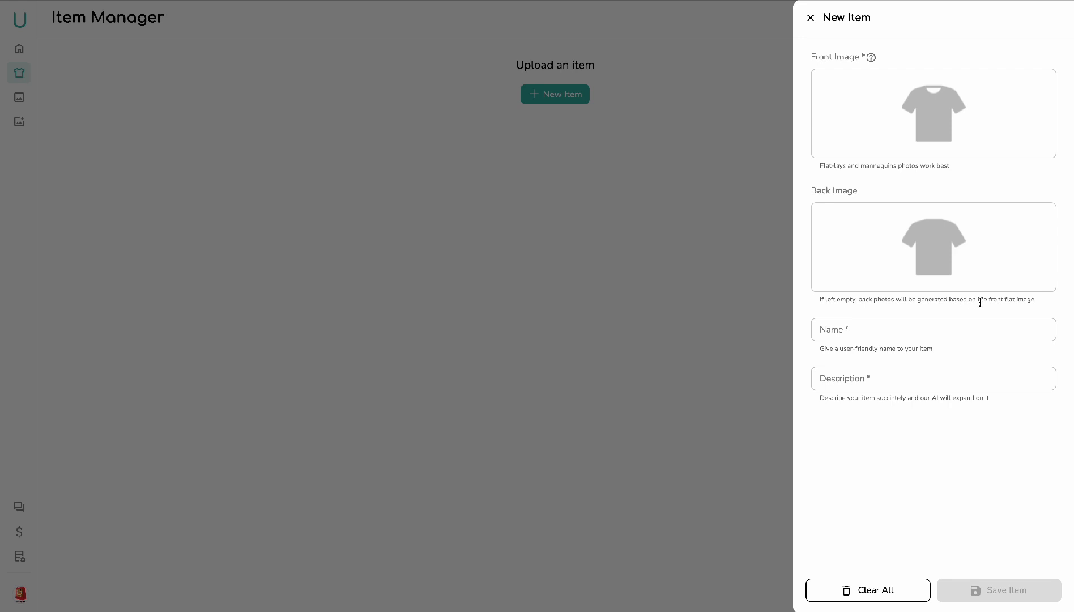
{"action": "left_click", "coordinate": [931, 112]}
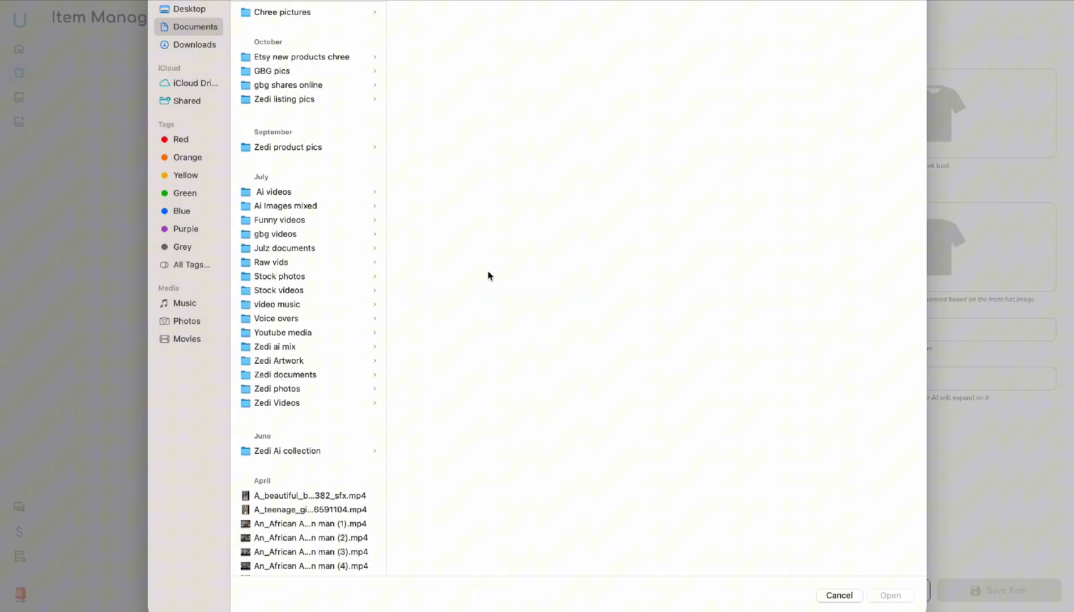
{"action": "mouse_move", "coordinate": [202, 56]}
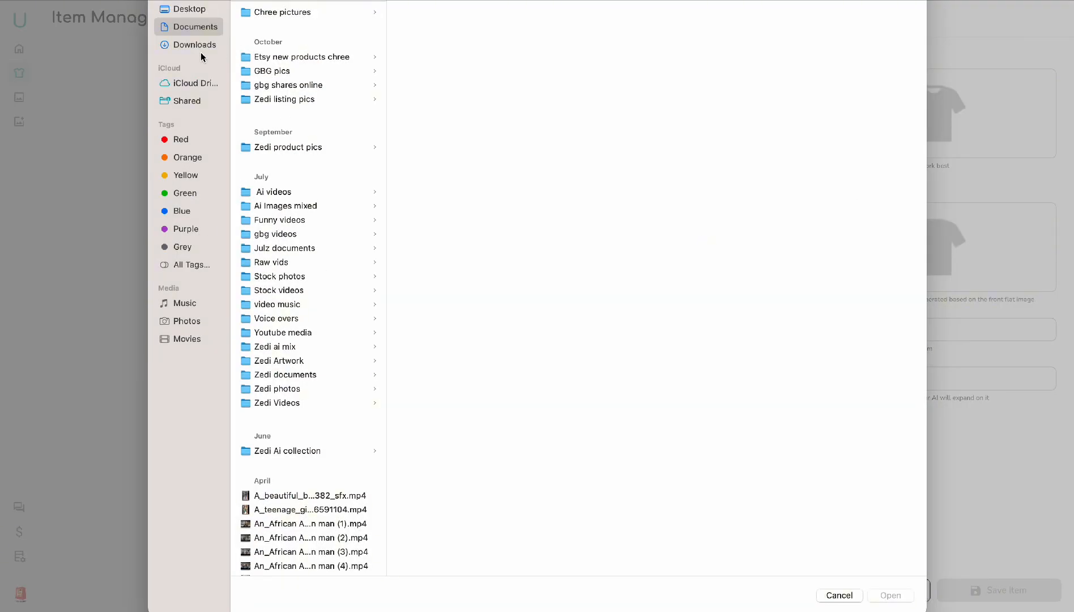
{"action": "left_click", "coordinate": [195, 44]}
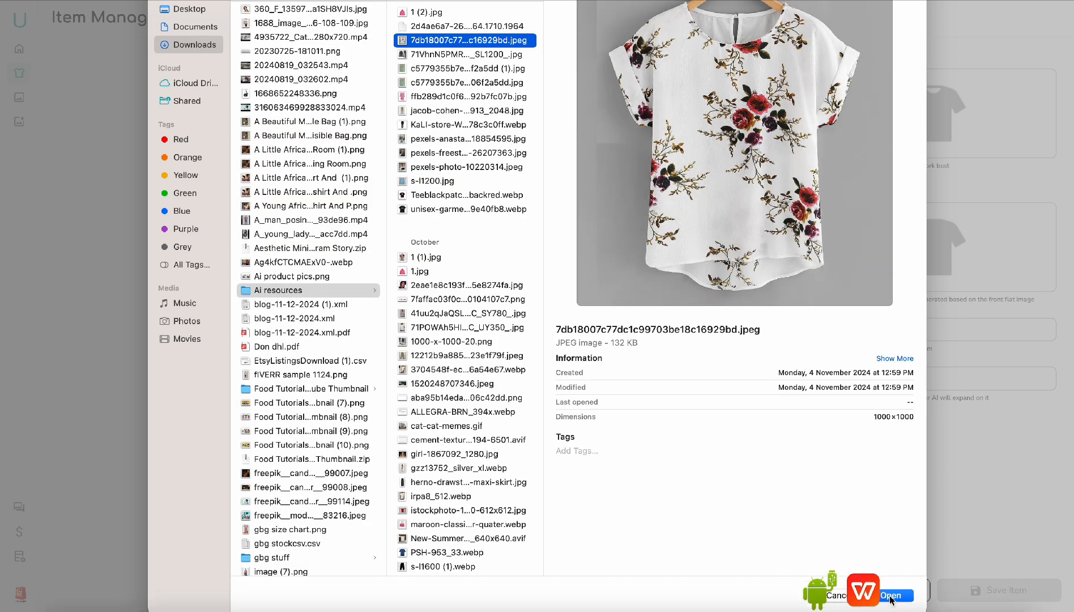
{"action": "left_click", "coordinate": [892, 595]}
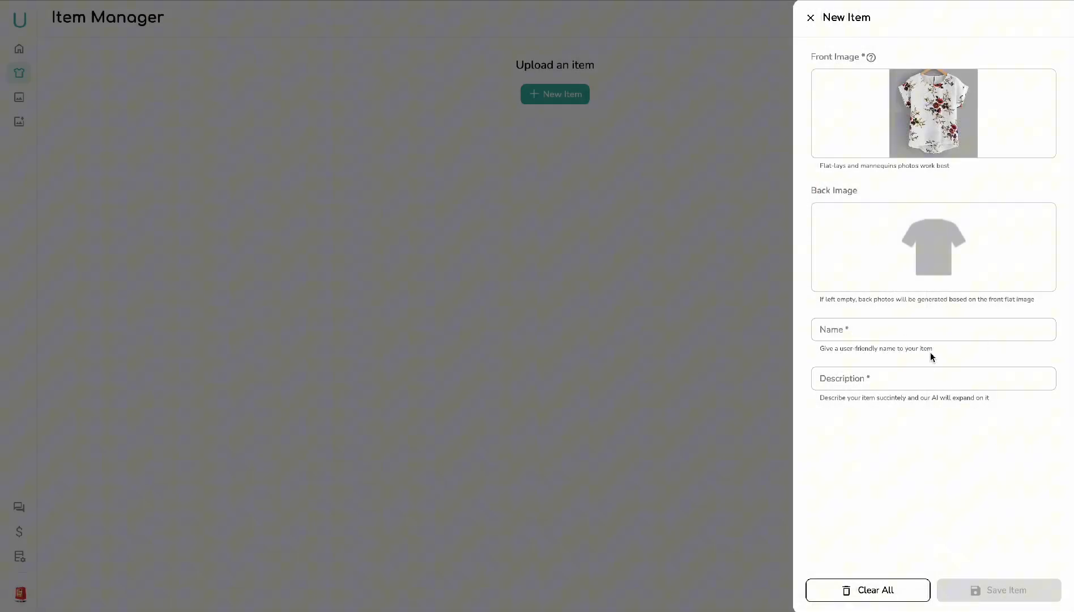
Step: Name the item 'white top', describe it 'White floral blouse' and save it
{"action": "type", "text": "whi"}
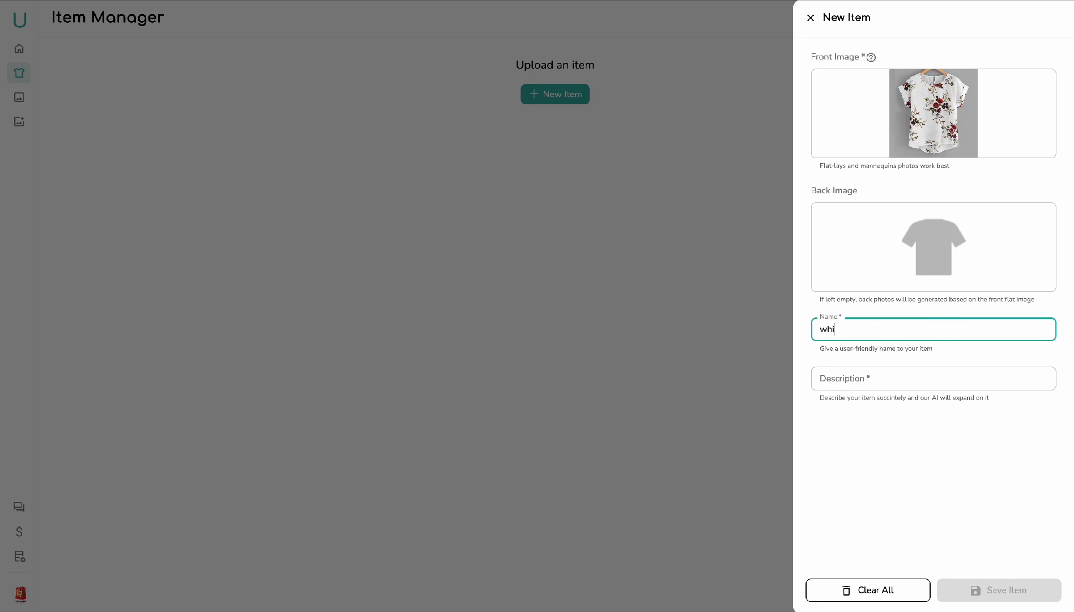
{"action": "type", "text": "te top"}
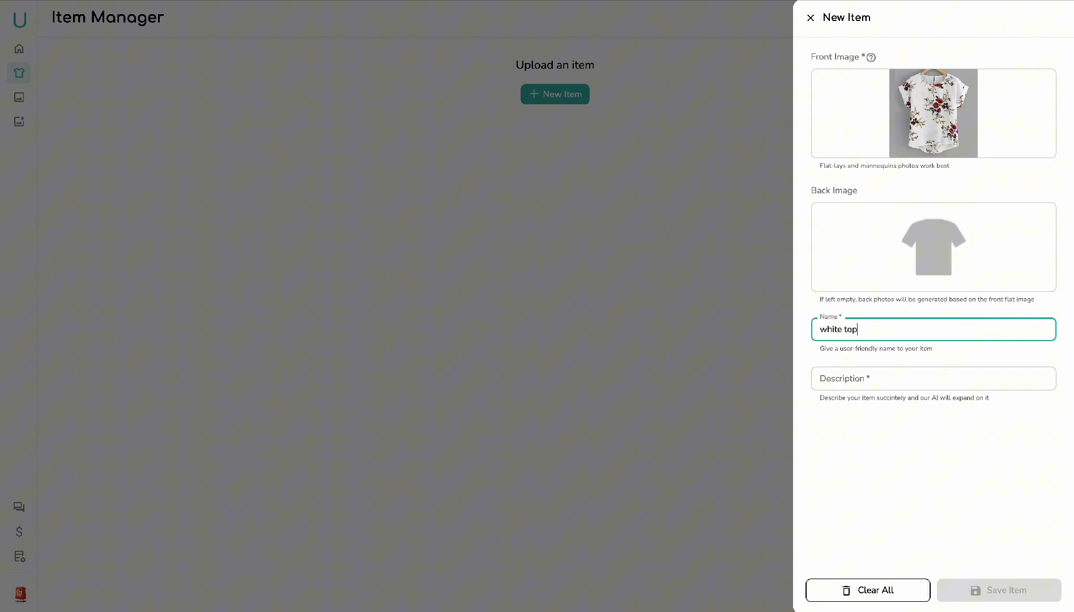
{"action": "type", "text": "W"}
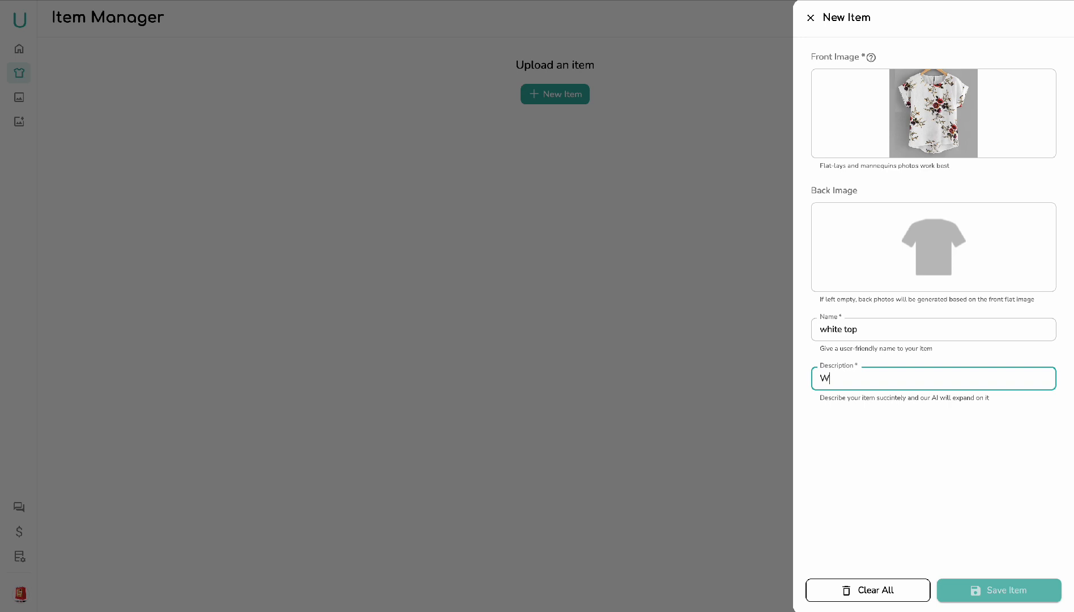
{"action": "type", "text": "hite fl"}
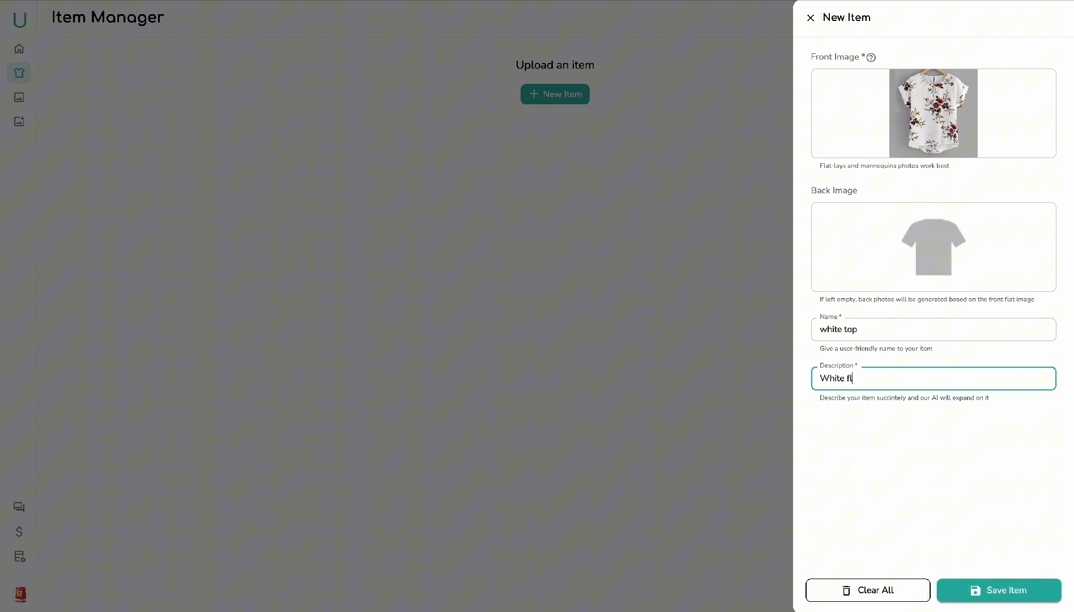
{"action": "type", "text": "oral bl"}
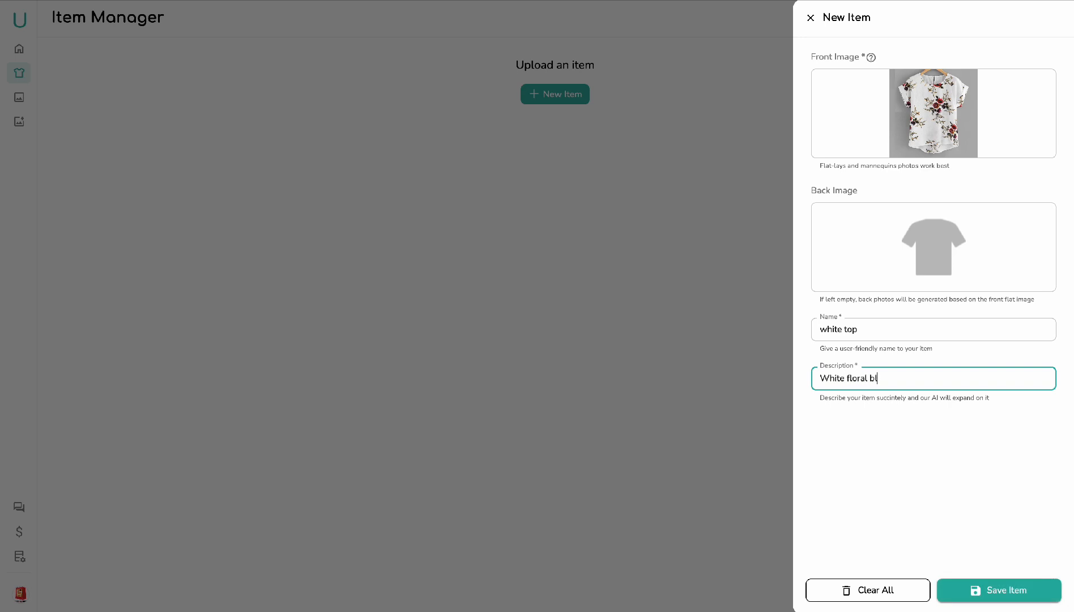
{"action": "left_click", "coordinate": [998, 591]}
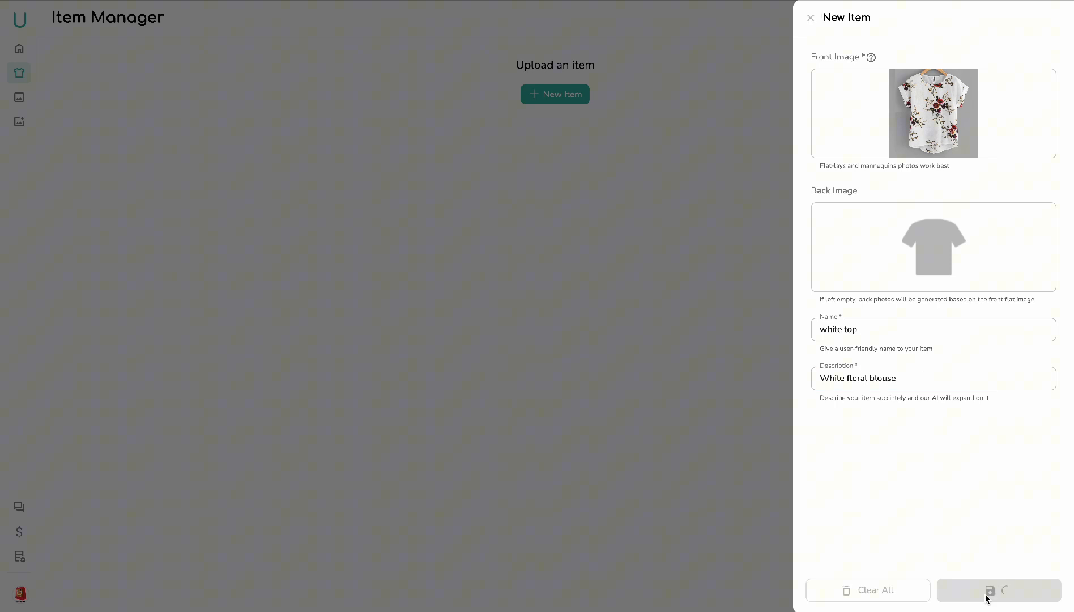
Step: With the white top saved, go to the Generate Images page from the sidebar
{"action": "left_click", "coordinate": [997, 591]}
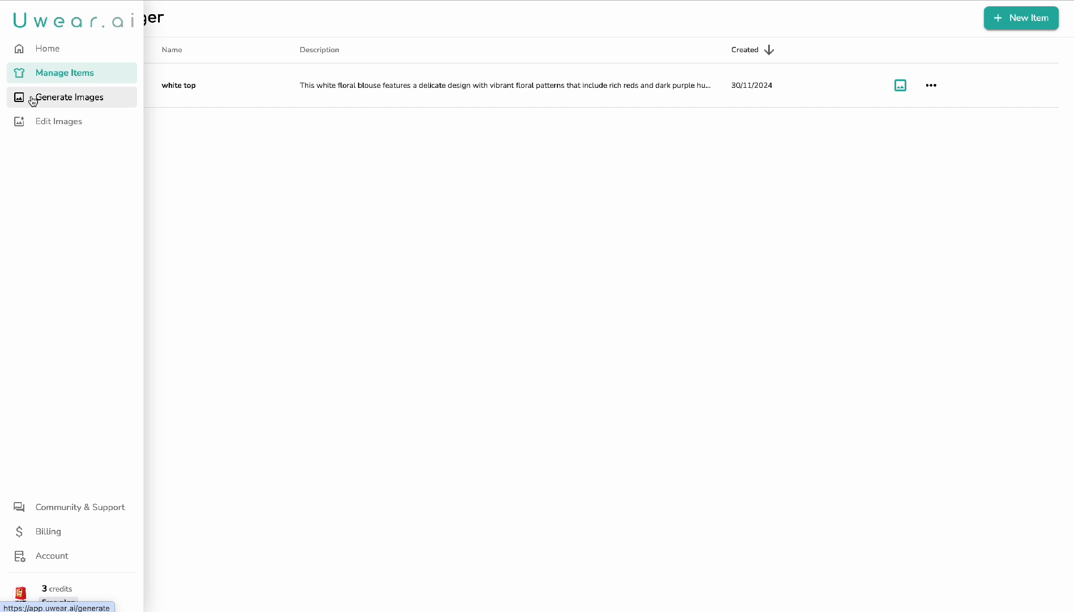
{"action": "left_click", "coordinate": [70, 96]}
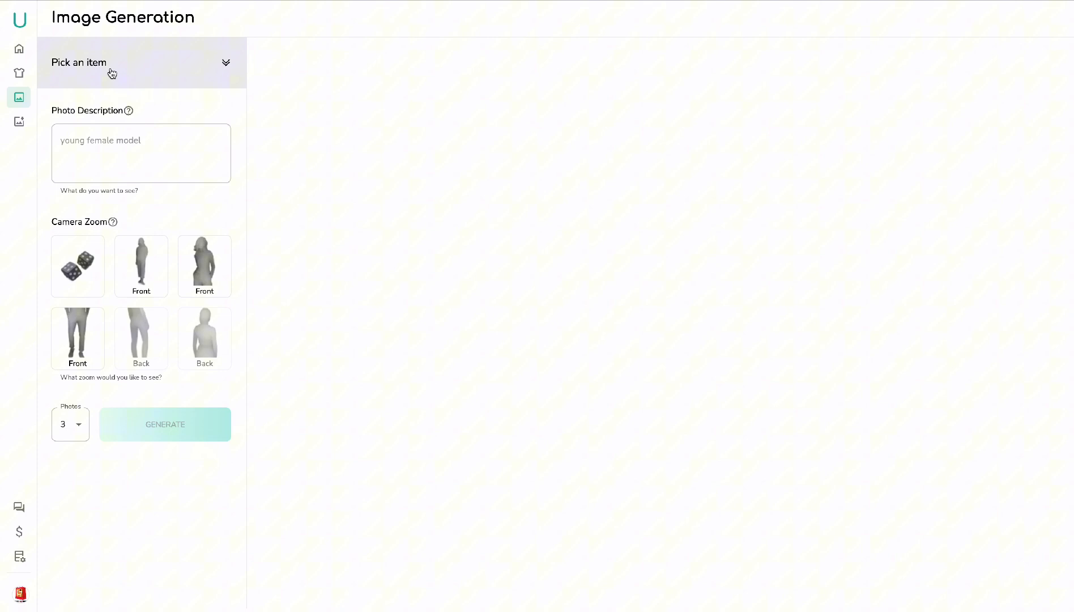
Step: Choose the white top item for the photo shoot
{"action": "left_click", "coordinate": [141, 62]}
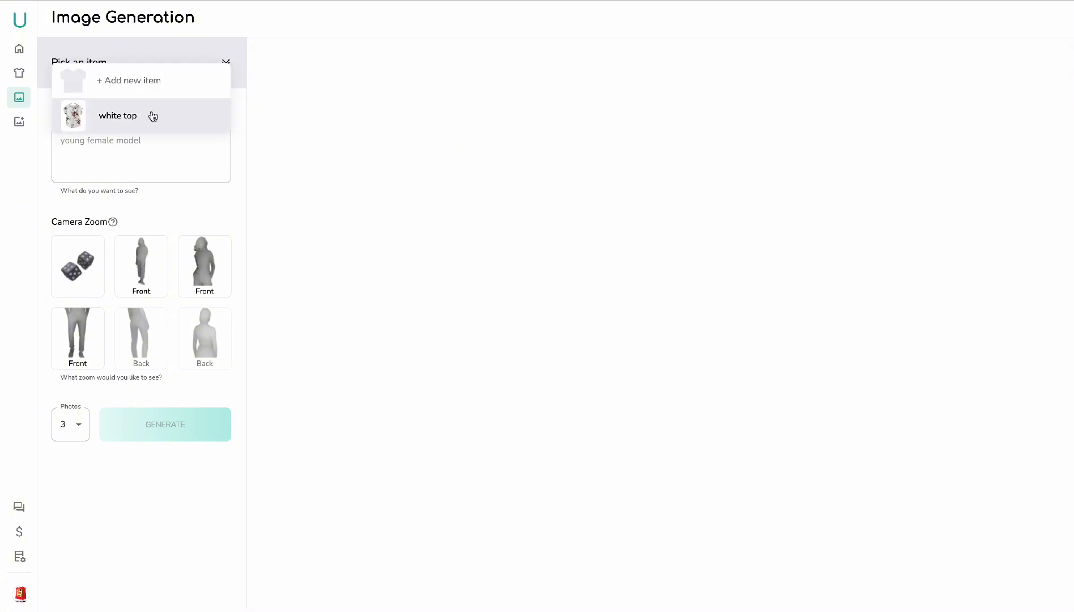
{"action": "left_click", "coordinate": [117, 116]}
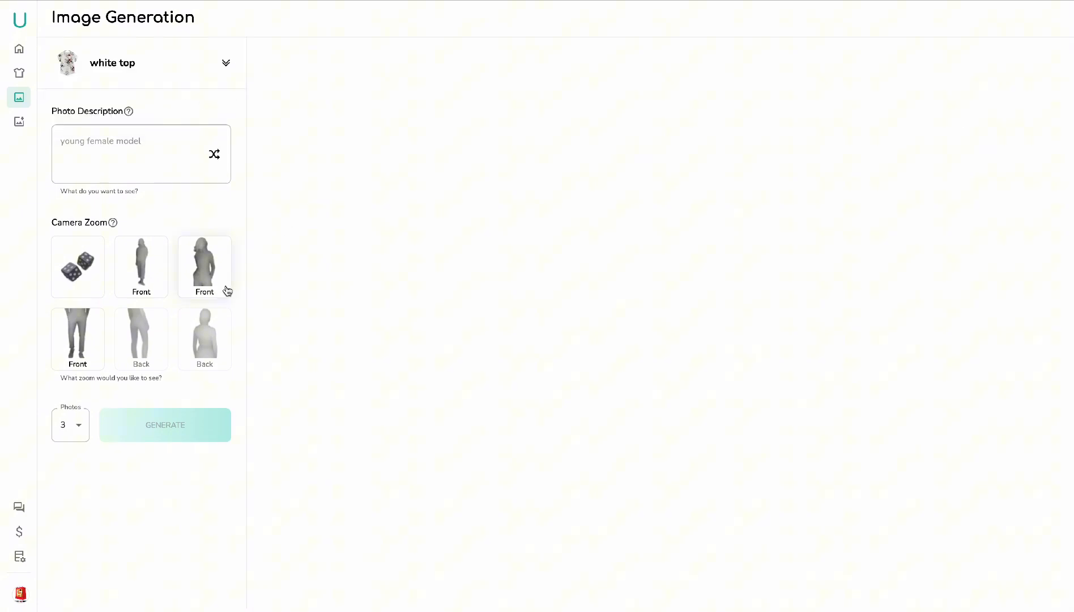
Step: Describe the photo as "A young lady with long hair wearing this blouse smiling"
{"action": "left_click", "coordinate": [141, 153]}
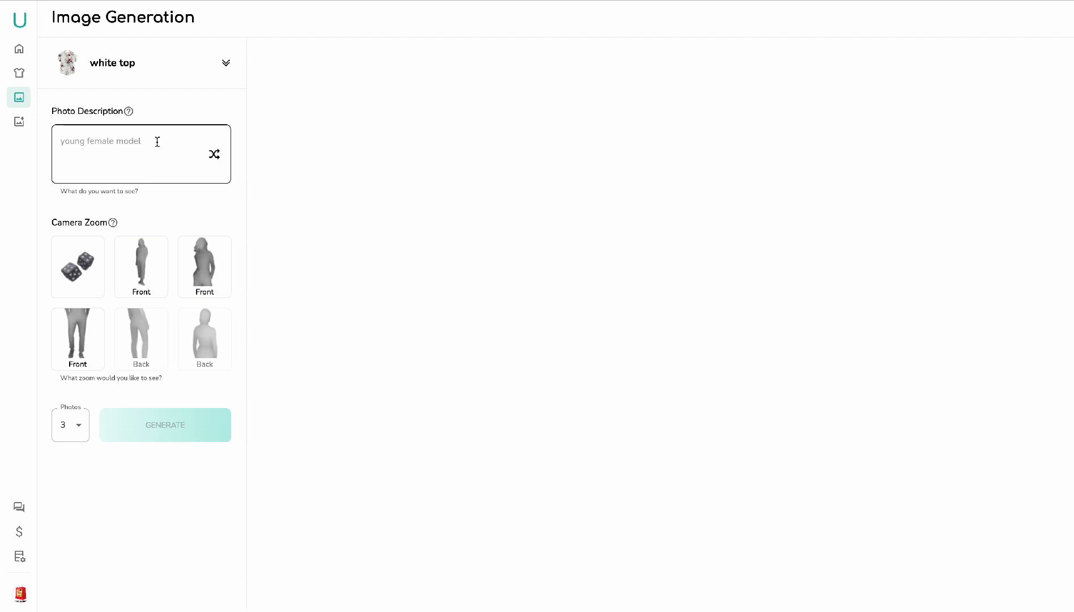
{"action": "left_click", "coordinate": [142, 153]}
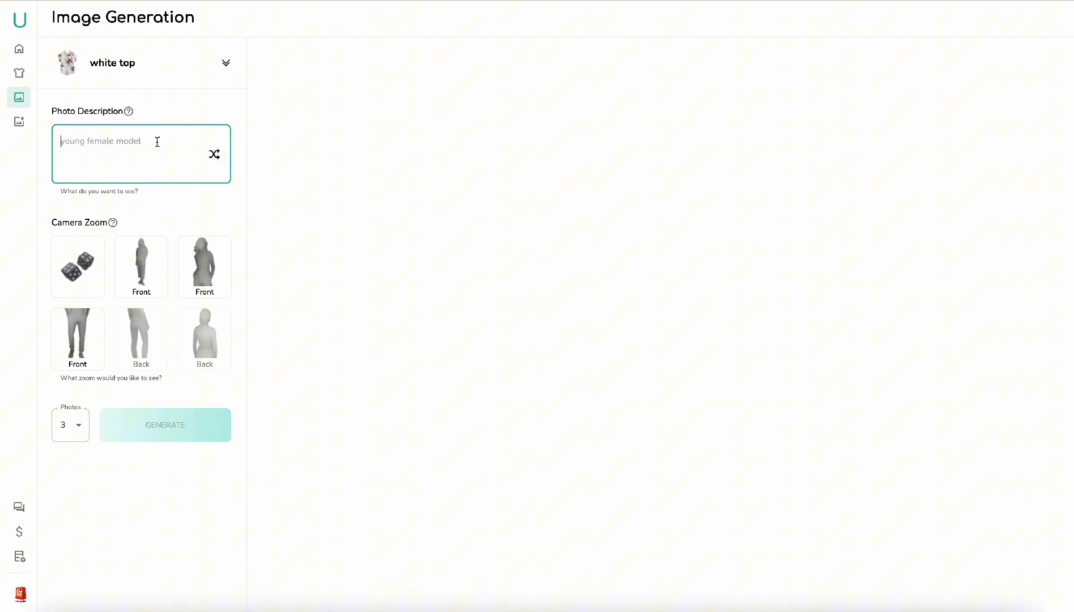
{"action": "type", "text": "A y"}
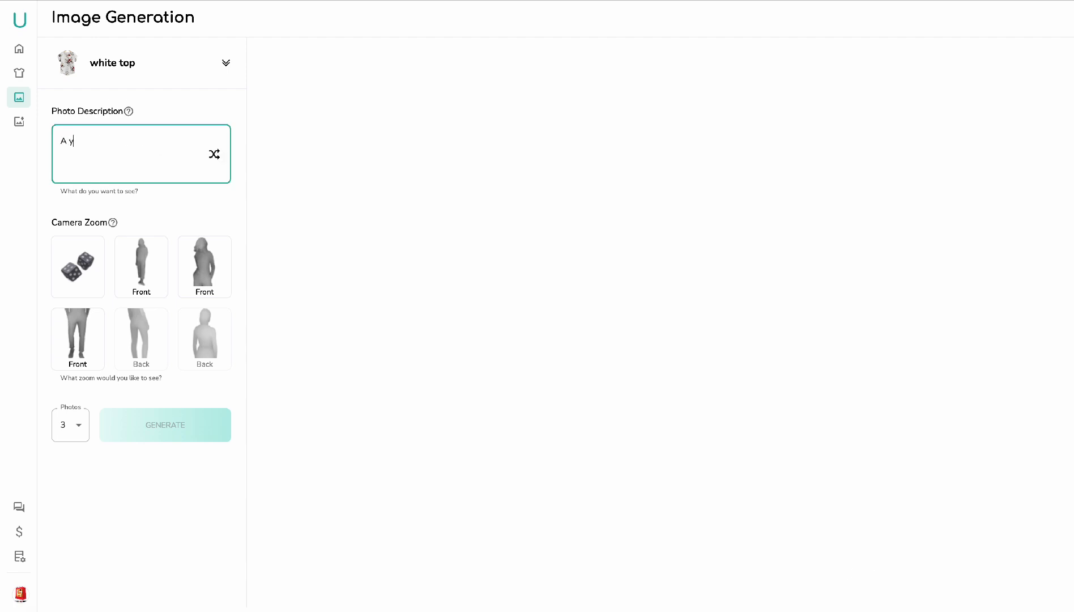
{"action": "type", "text": "oung lady"}
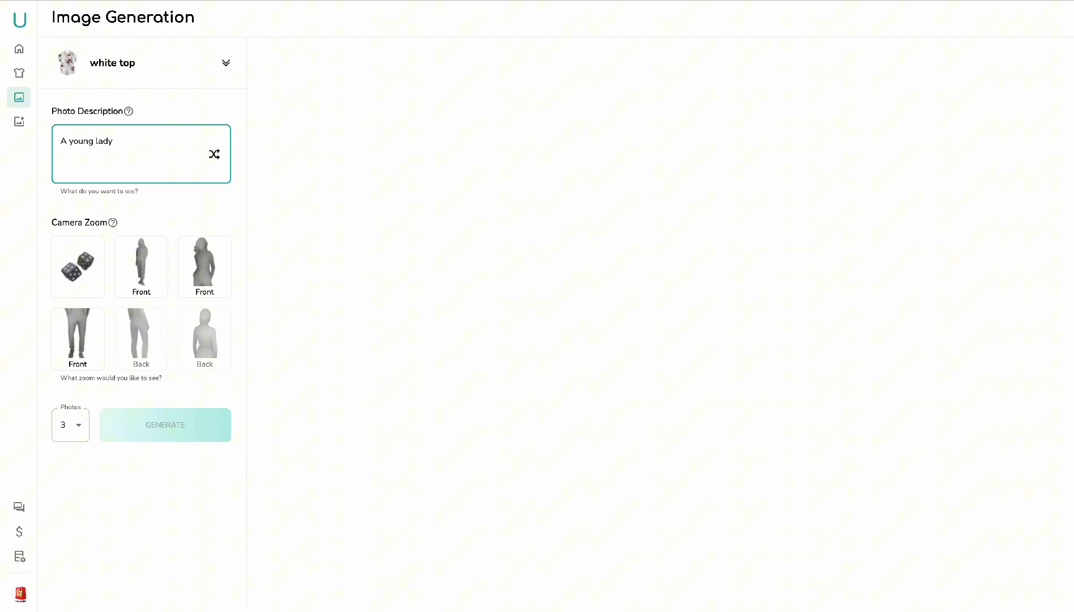
{"action": "type", "text": "with"}
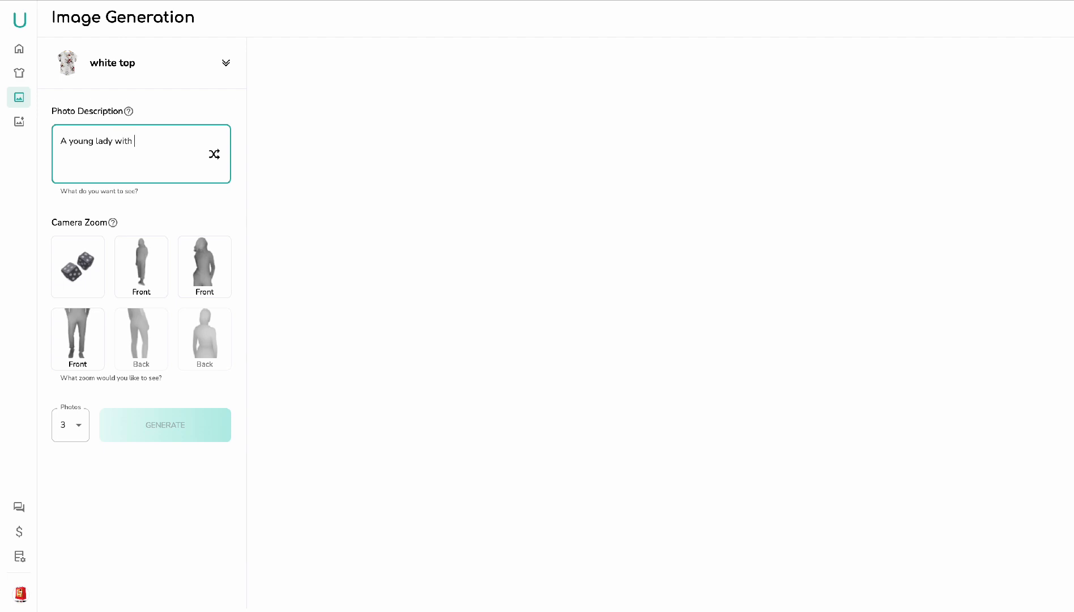
{"action": "type", "text": "long"}
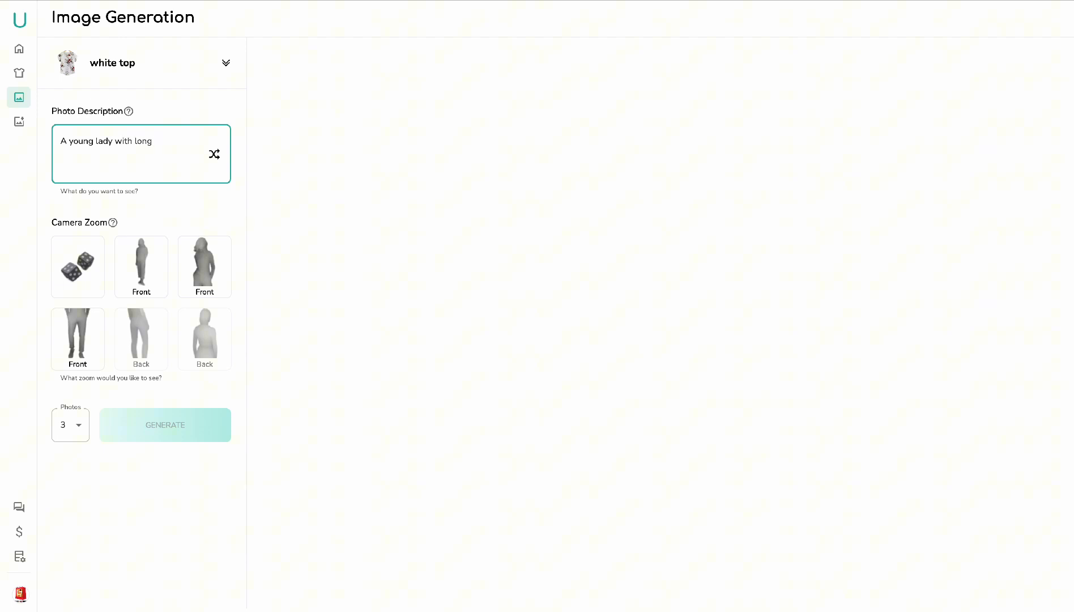
{"action": "type", "text": "hair"}
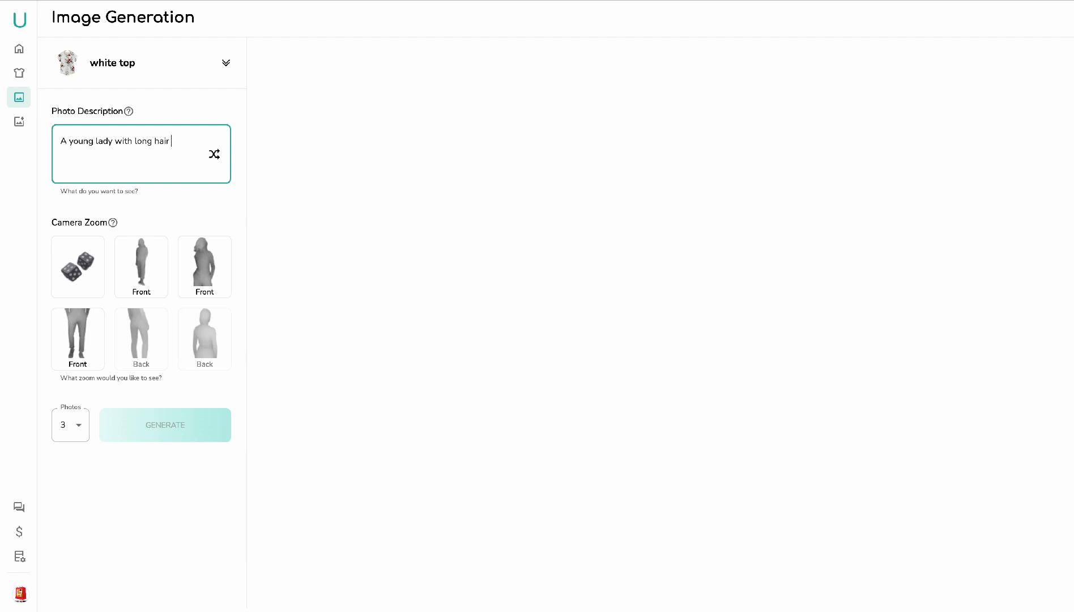
{"action": "type", "text": "we"}
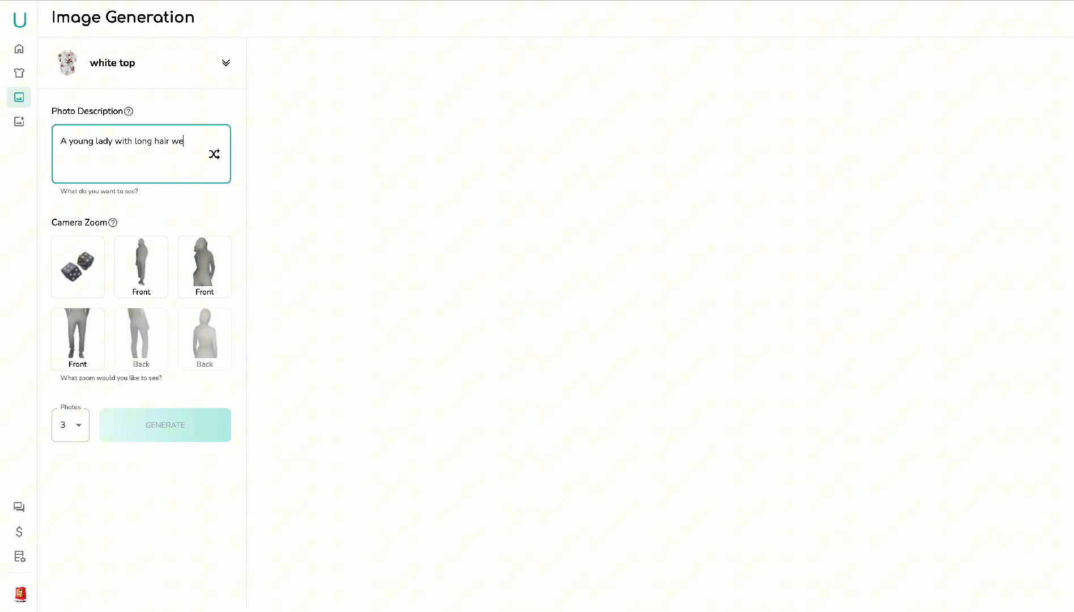
{"action": "key", "text": "Backspace"}
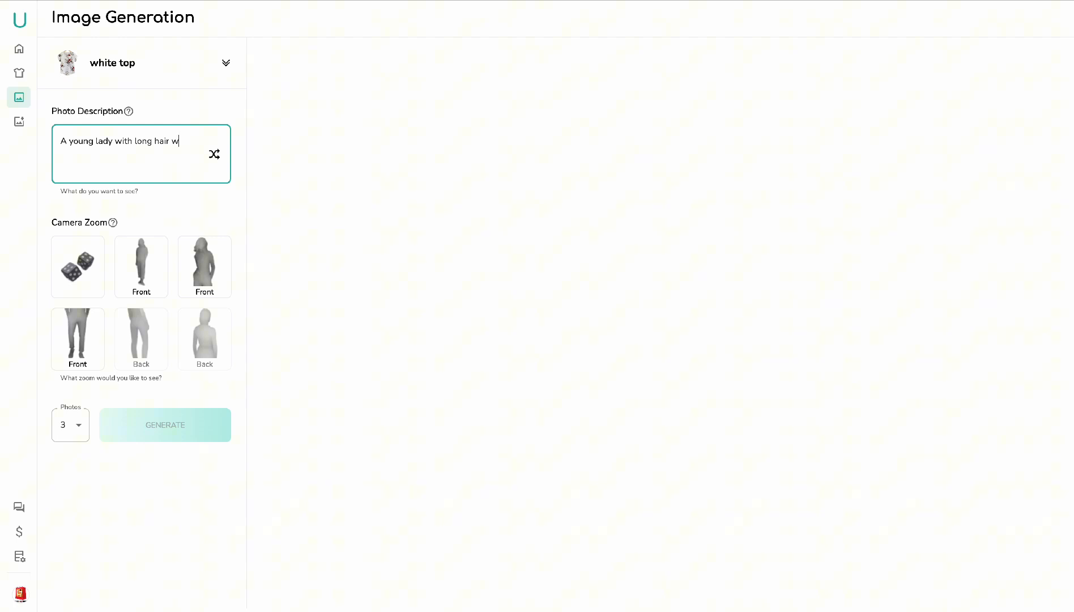
{"action": "type", "text": "e"}
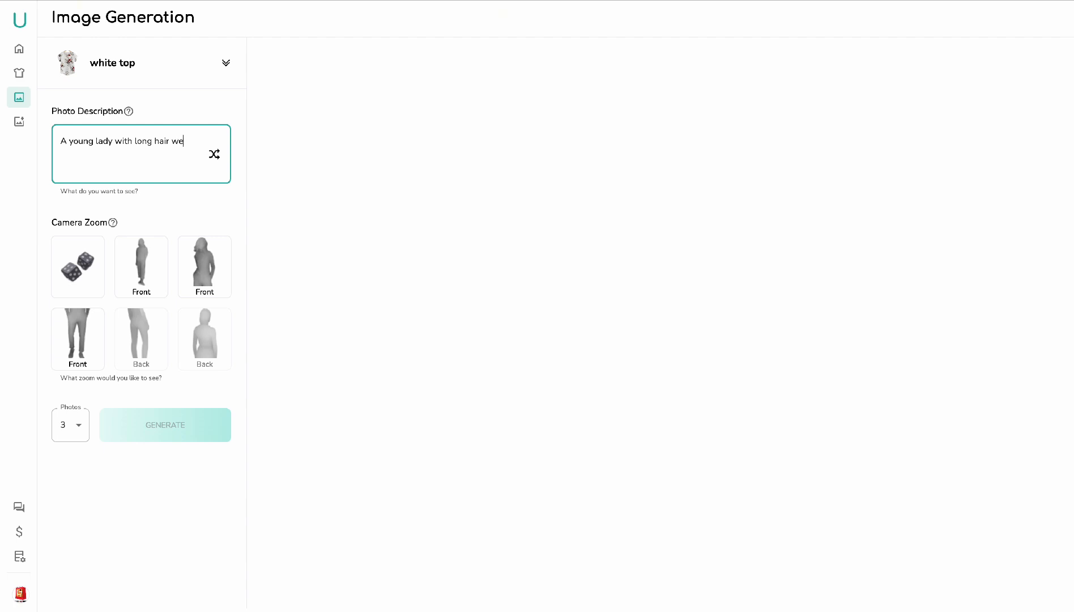
{"action": "type", "text": "earing this"}
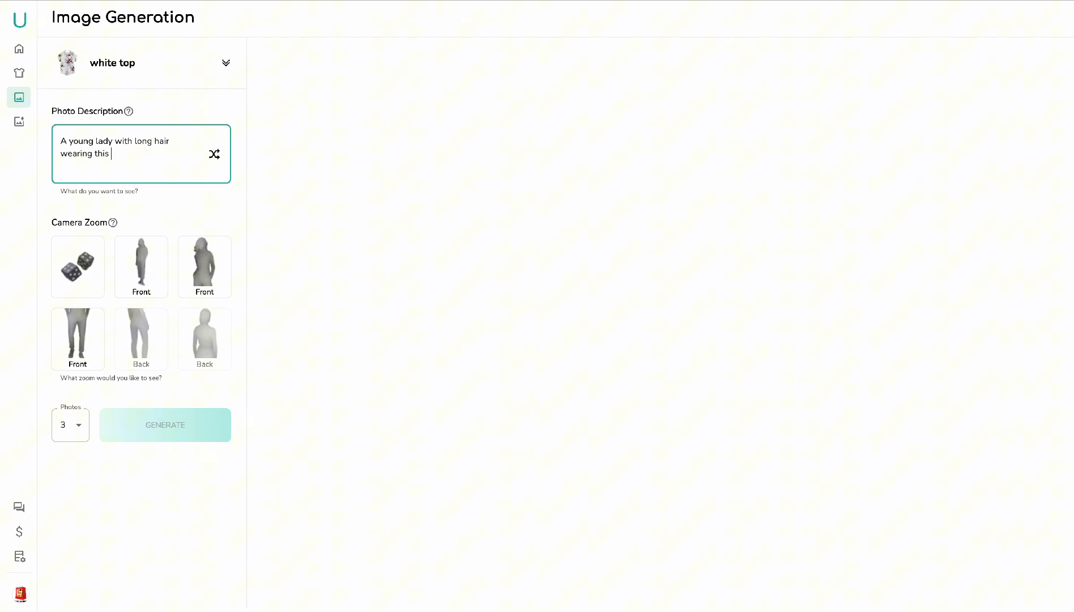
{"action": "type", "text": "blouse"}
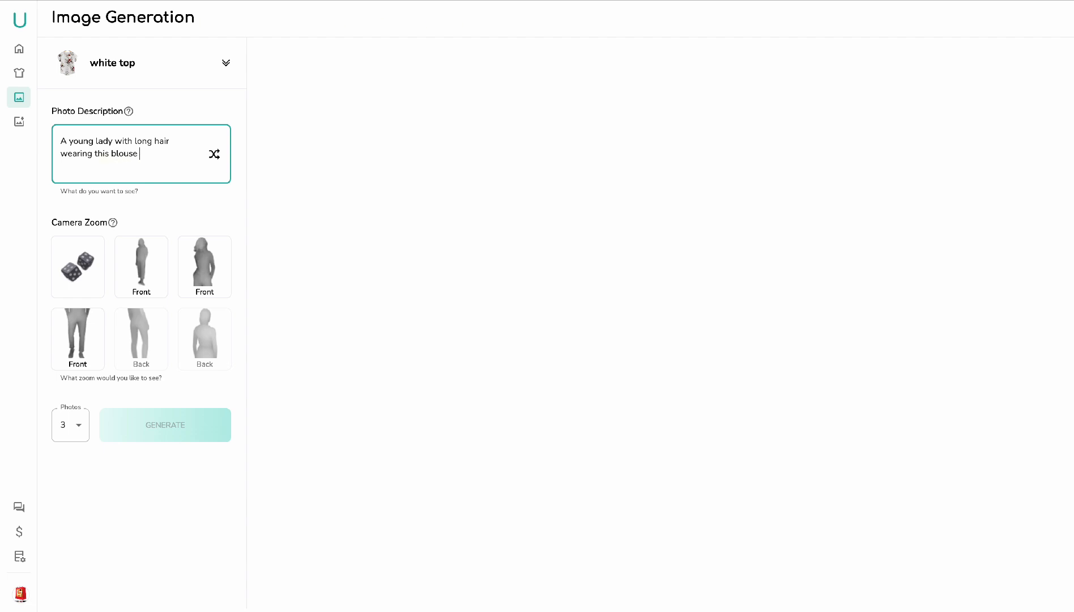
{"action": "type", "text": "smiling"}
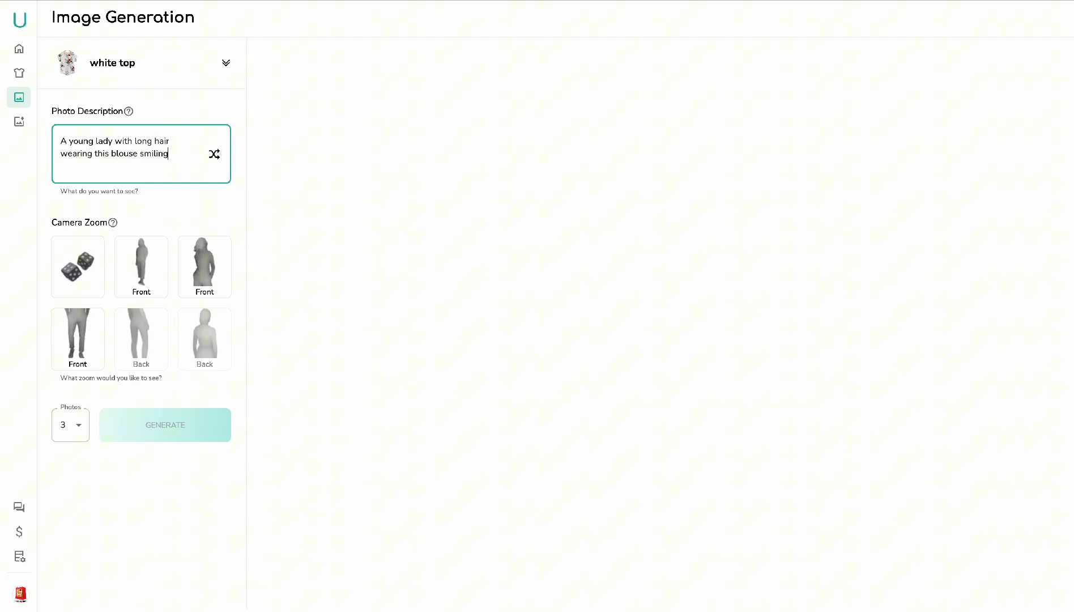
Step: Set a front upper-body camera zoom and request 2 photos
{"action": "left_click", "coordinate": [204, 266]}
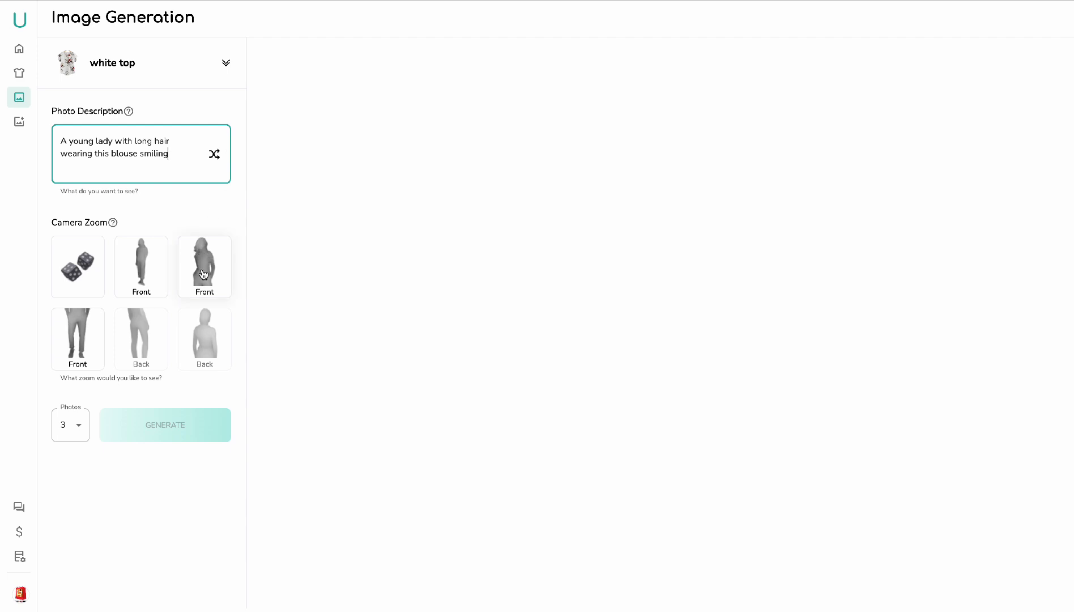
{"action": "left_click", "coordinate": [204, 267]}
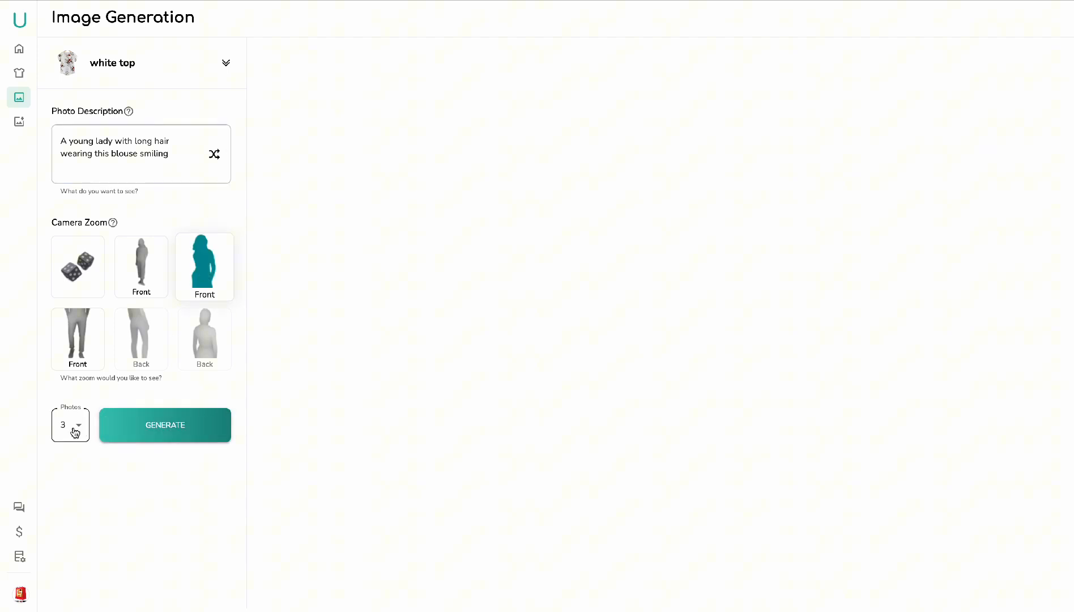
{"action": "left_click", "coordinate": [69, 424]}
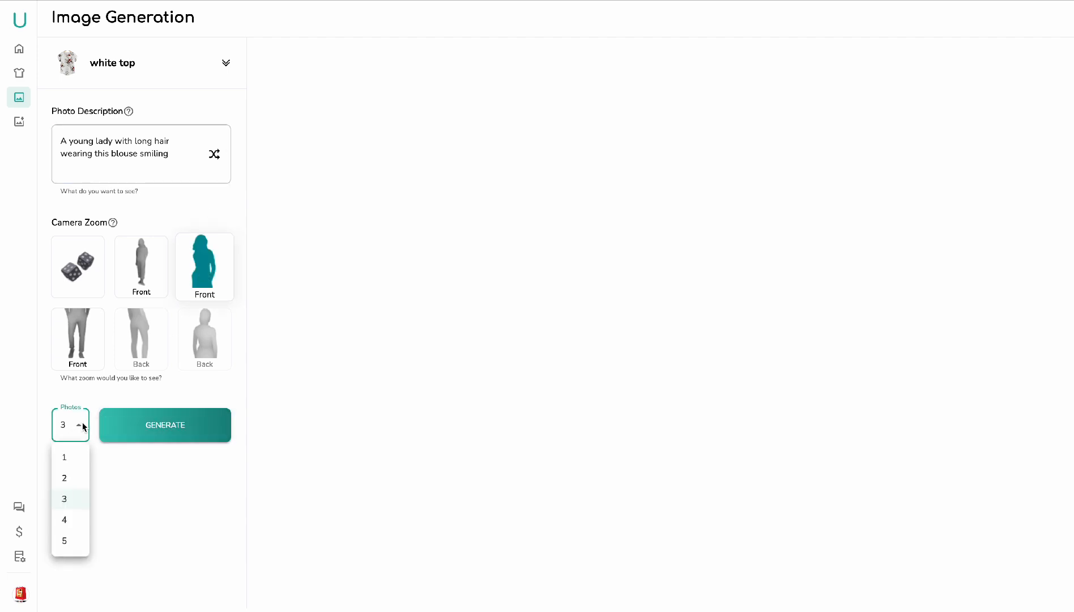
{"action": "mouse_move", "coordinate": [64, 499]}
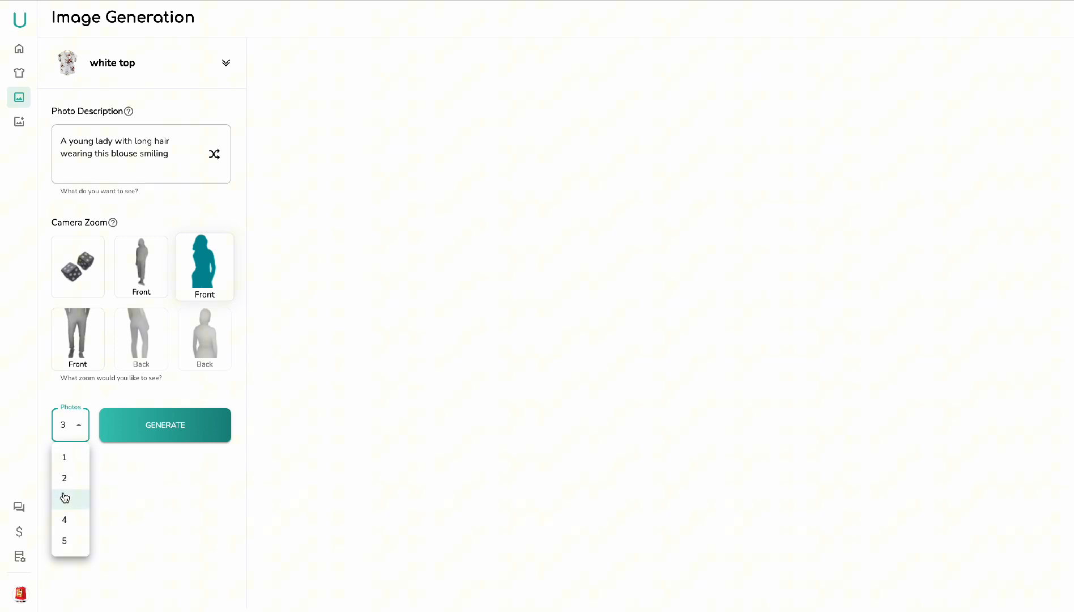
{"action": "left_click", "coordinate": [63, 477]}
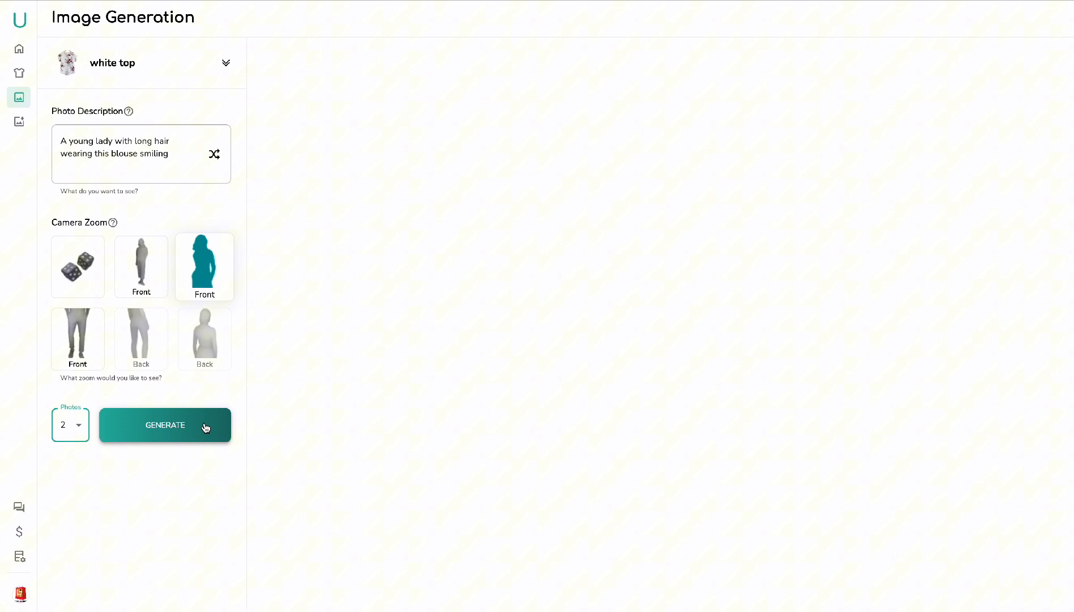
Step: Generate the two front-view blouse photos and view each one enlarged
{"action": "left_click", "coordinate": [164, 425]}
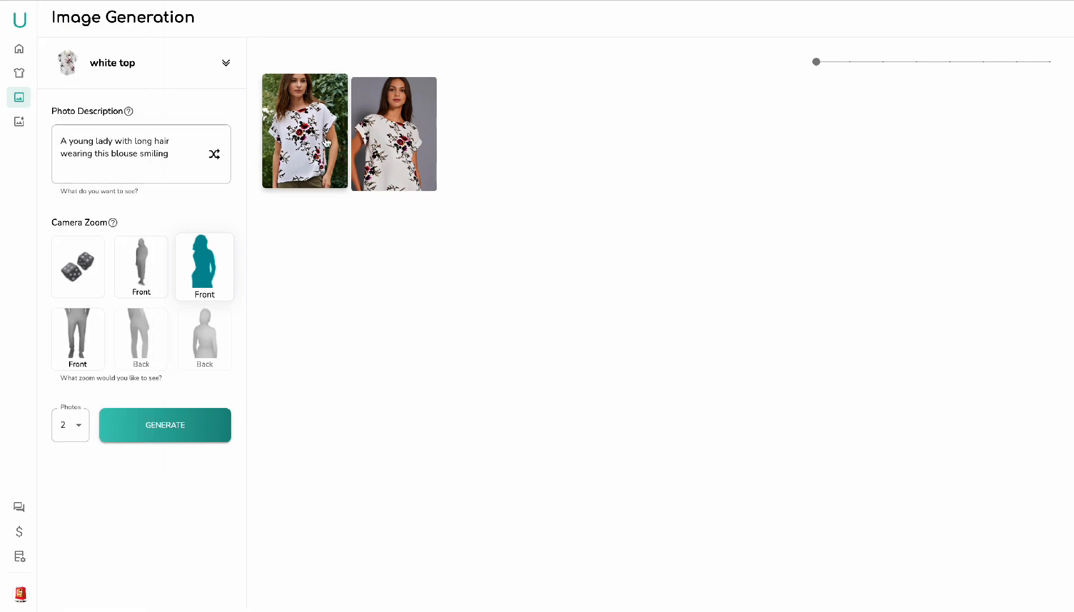
{"action": "left_click", "coordinate": [305, 131]}
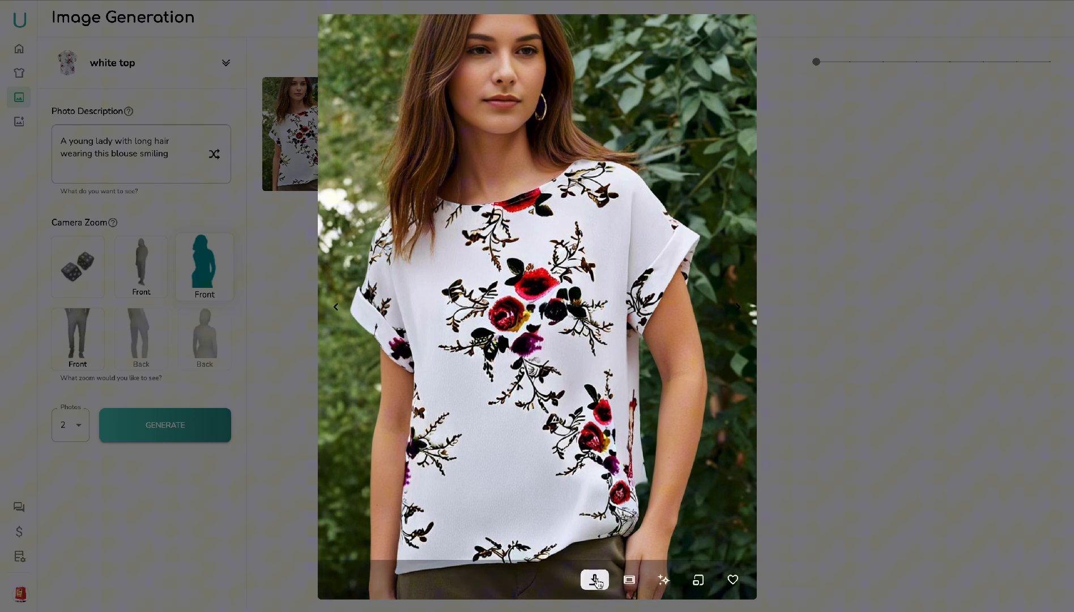
{"action": "left_click", "coordinate": [594, 579]}
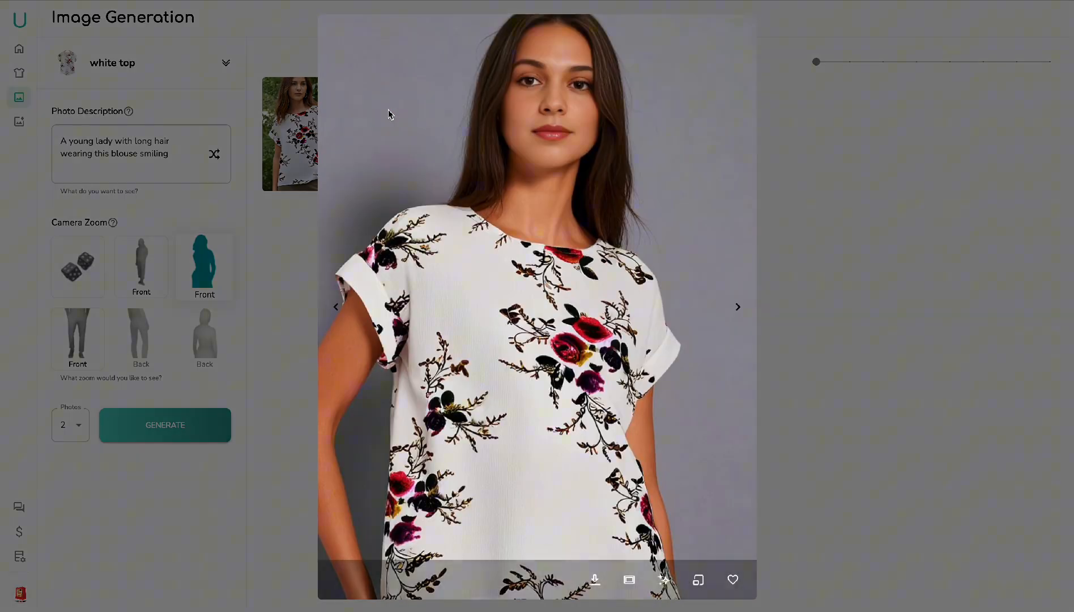
{"action": "mouse_move", "coordinate": [346, 377]}
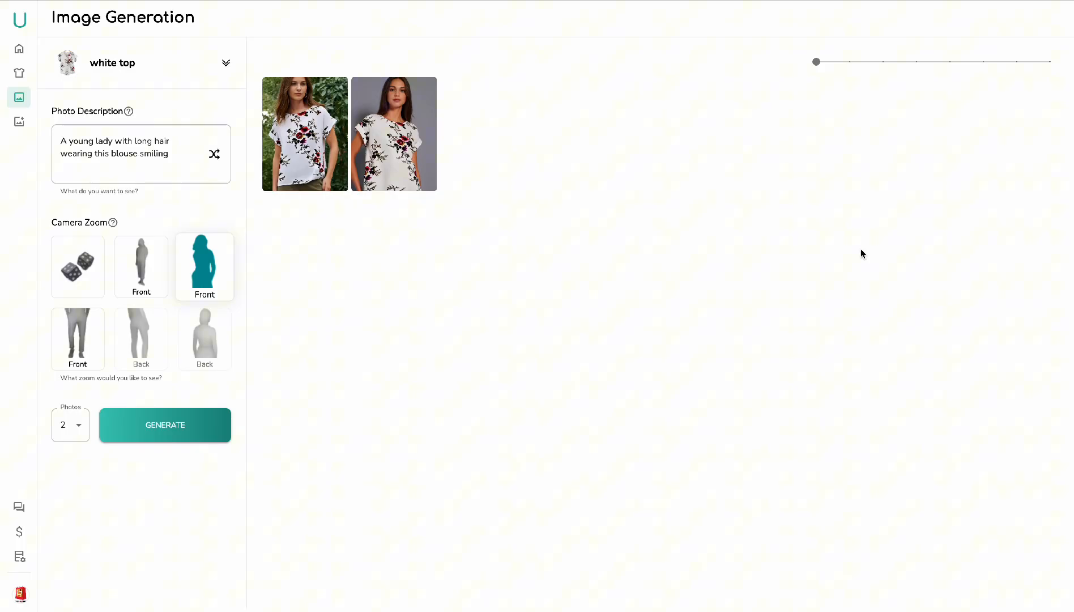
{"action": "mouse_move", "coordinate": [155, 221]}
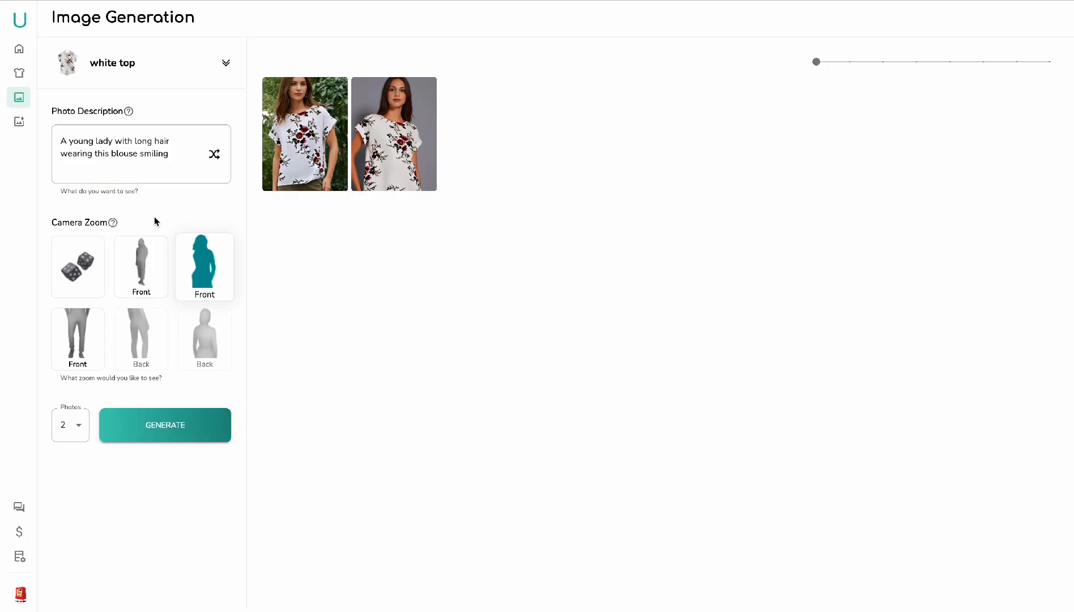
{"action": "mouse_move", "coordinate": [185, 540]}
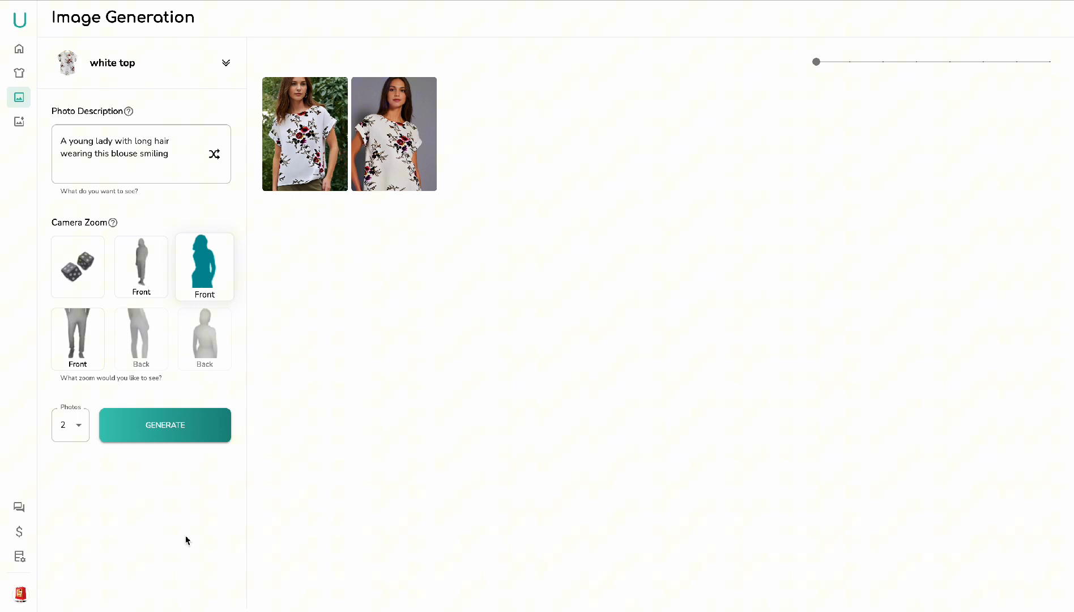
{"action": "mouse_move", "coordinate": [133, 210]}
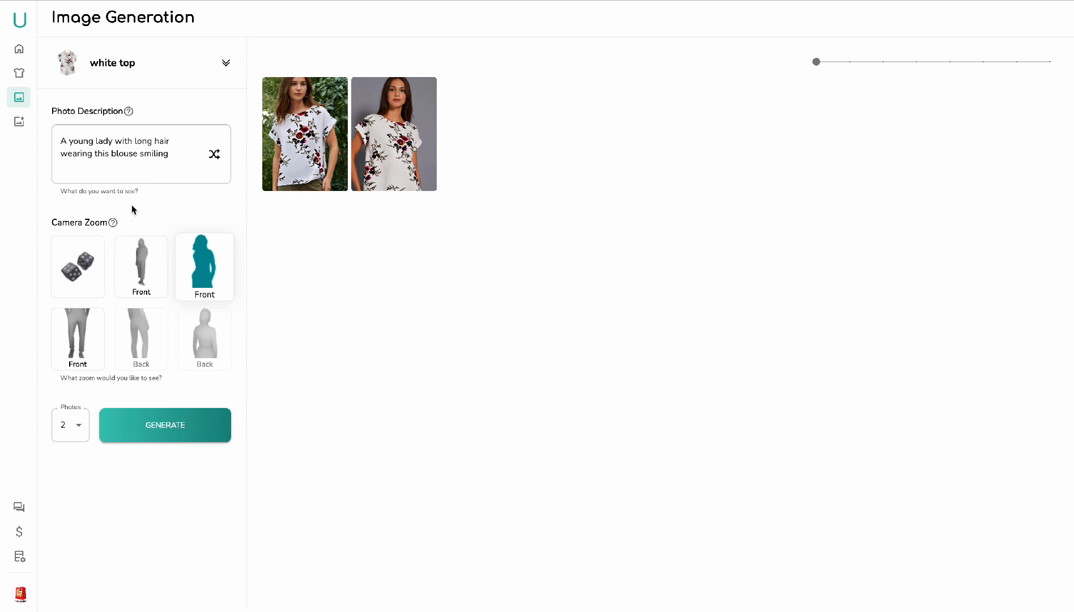
{"action": "mouse_move", "coordinate": [204, 335]}
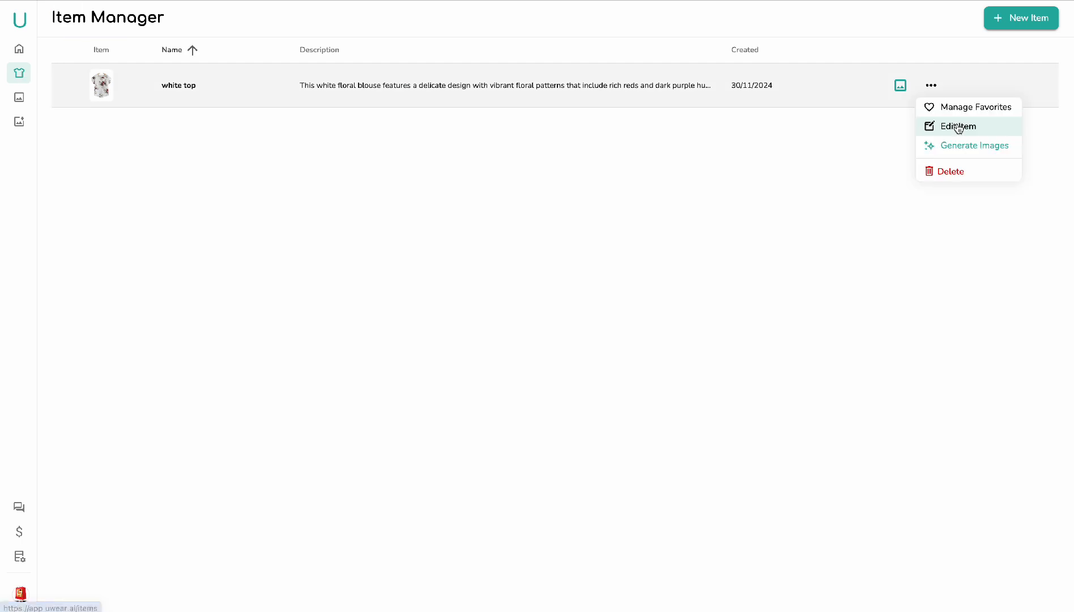
Step: Edit the white top item, add a back photo of the blouse and save it
{"action": "left_click", "coordinate": [957, 126]}
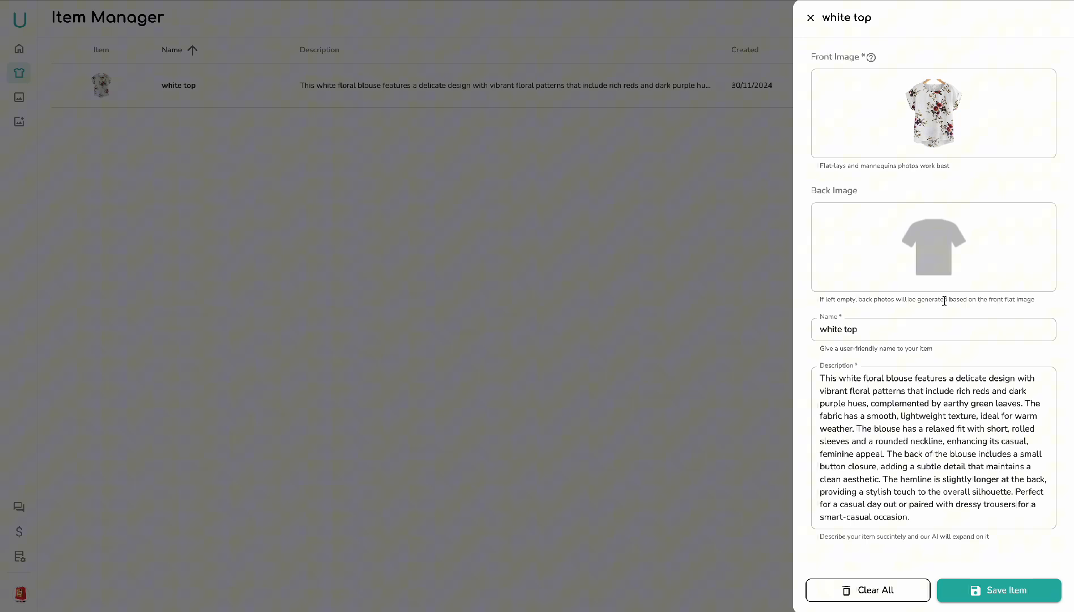
{"action": "mouse_move", "coordinate": [965, 312]}
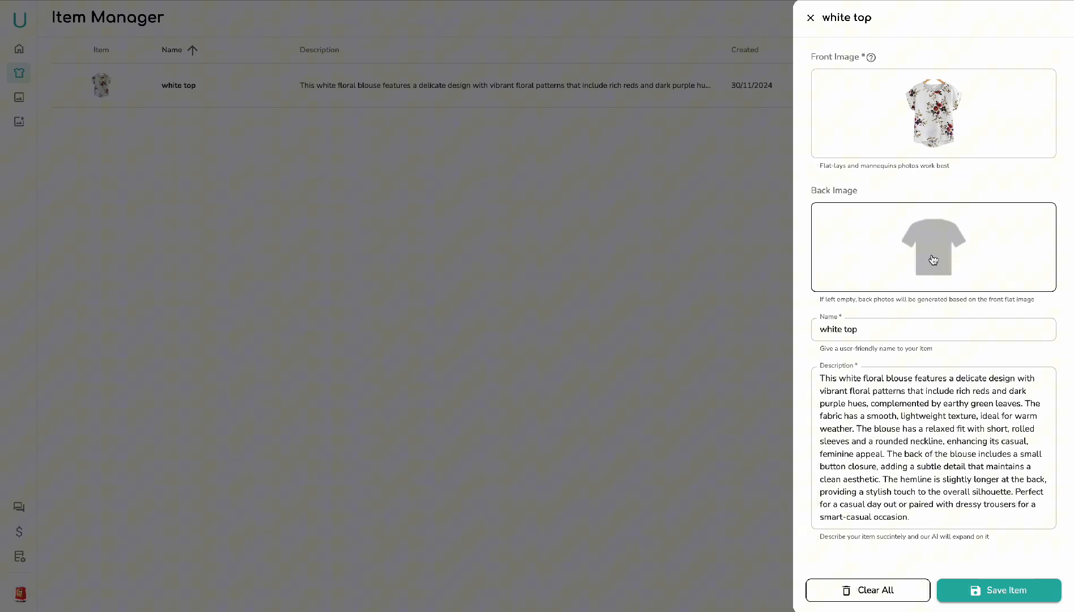
{"action": "left_click", "coordinate": [933, 246]}
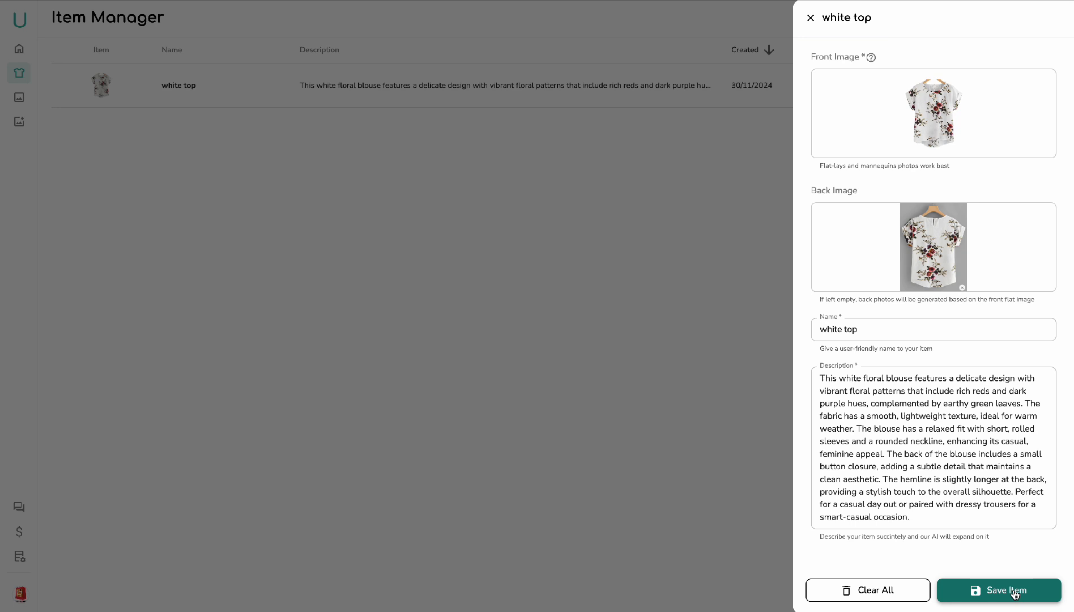
{"action": "left_click", "coordinate": [998, 591]}
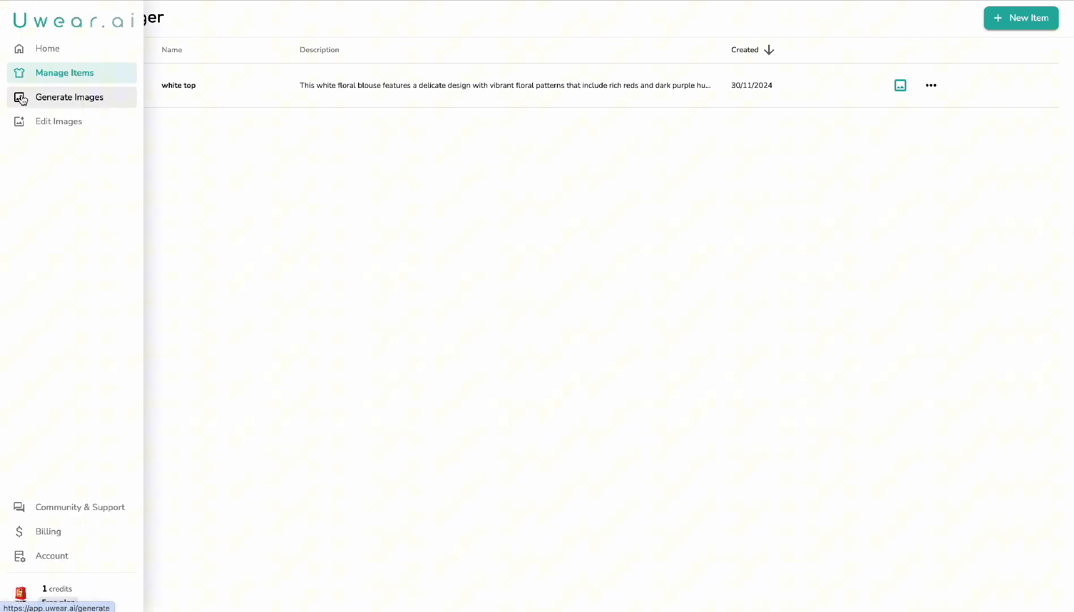
{"action": "mouse_move", "coordinate": [58, 122]}
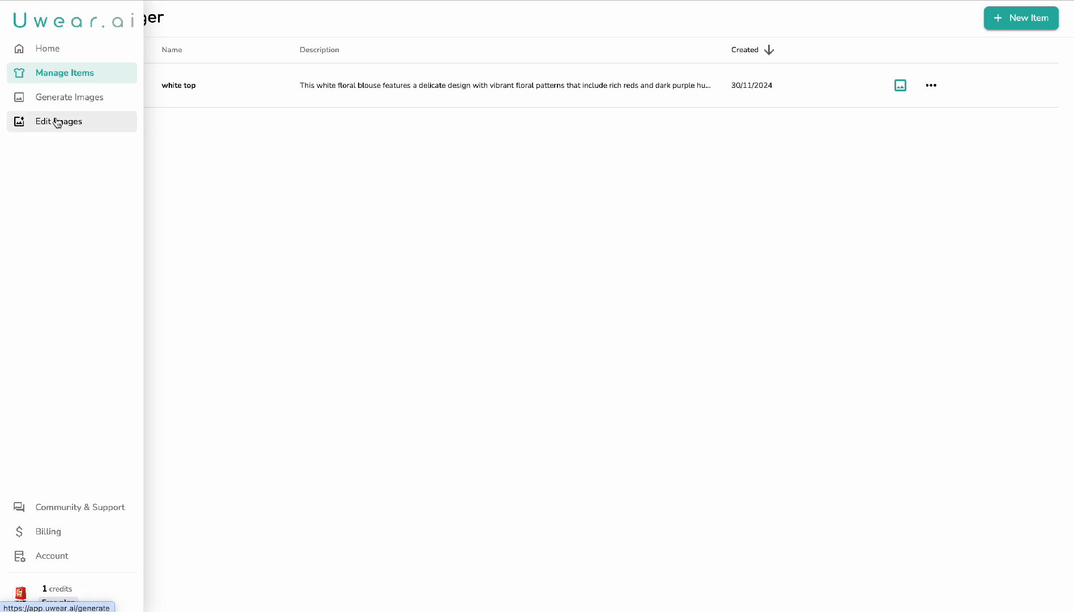
Step: Describe the shoot as a lady with brown hair wearing this blouse, back view
{"action": "left_click", "coordinate": [71, 96]}
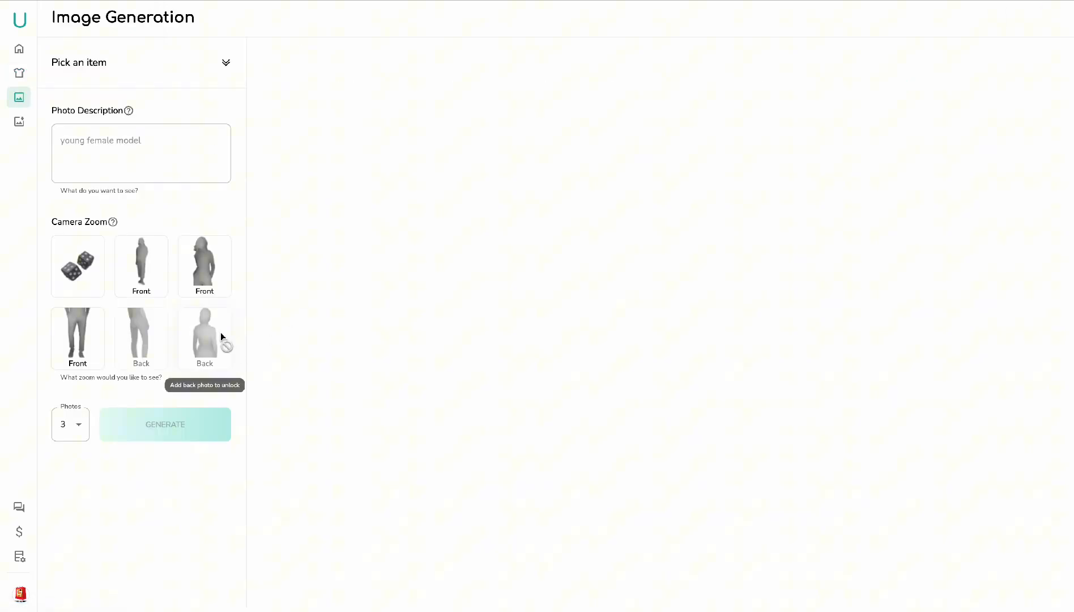
{"action": "mouse_move", "coordinate": [200, 328]}
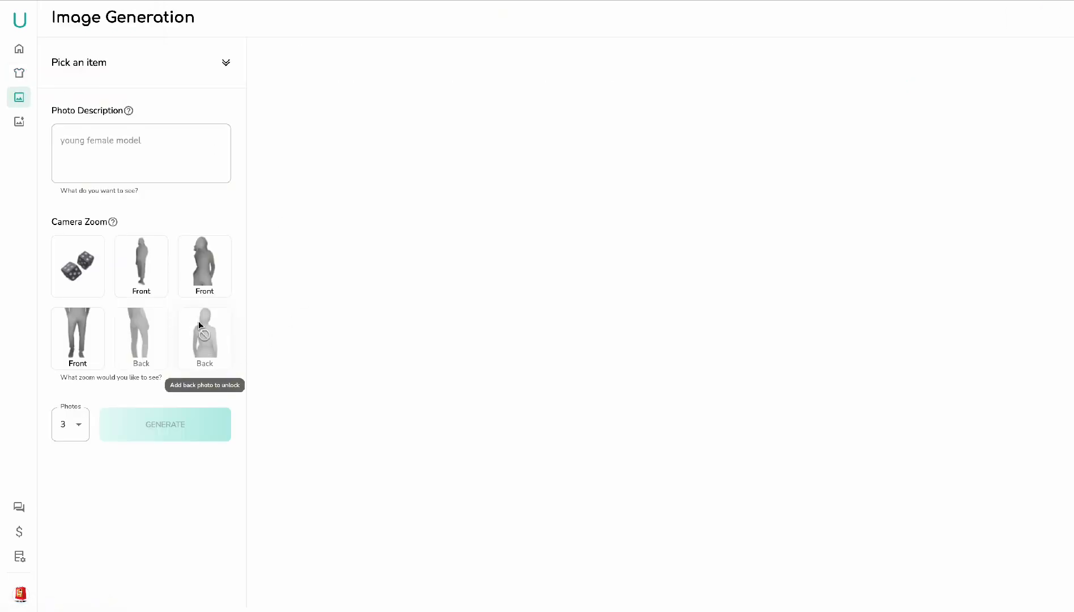
{"action": "mouse_move", "coordinate": [140, 97]}
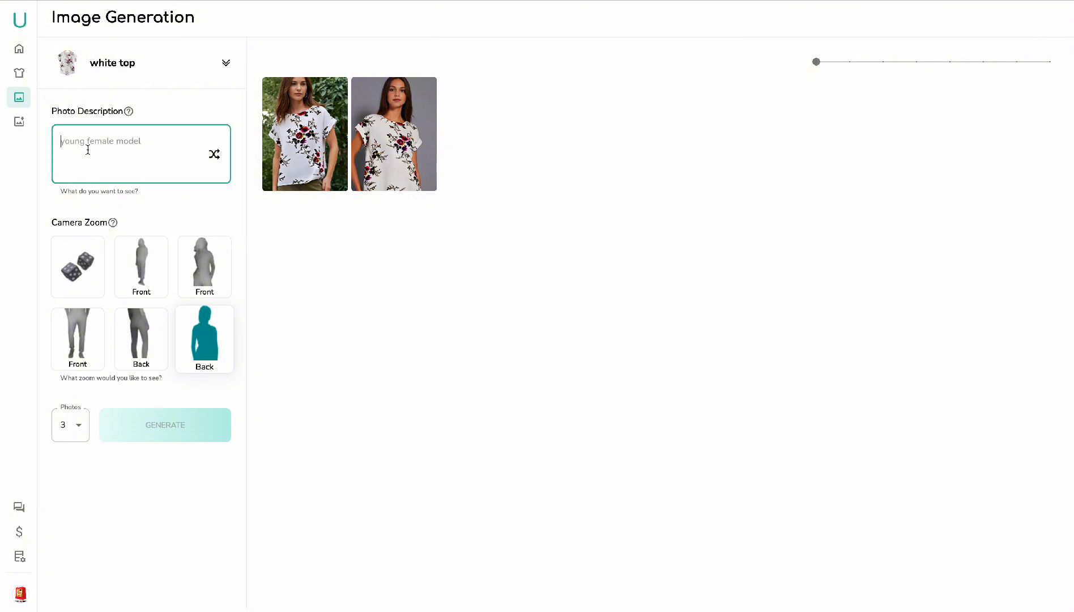
{"action": "type", "text": "B"}
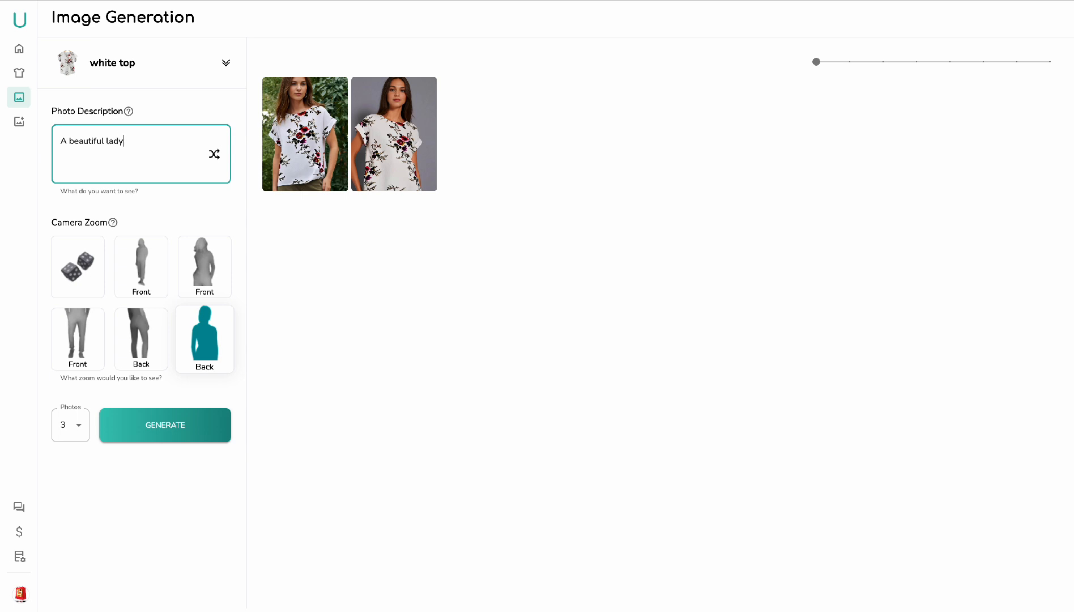
{"action": "type", "text": "wit"}
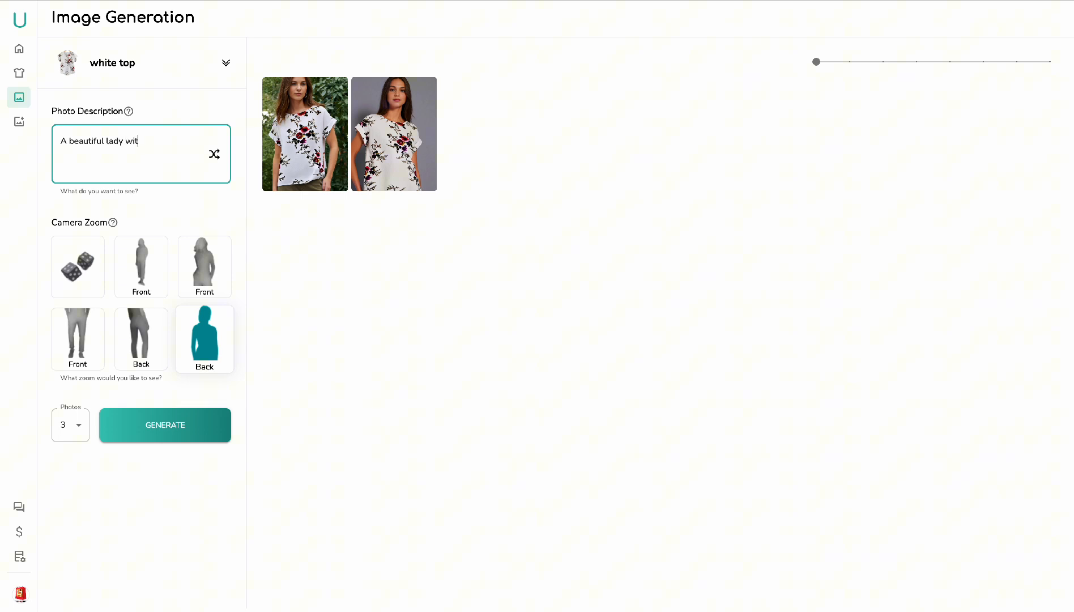
{"action": "type", "text": "h brown h"}
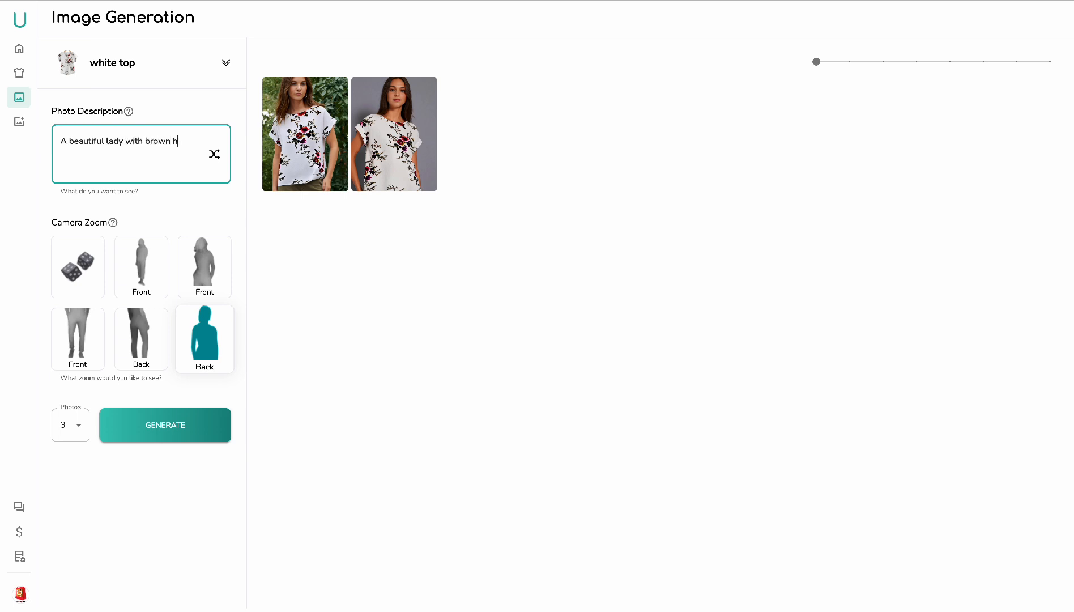
{"action": "type", "text": "air wear"}
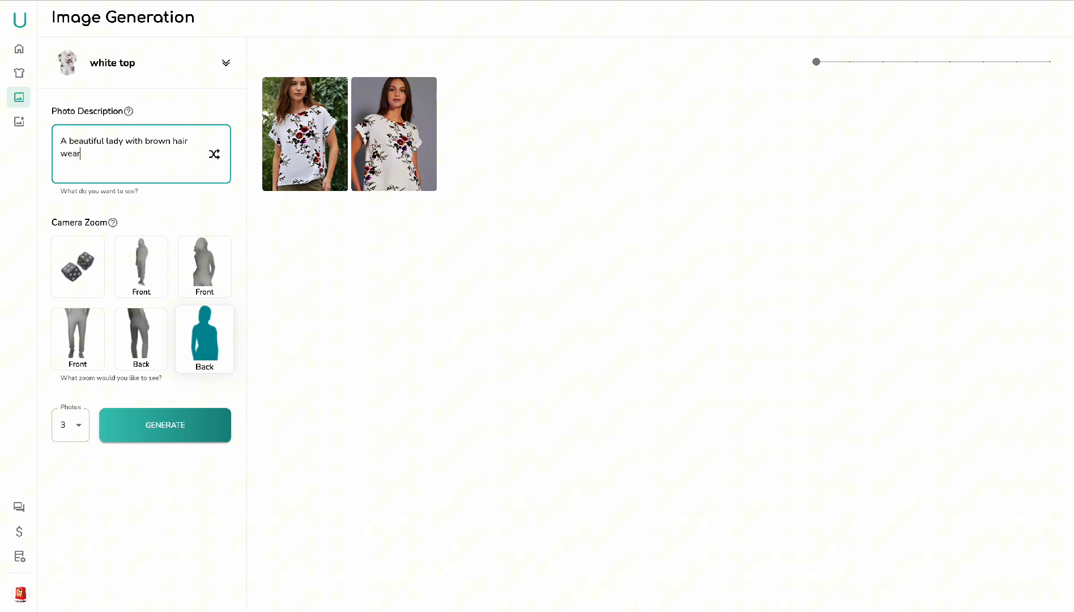
{"action": "type", "text": "ing this"}
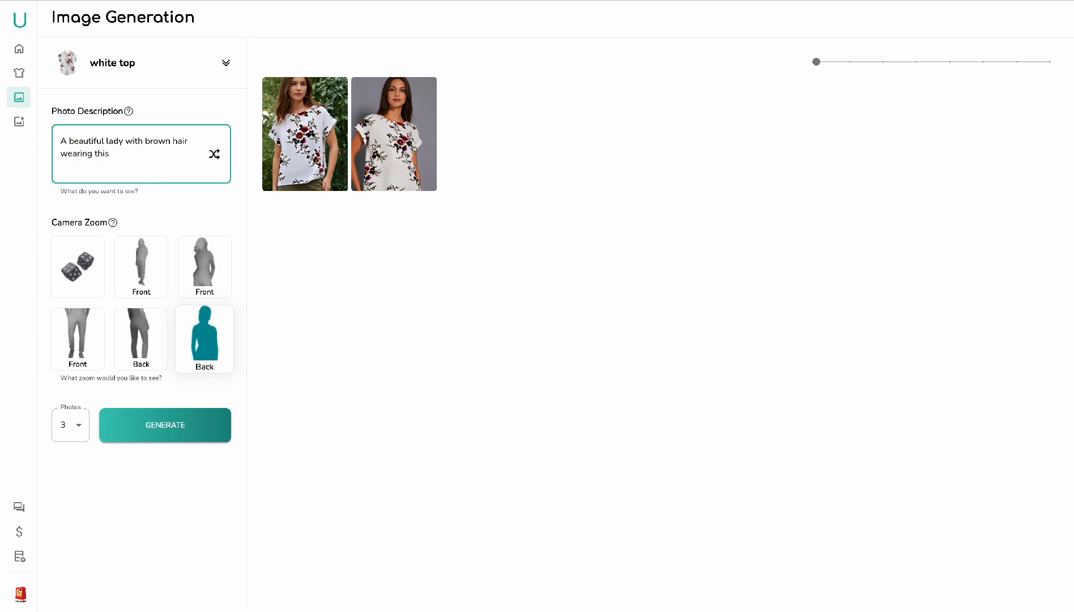
{"action": "type", "text": "blouse"}
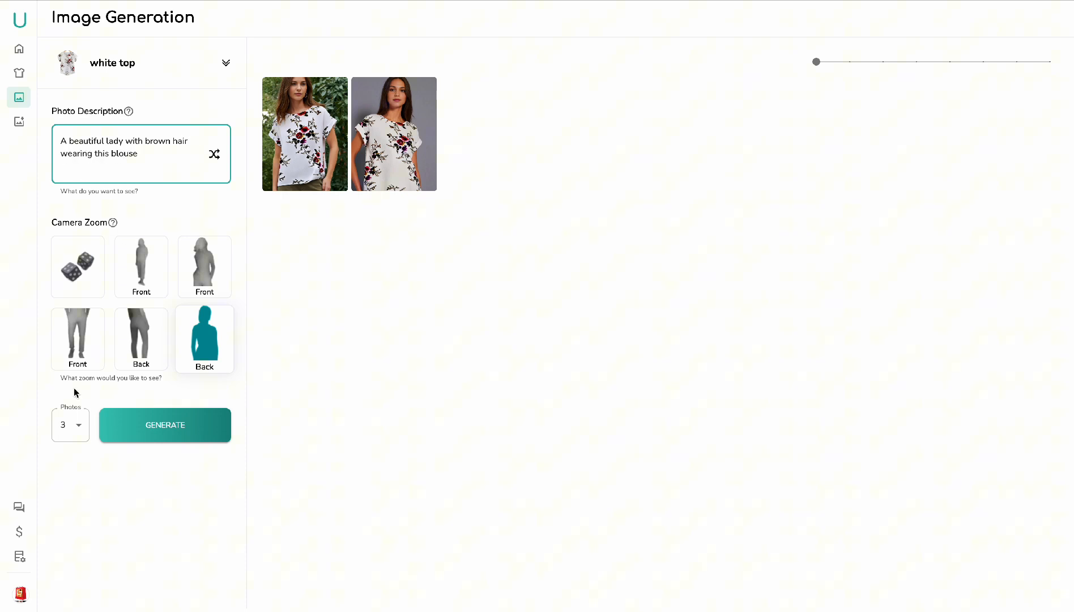
Step: Lower the number of photos to generate
{"action": "left_click", "coordinate": [70, 425]}
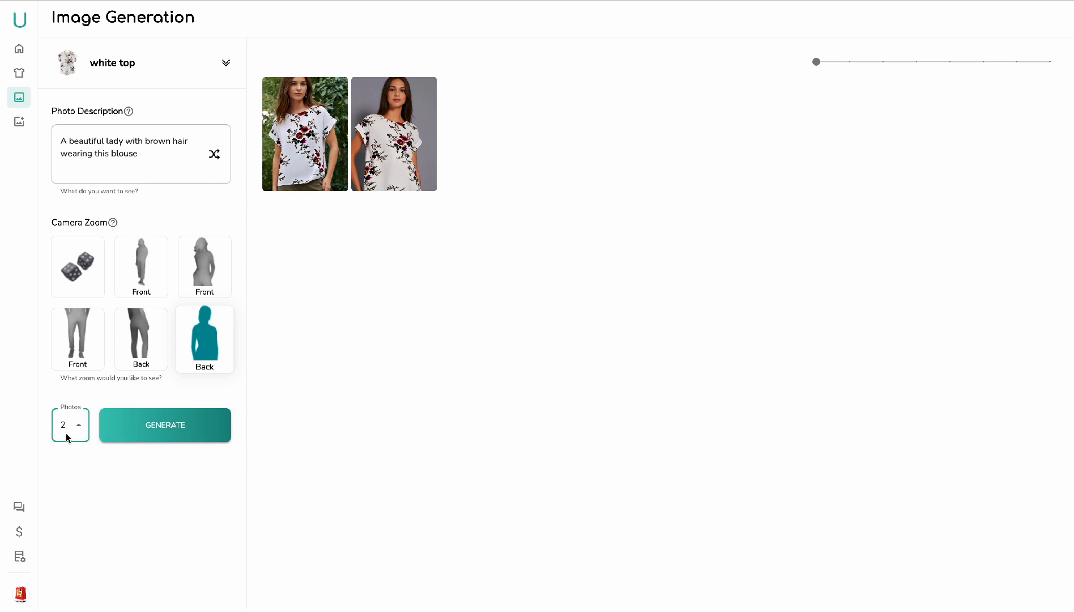
{"action": "left_click", "coordinate": [164, 425]}
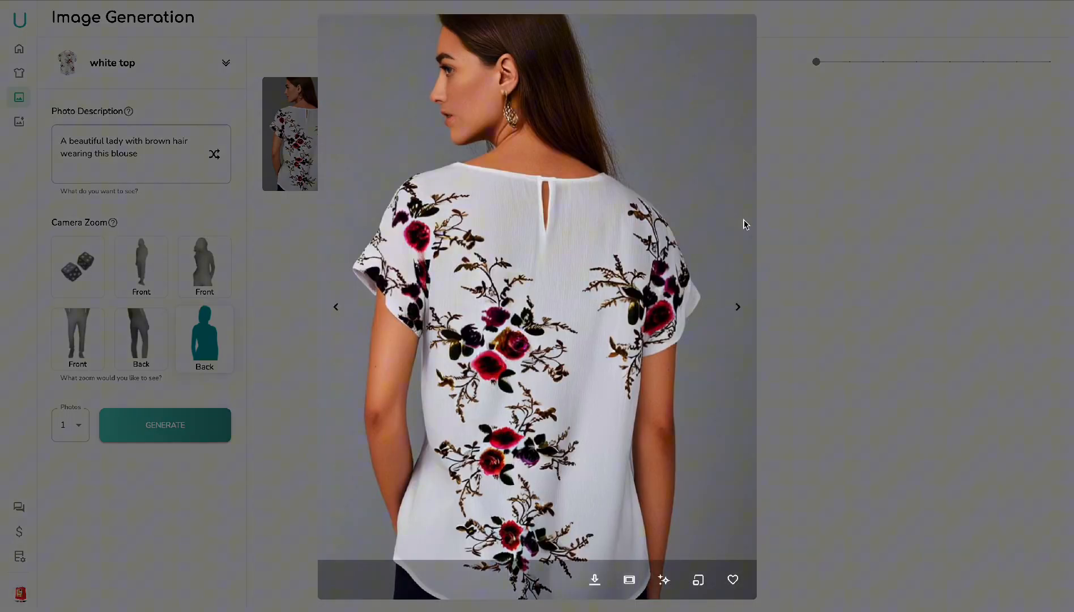
{"action": "mouse_move", "coordinate": [919, 184]}
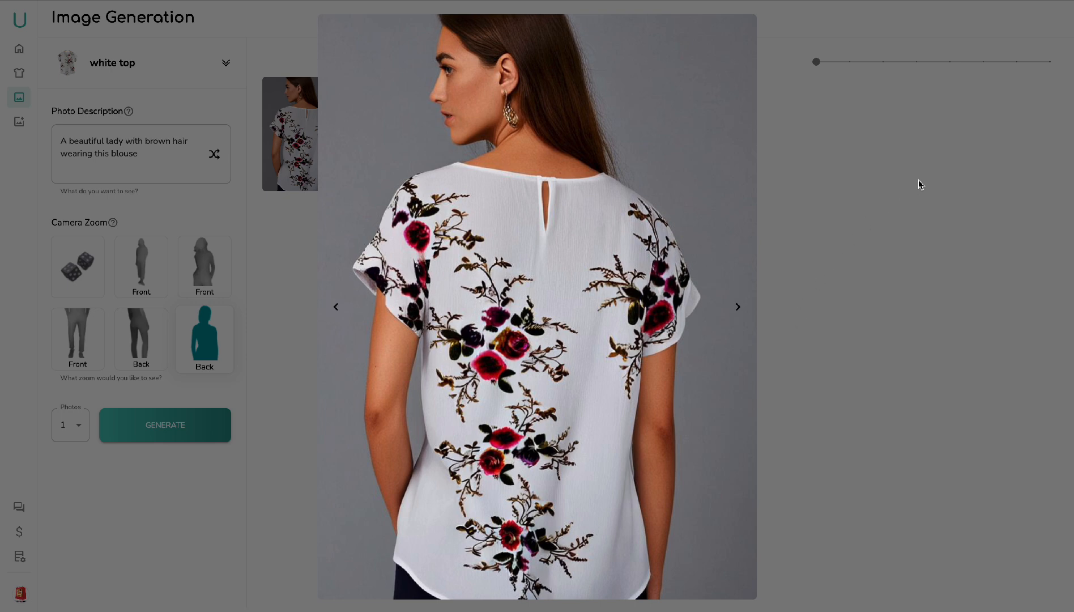
{"action": "mouse_move", "coordinate": [836, 71]}
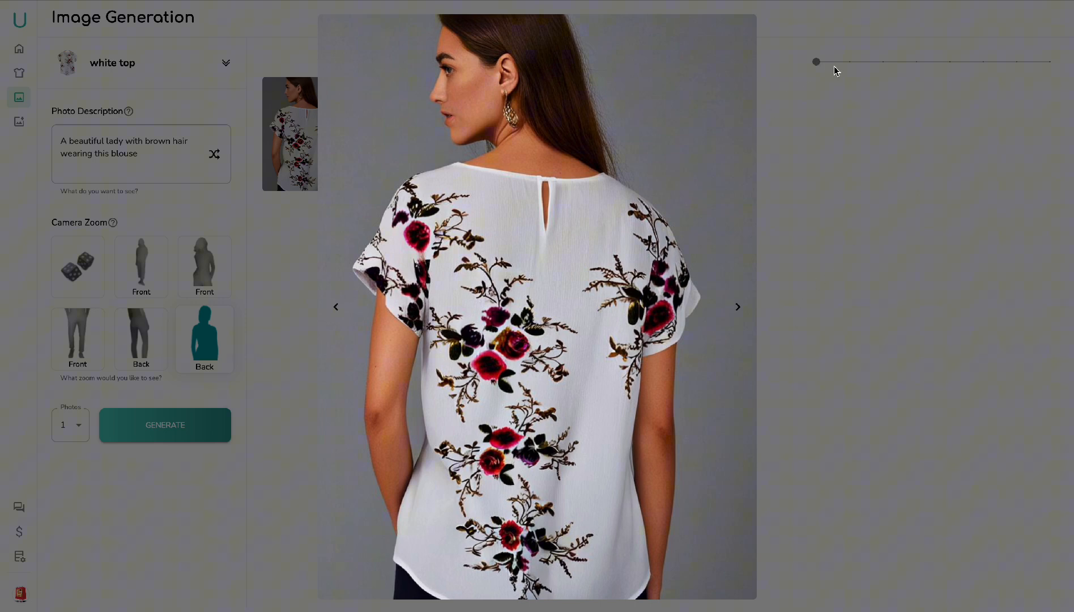
{"action": "mouse_move", "coordinate": [310, 125]}
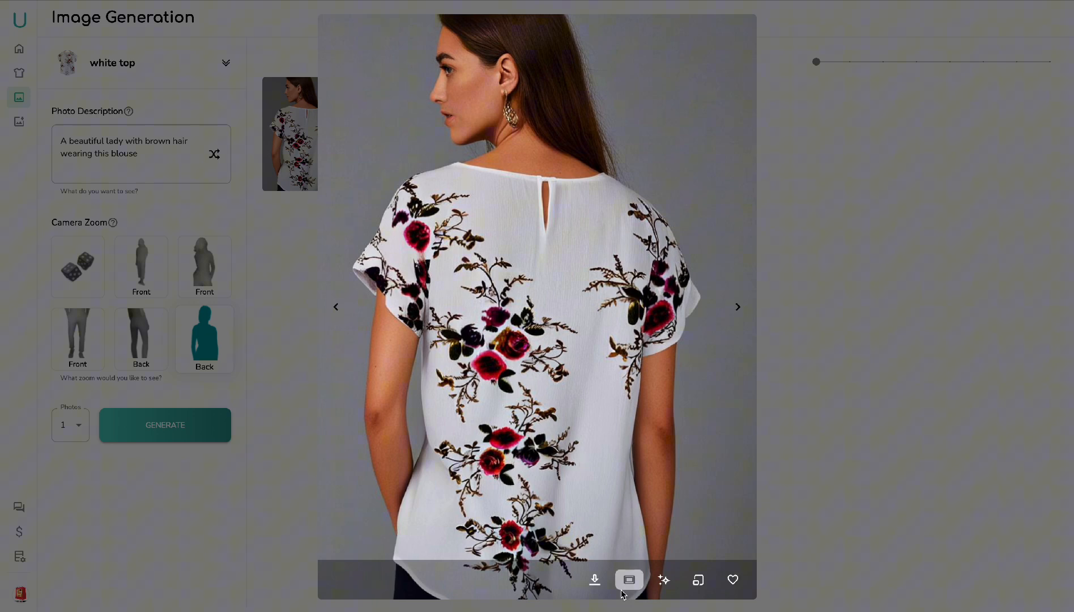
Step: Close the enlarged back-view photo and expand the sidebar menu
{"action": "left_click", "coordinate": [594, 580]}
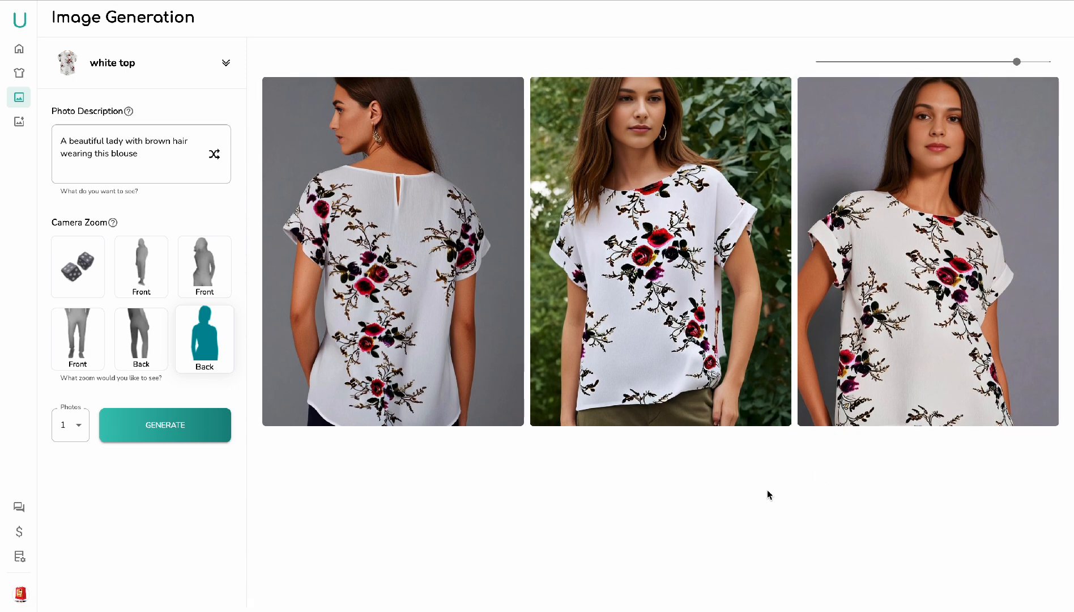
{"action": "mouse_move", "coordinate": [772, 455]}
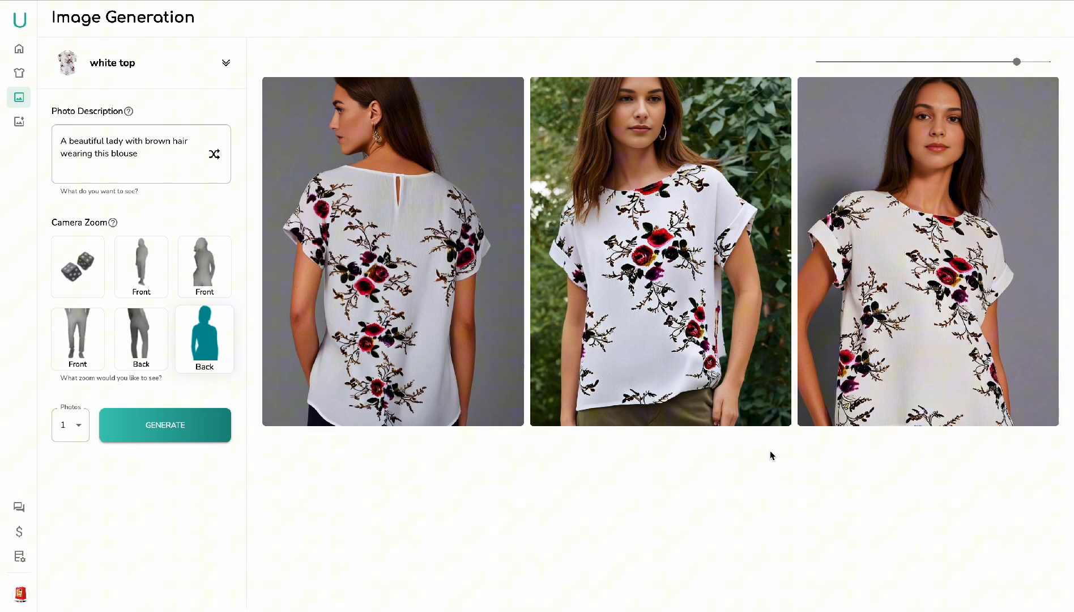
{"action": "left_click", "coordinate": [19, 20]}
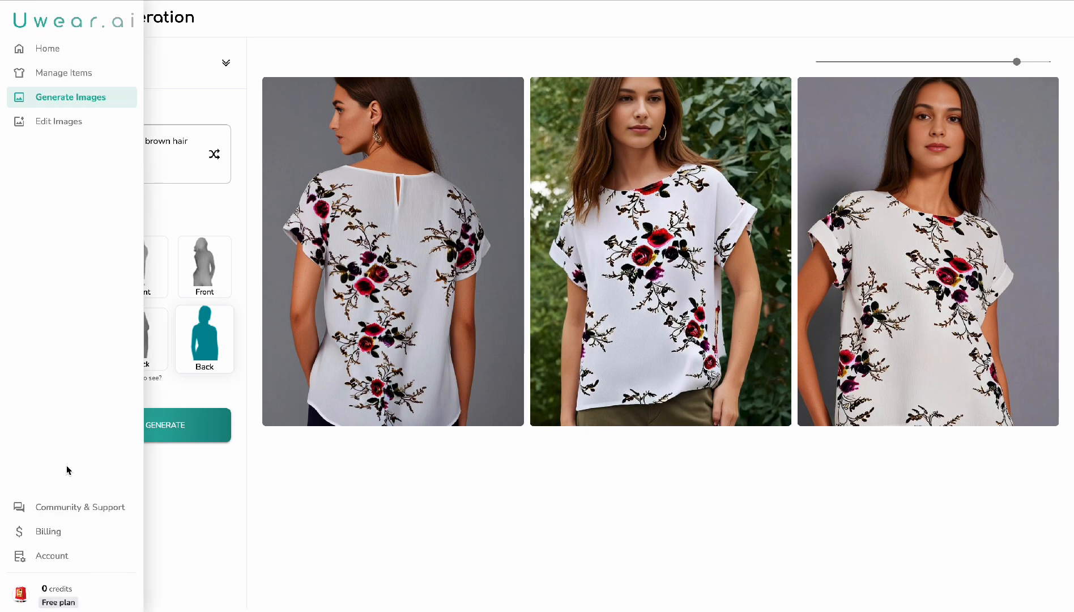
Step: Go to the Billing plans page and show prices in $ USD
{"action": "left_click", "coordinate": [48, 531]}
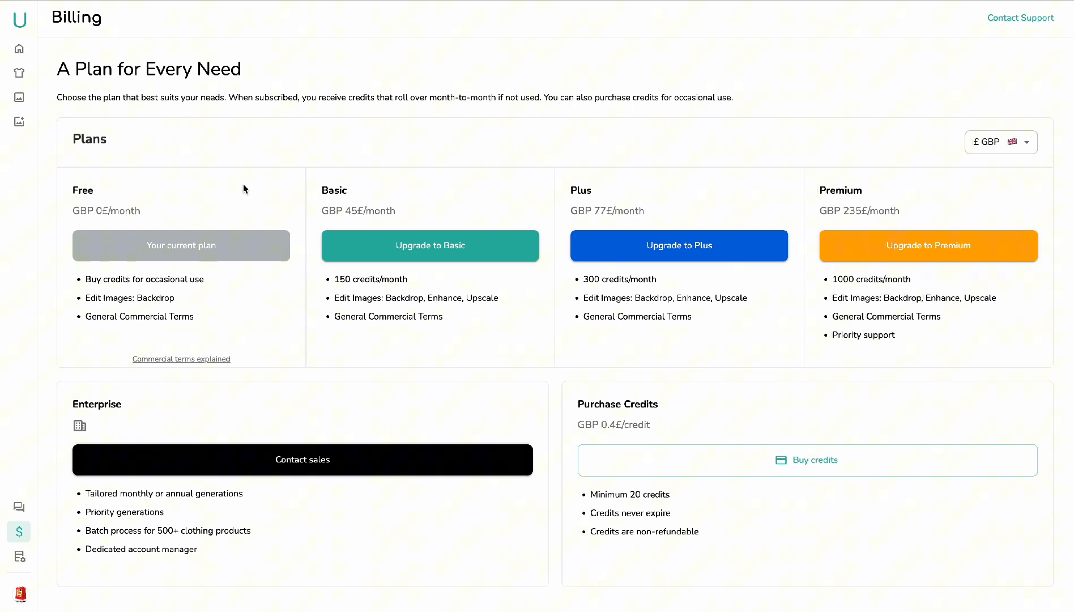
{"action": "mouse_move", "coordinate": [456, 341]}
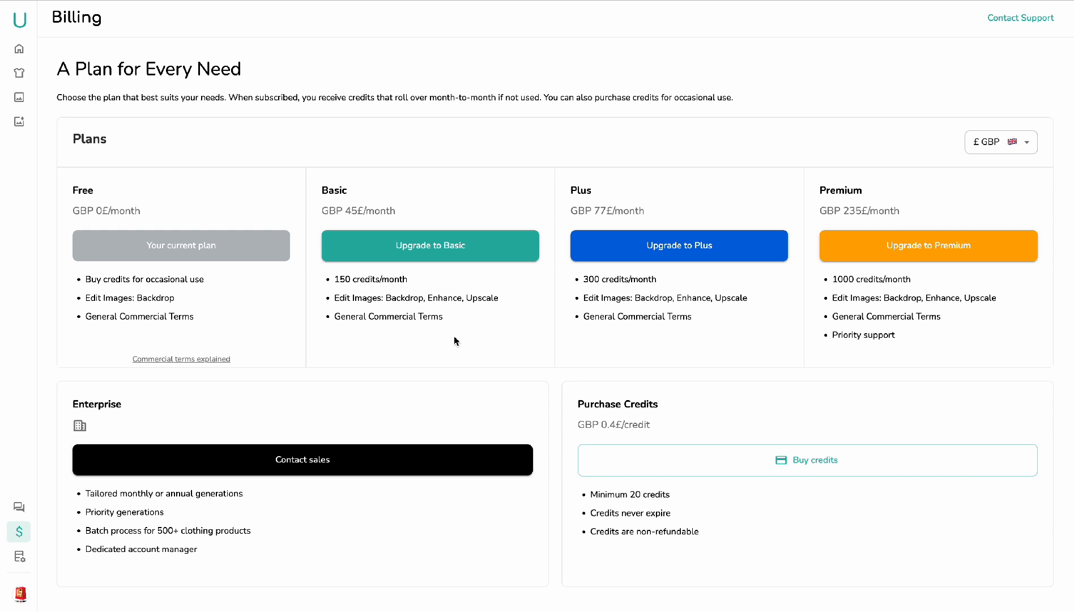
{"action": "mouse_move", "coordinate": [444, 349]}
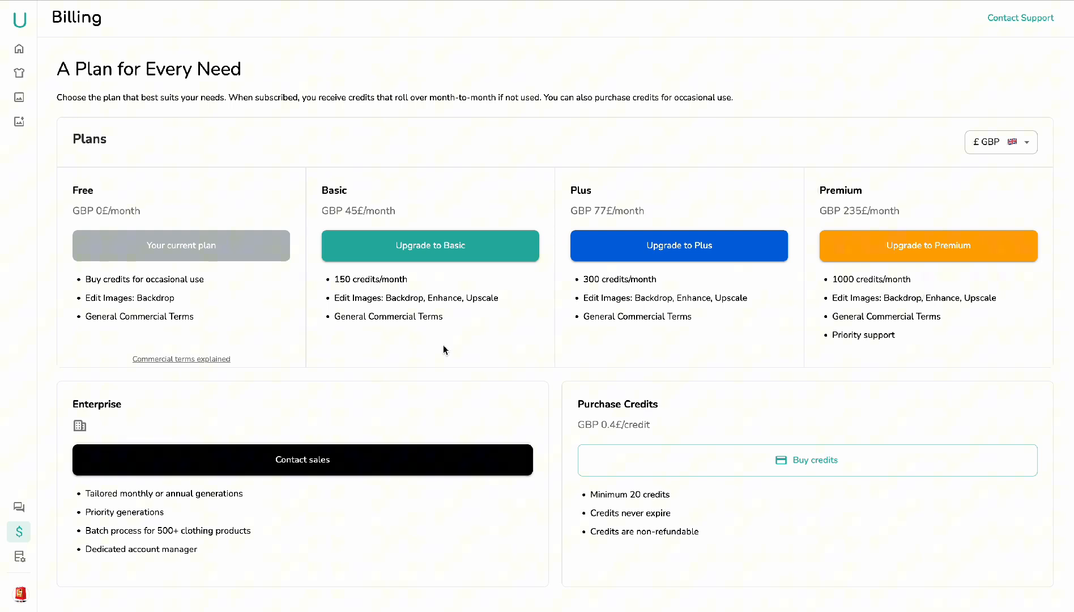
{"action": "left_click", "coordinate": [999, 141]}
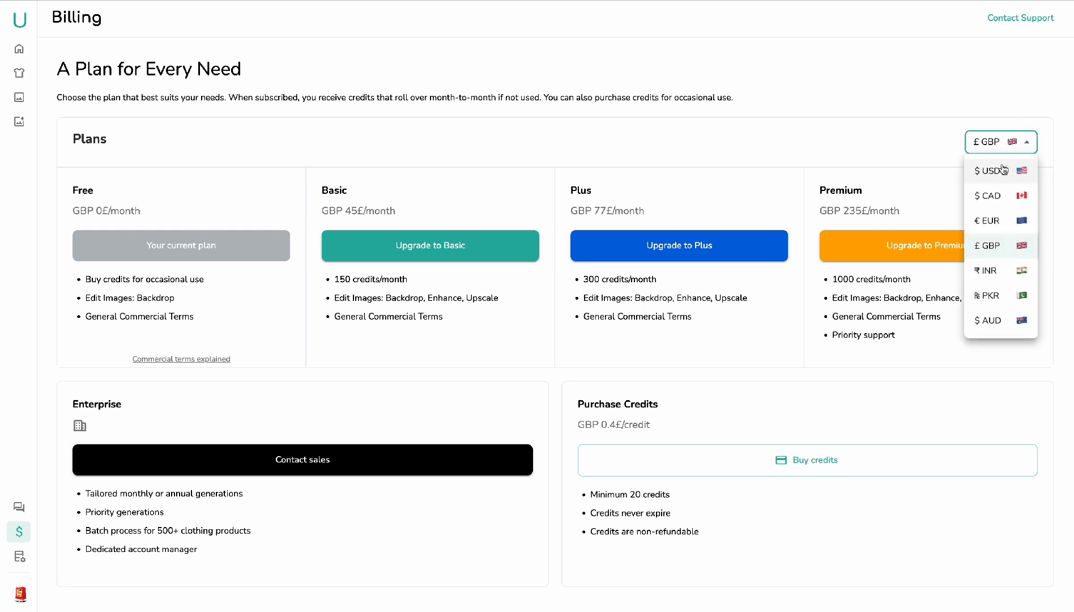
{"action": "left_click", "coordinate": [989, 170]}
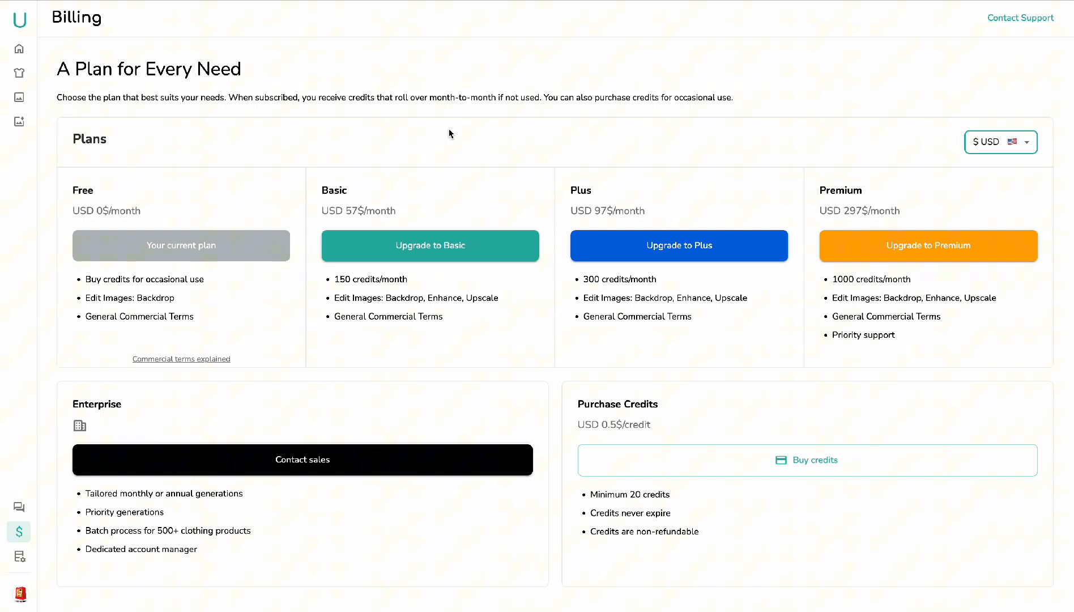
{"action": "mouse_move", "coordinate": [343, 199]}
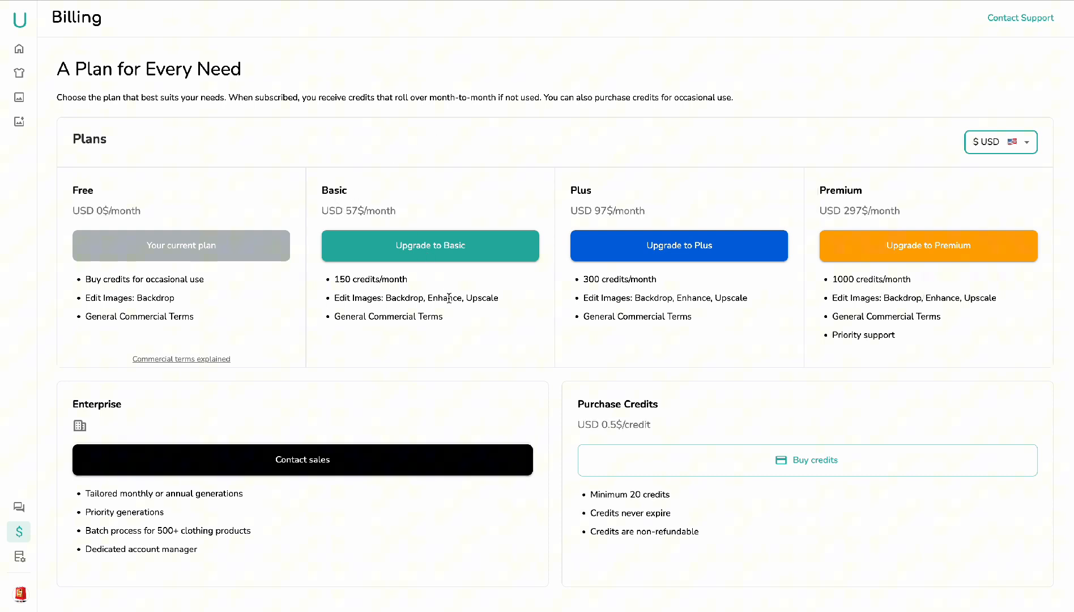
{"action": "mouse_move", "coordinate": [483, 361]}
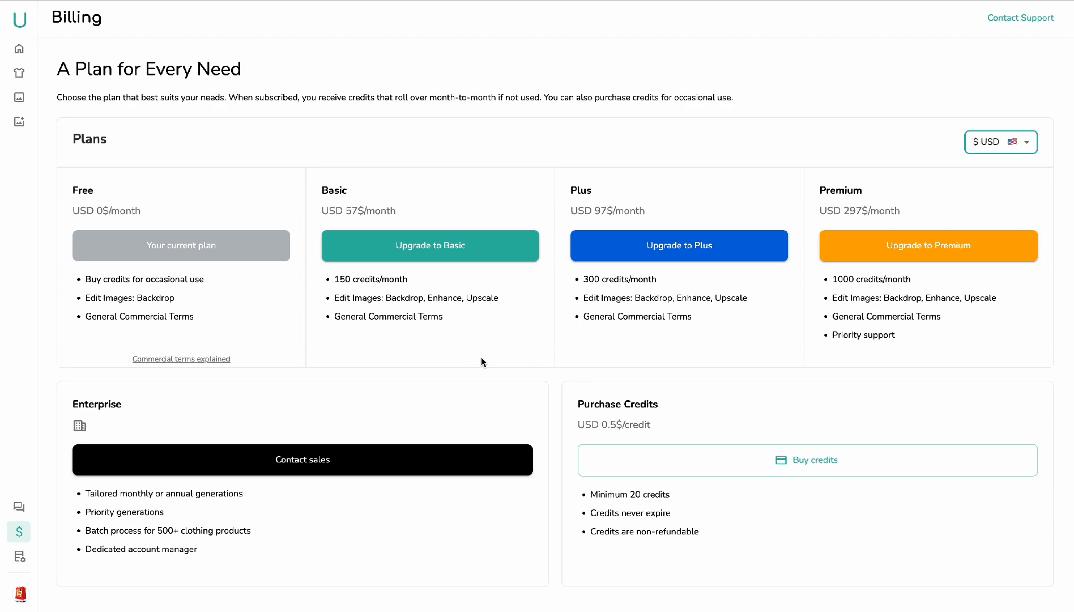
{"action": "mouse_move", "coordinate": [668, 185]}
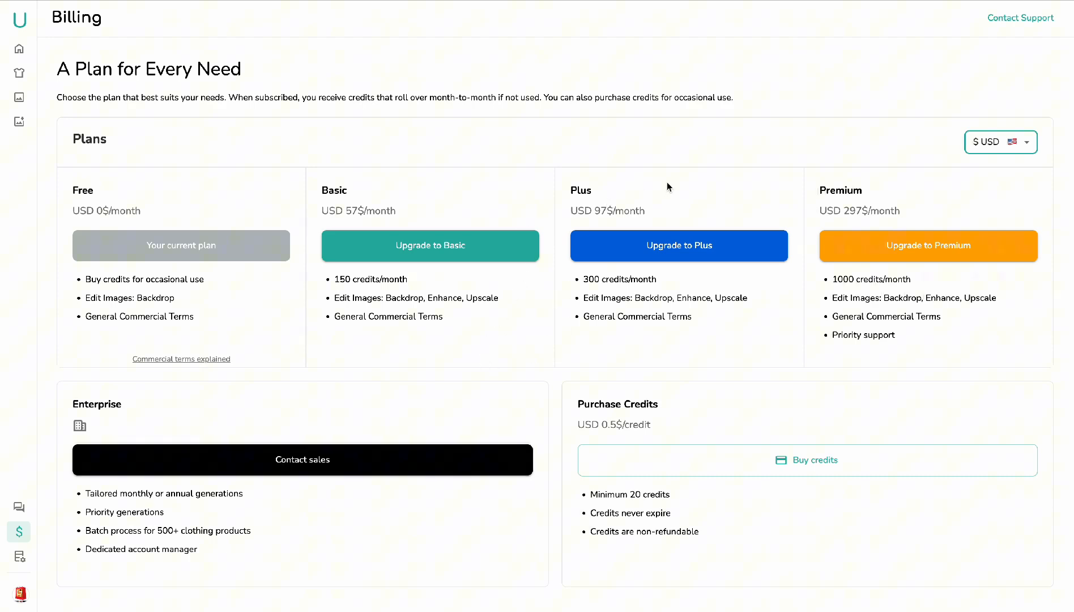
{"action": "scroll", "scroll_direction": "down", "scroll_amount": 3}
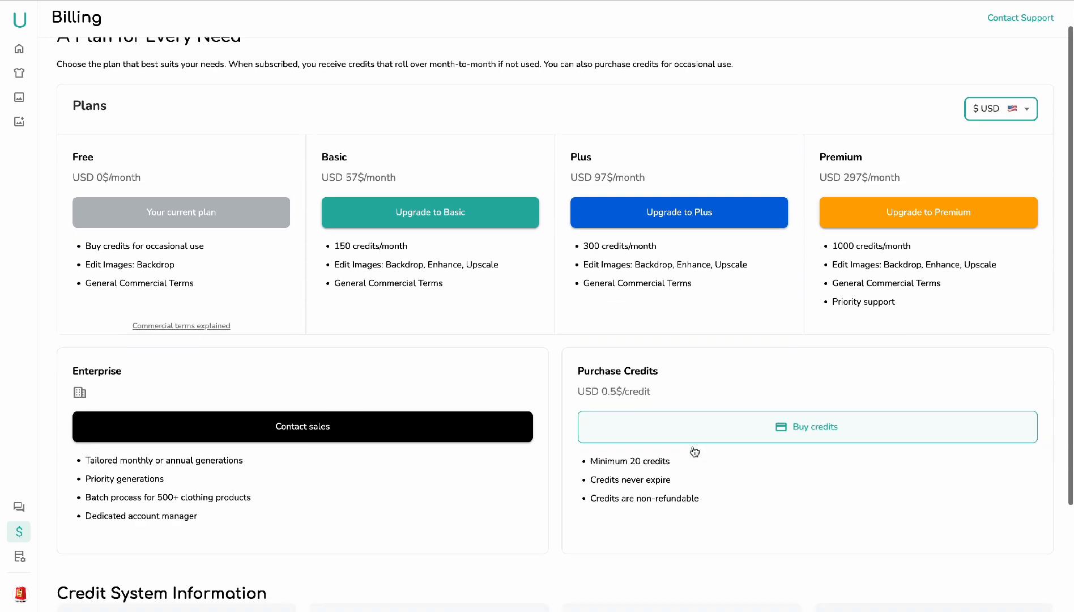
{"action": "scroll", "scroll_direction": "up", "scroll_amount": 3}
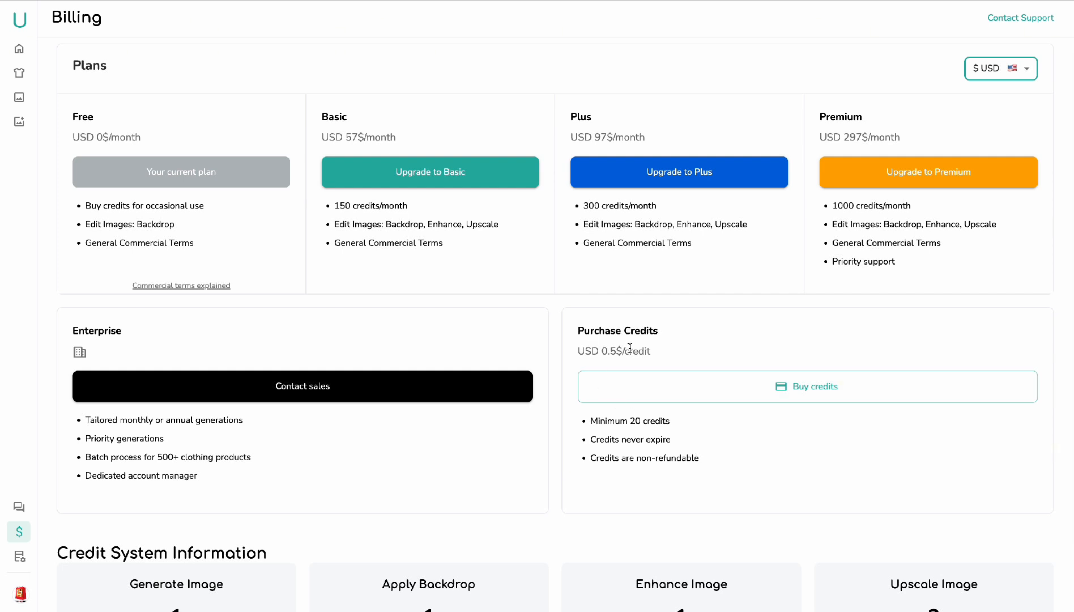
{"action": "mouse_move", "coordinate": [623, 410]}
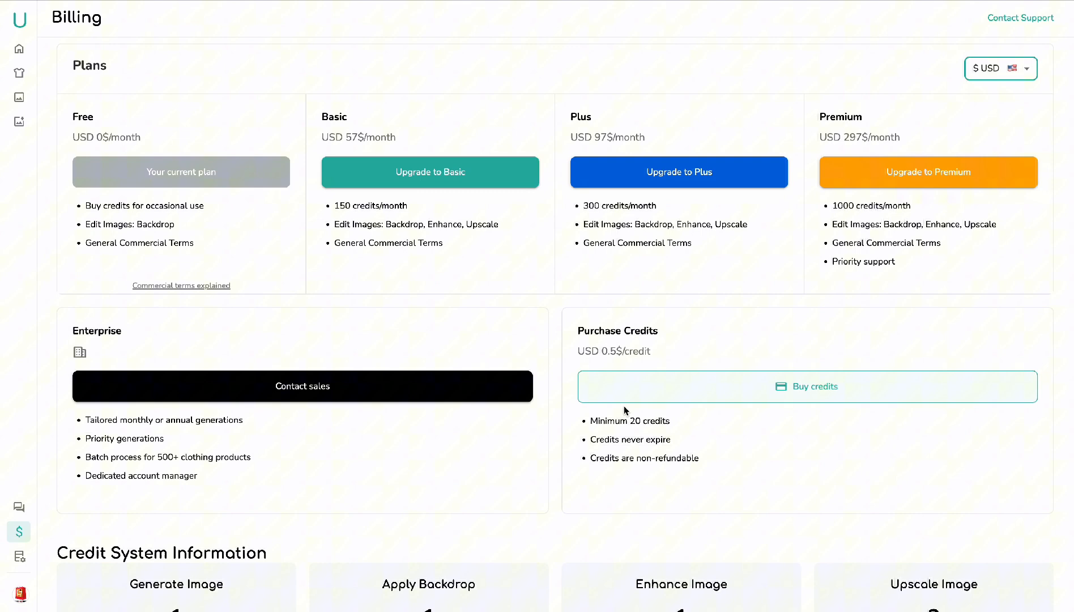
{"action": "mouse_move", "coordinate": [626, 448]}
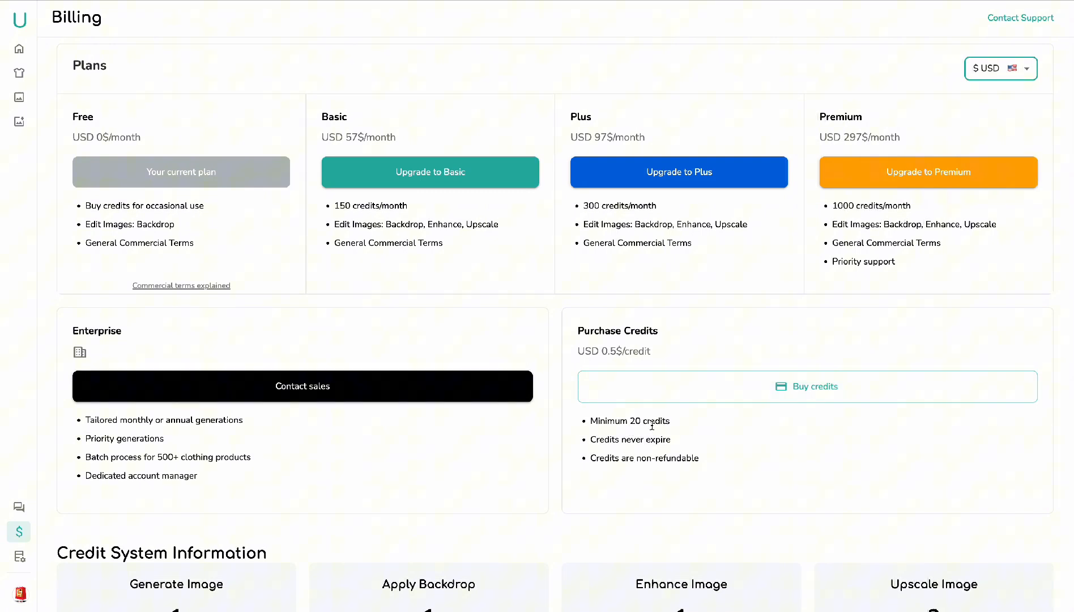
{"action": "scroll", "scroll_direction": "down", "scroll_amount": 3}
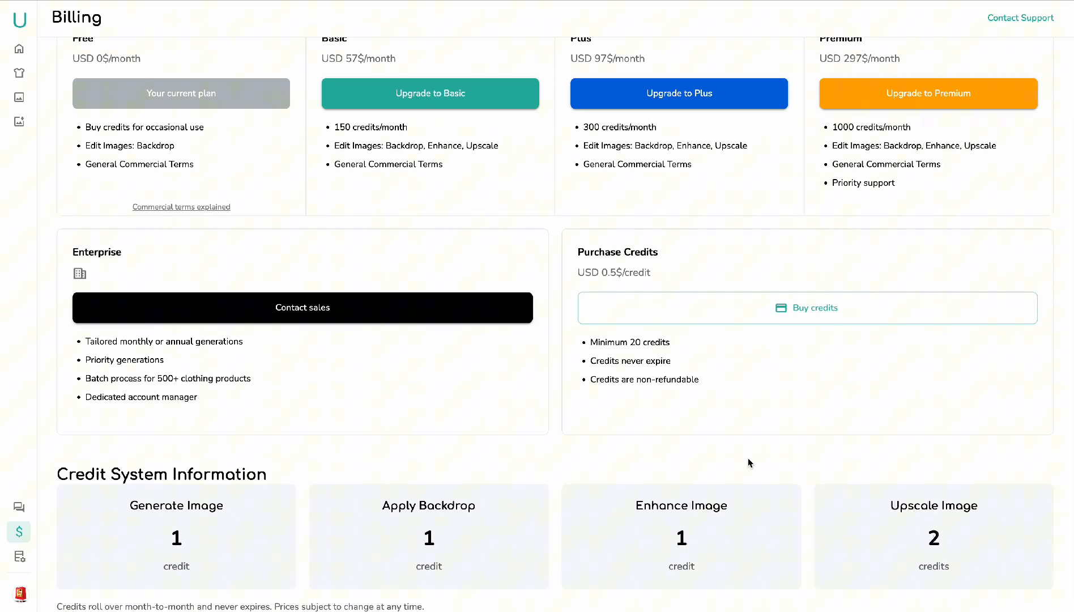
{"action": "scroll", "scroll_direction": "down", "scroll_amount": 3}
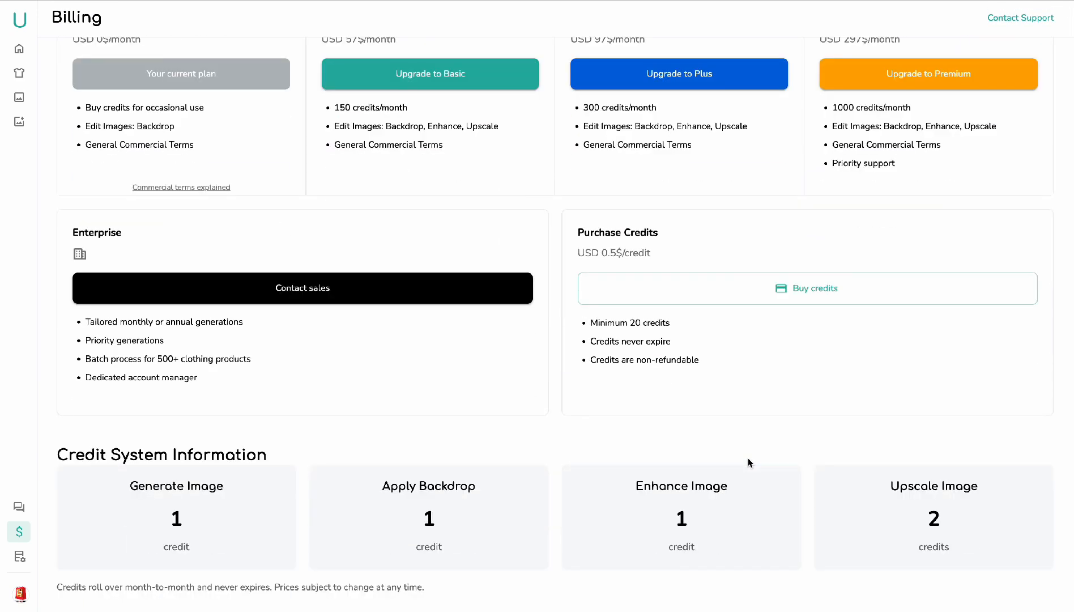
{"action": "scroll", "scroll_direction": "up", "scroll_amount": 3}
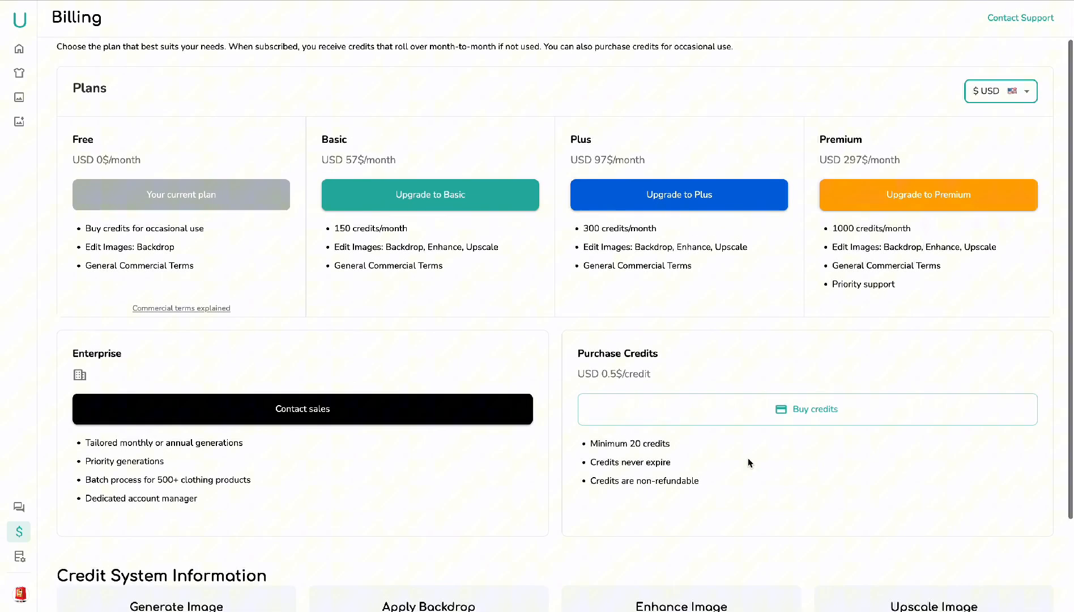
{"action": "scroll", "scroll_direction": "down", "scroll_amount": 3}
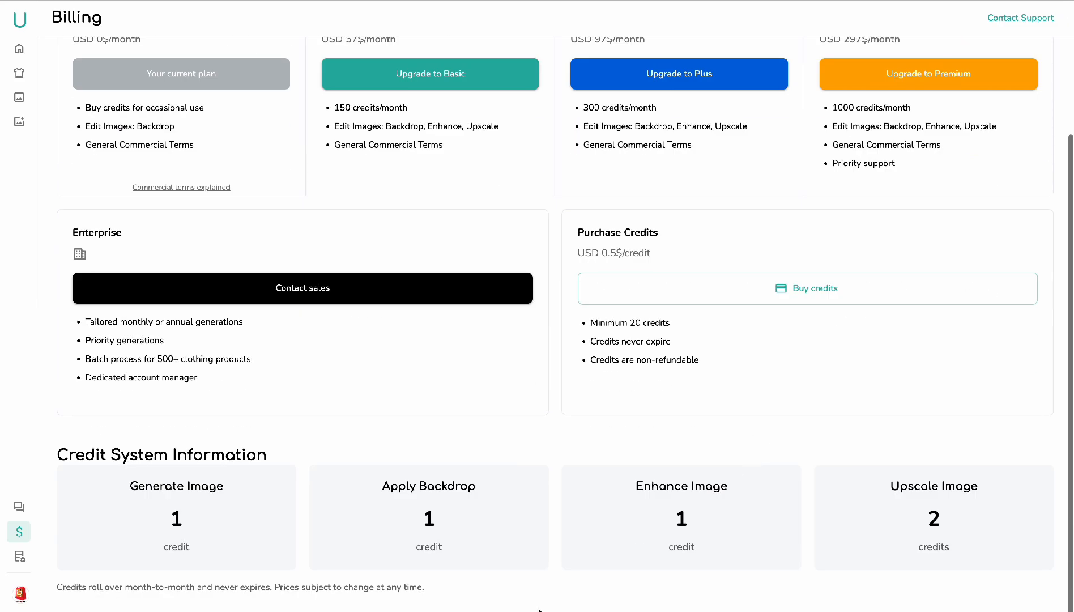